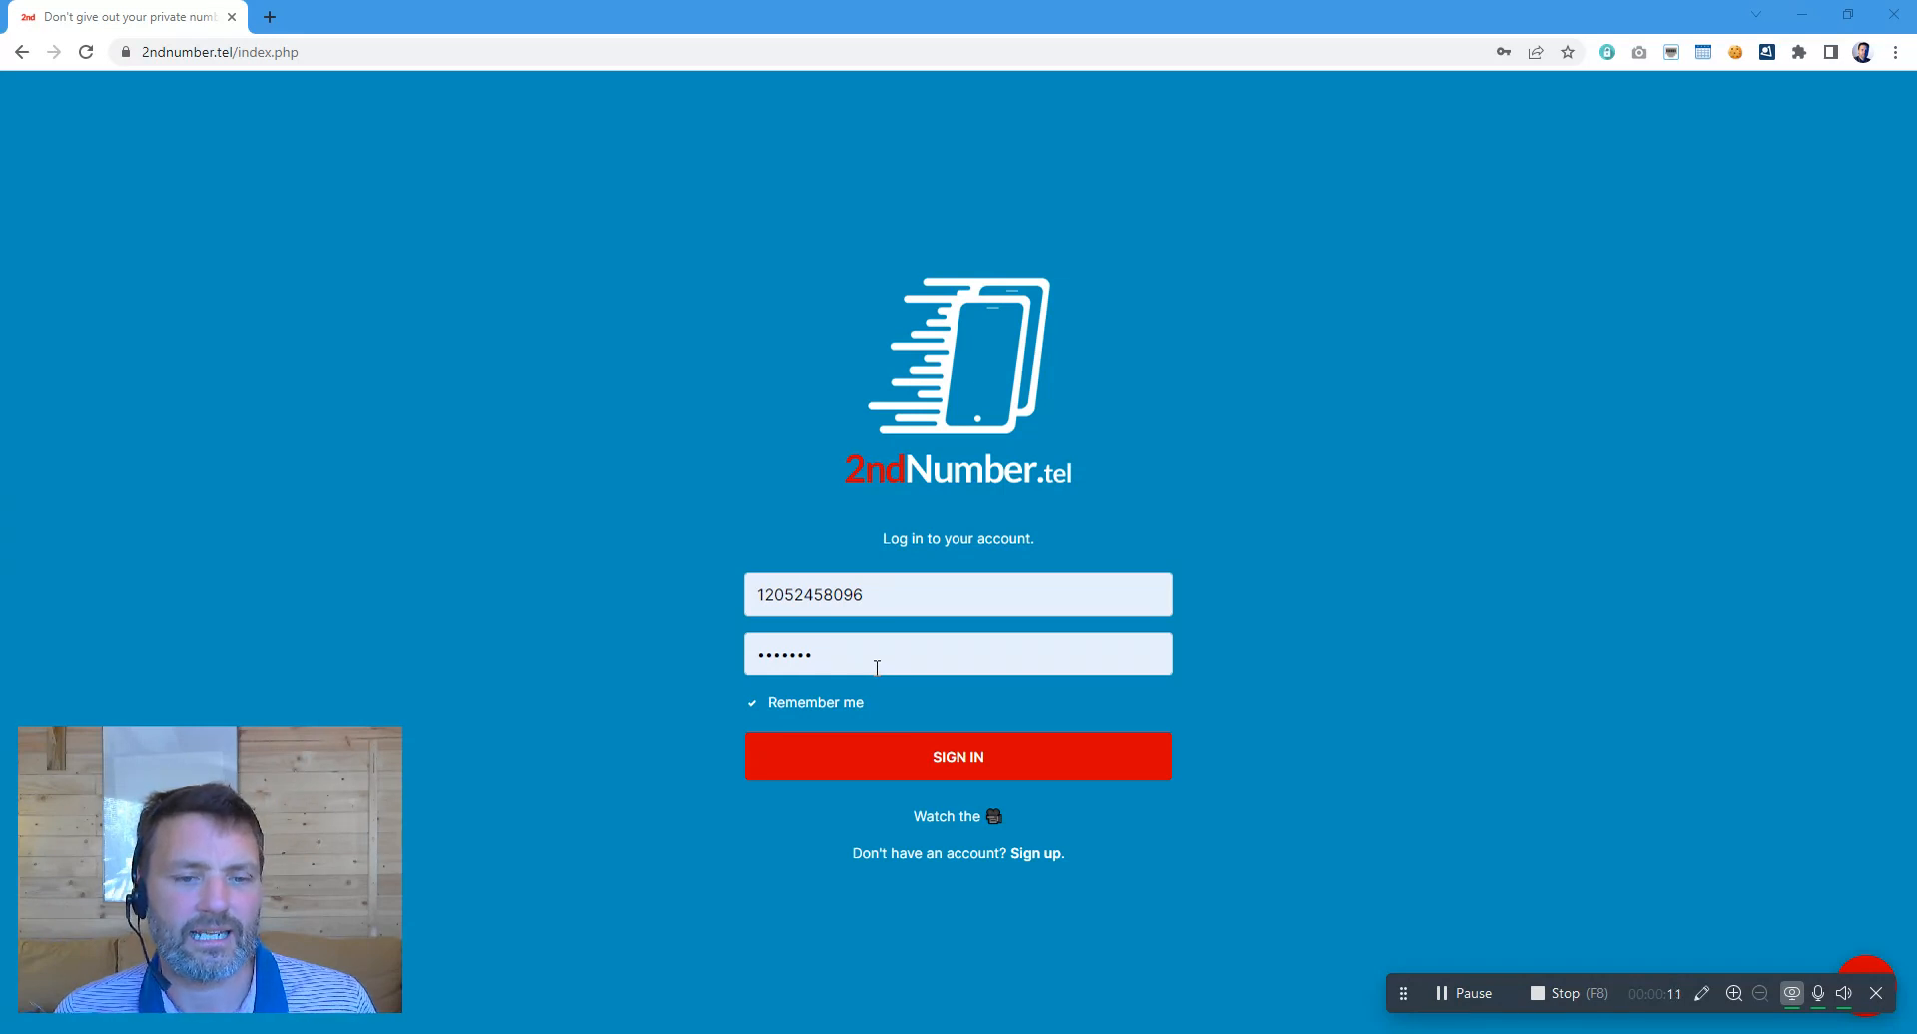
pyautogui.click(958, 756)
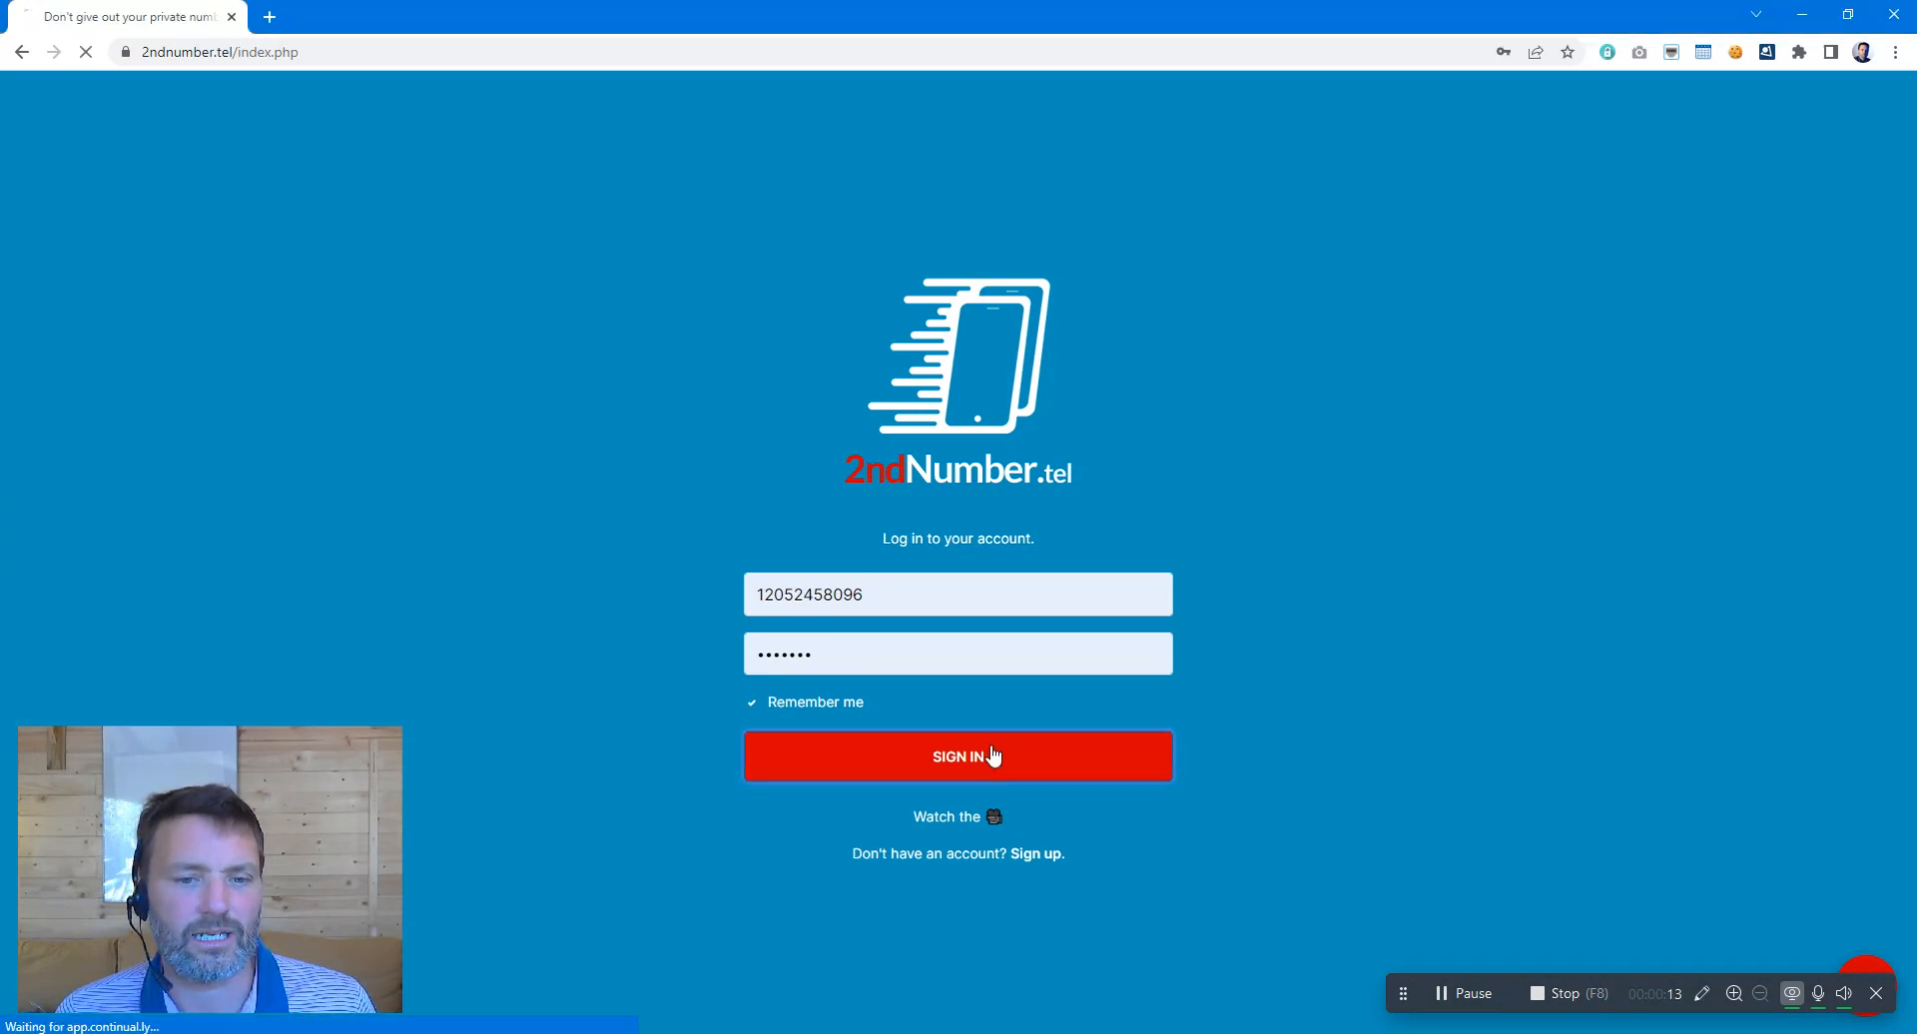
pyautogui.click(957, 755)
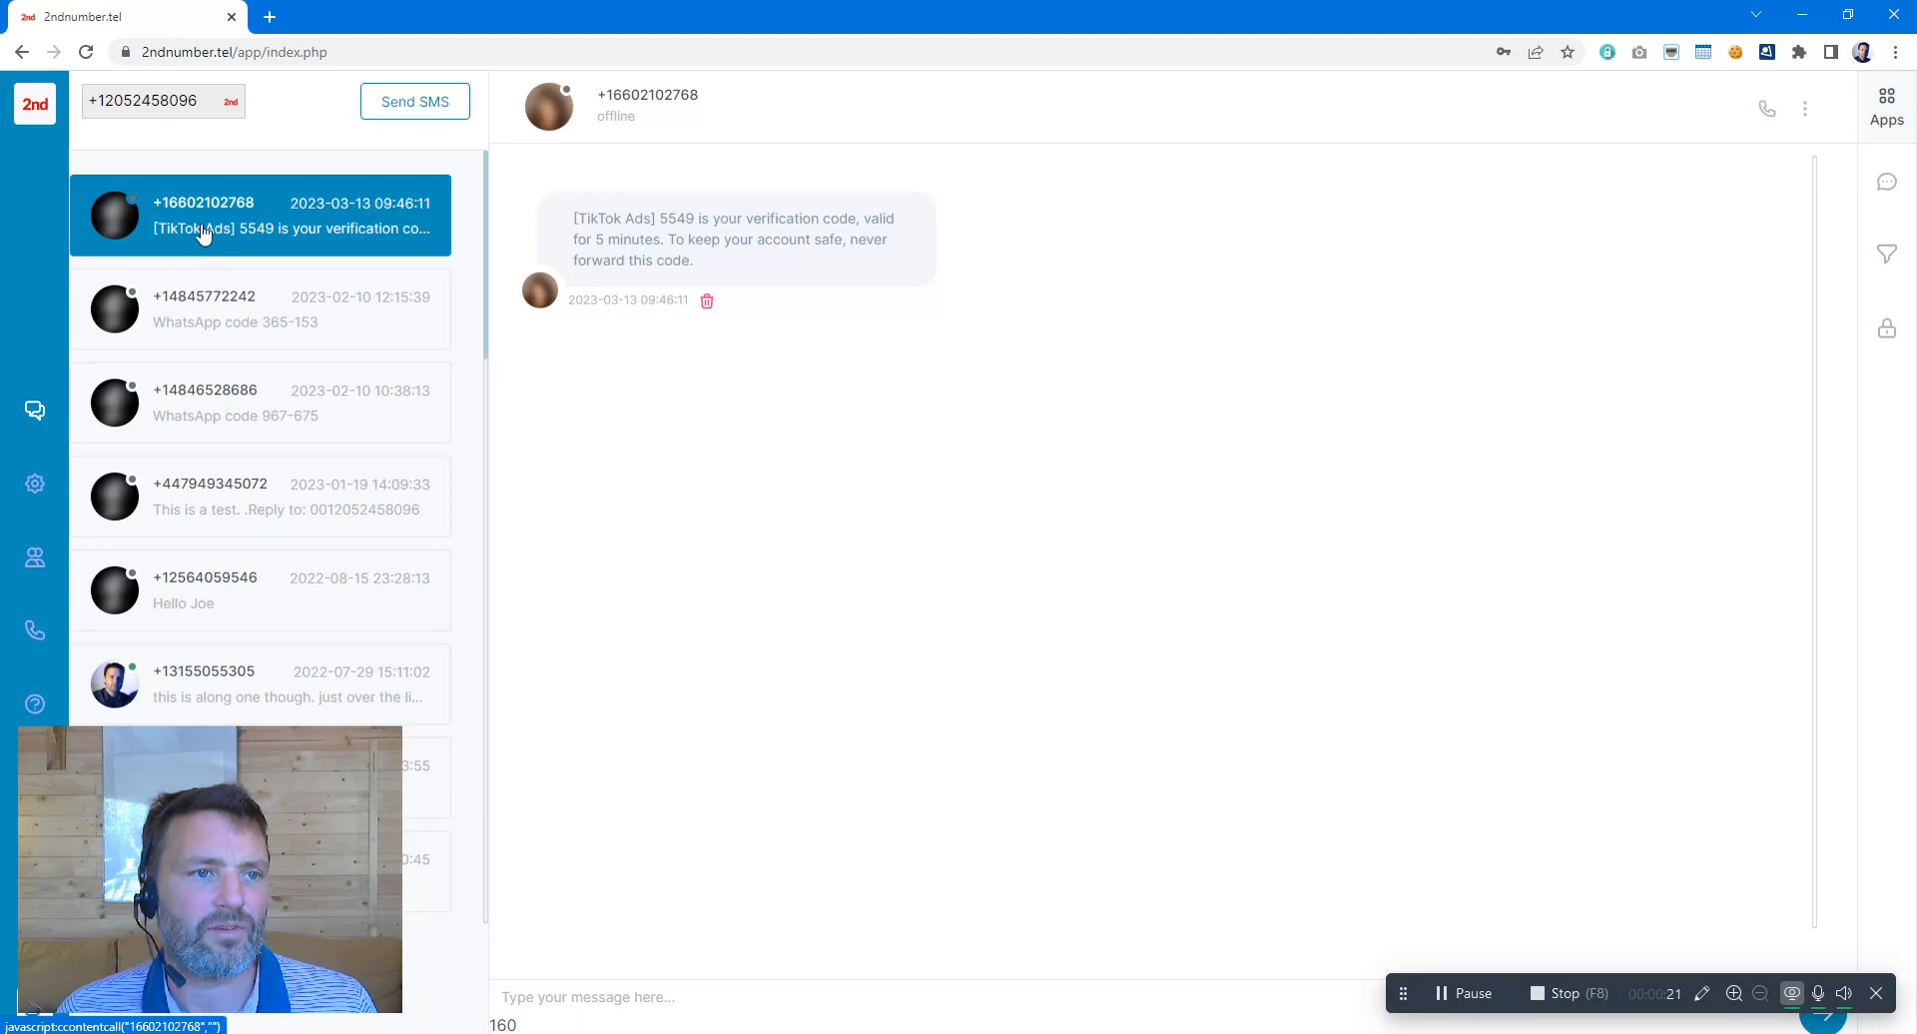
pyautogui.moveTo(267, 331)
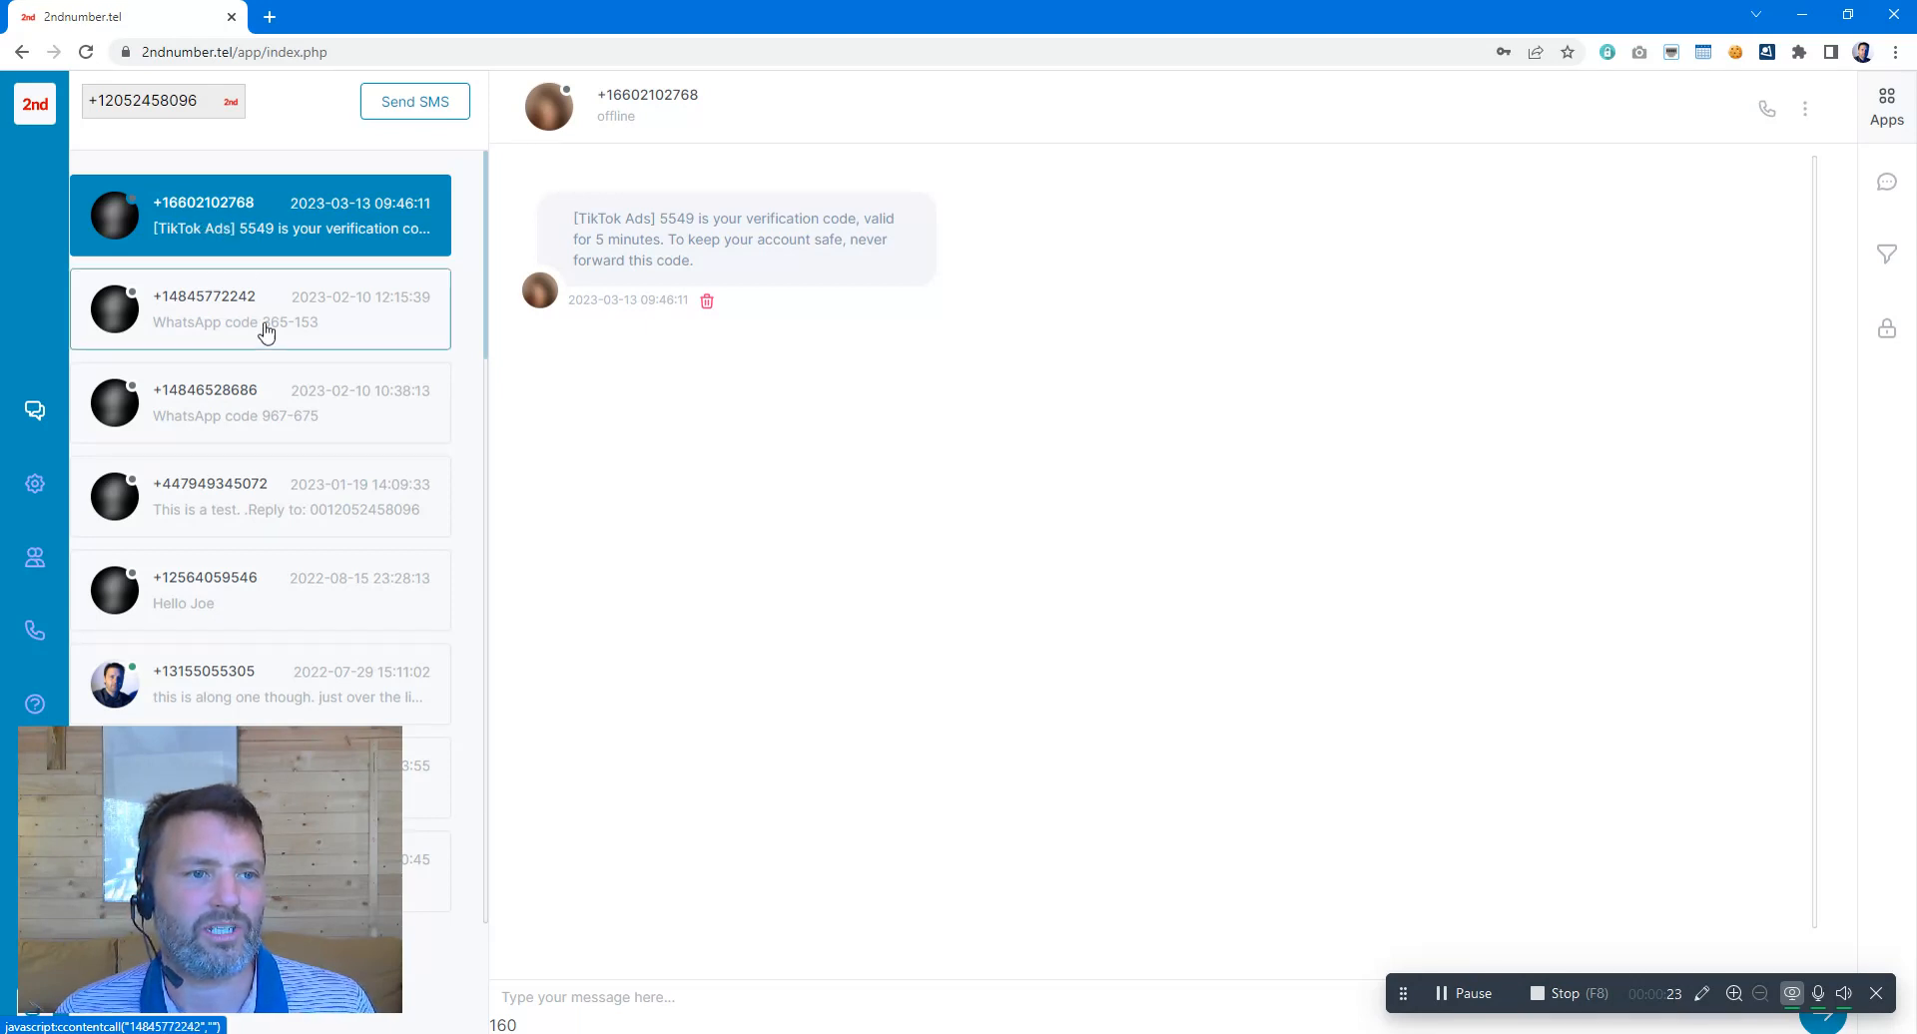
pyautogui.click(260, 309)
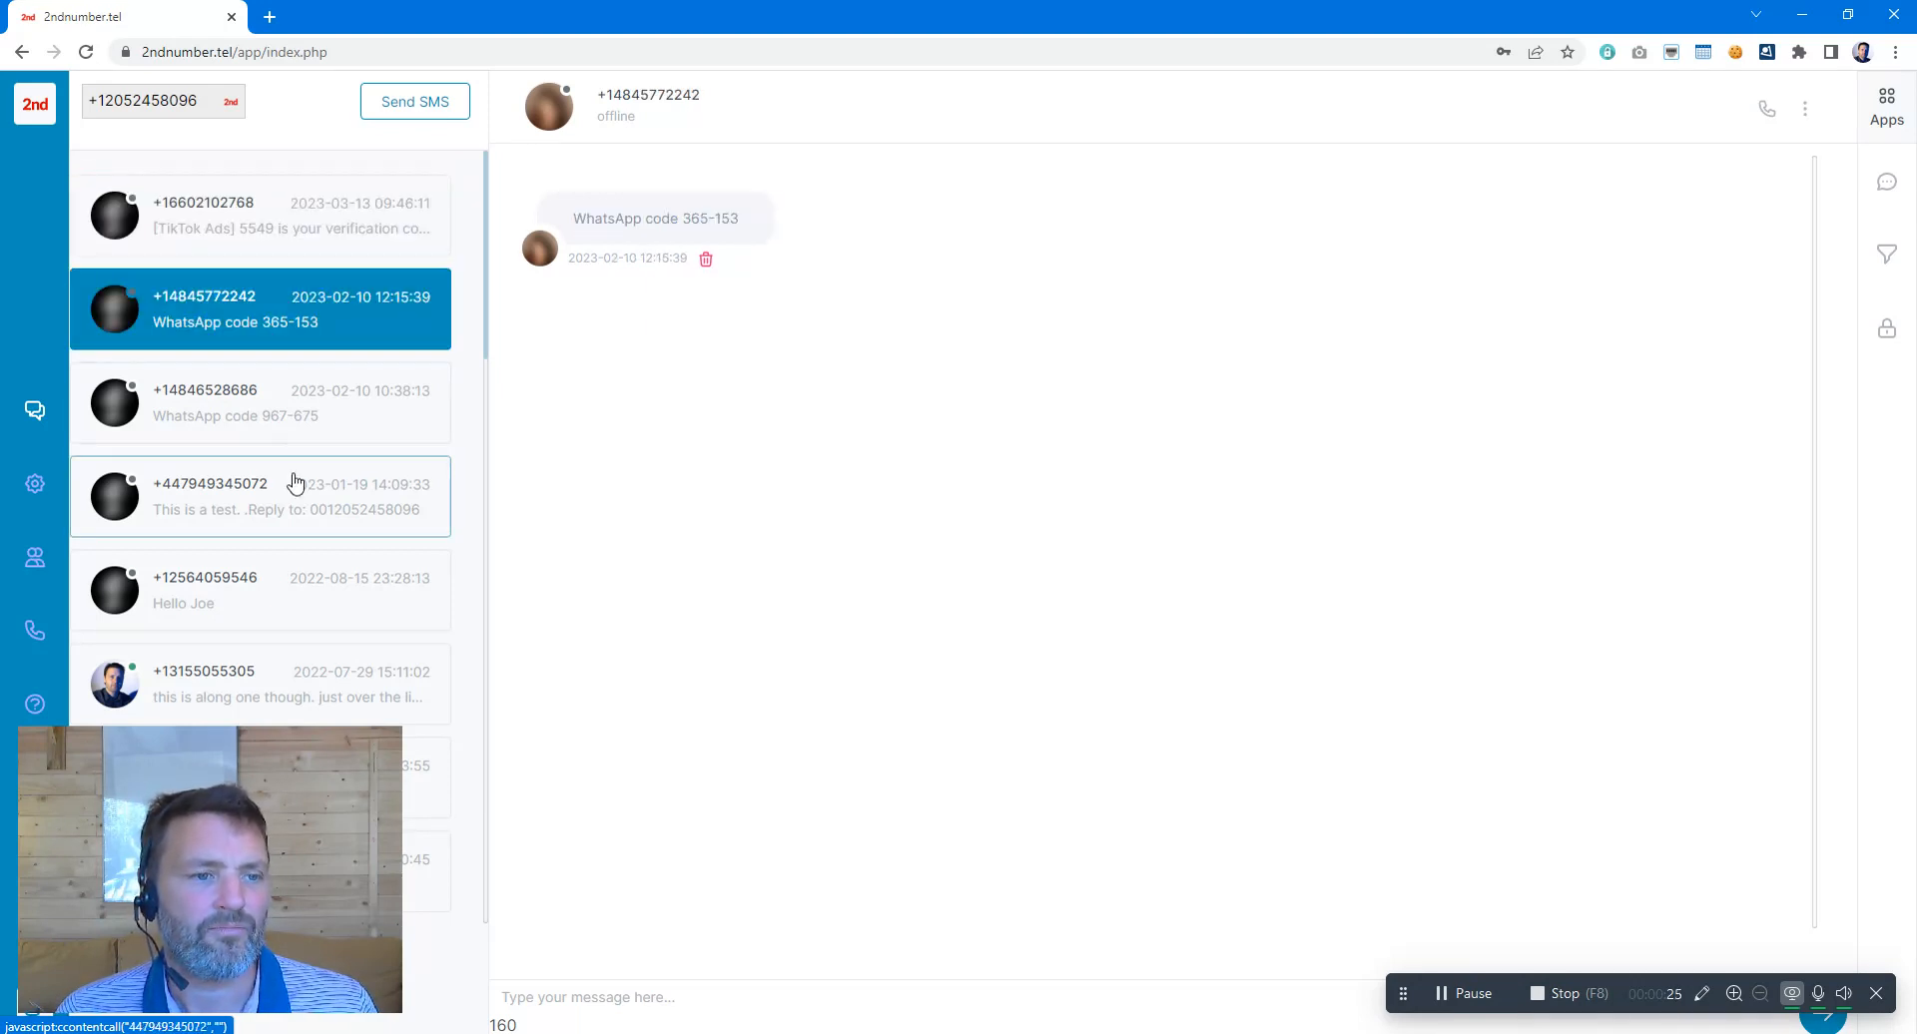
pyautogui.moveTo(282, 216)
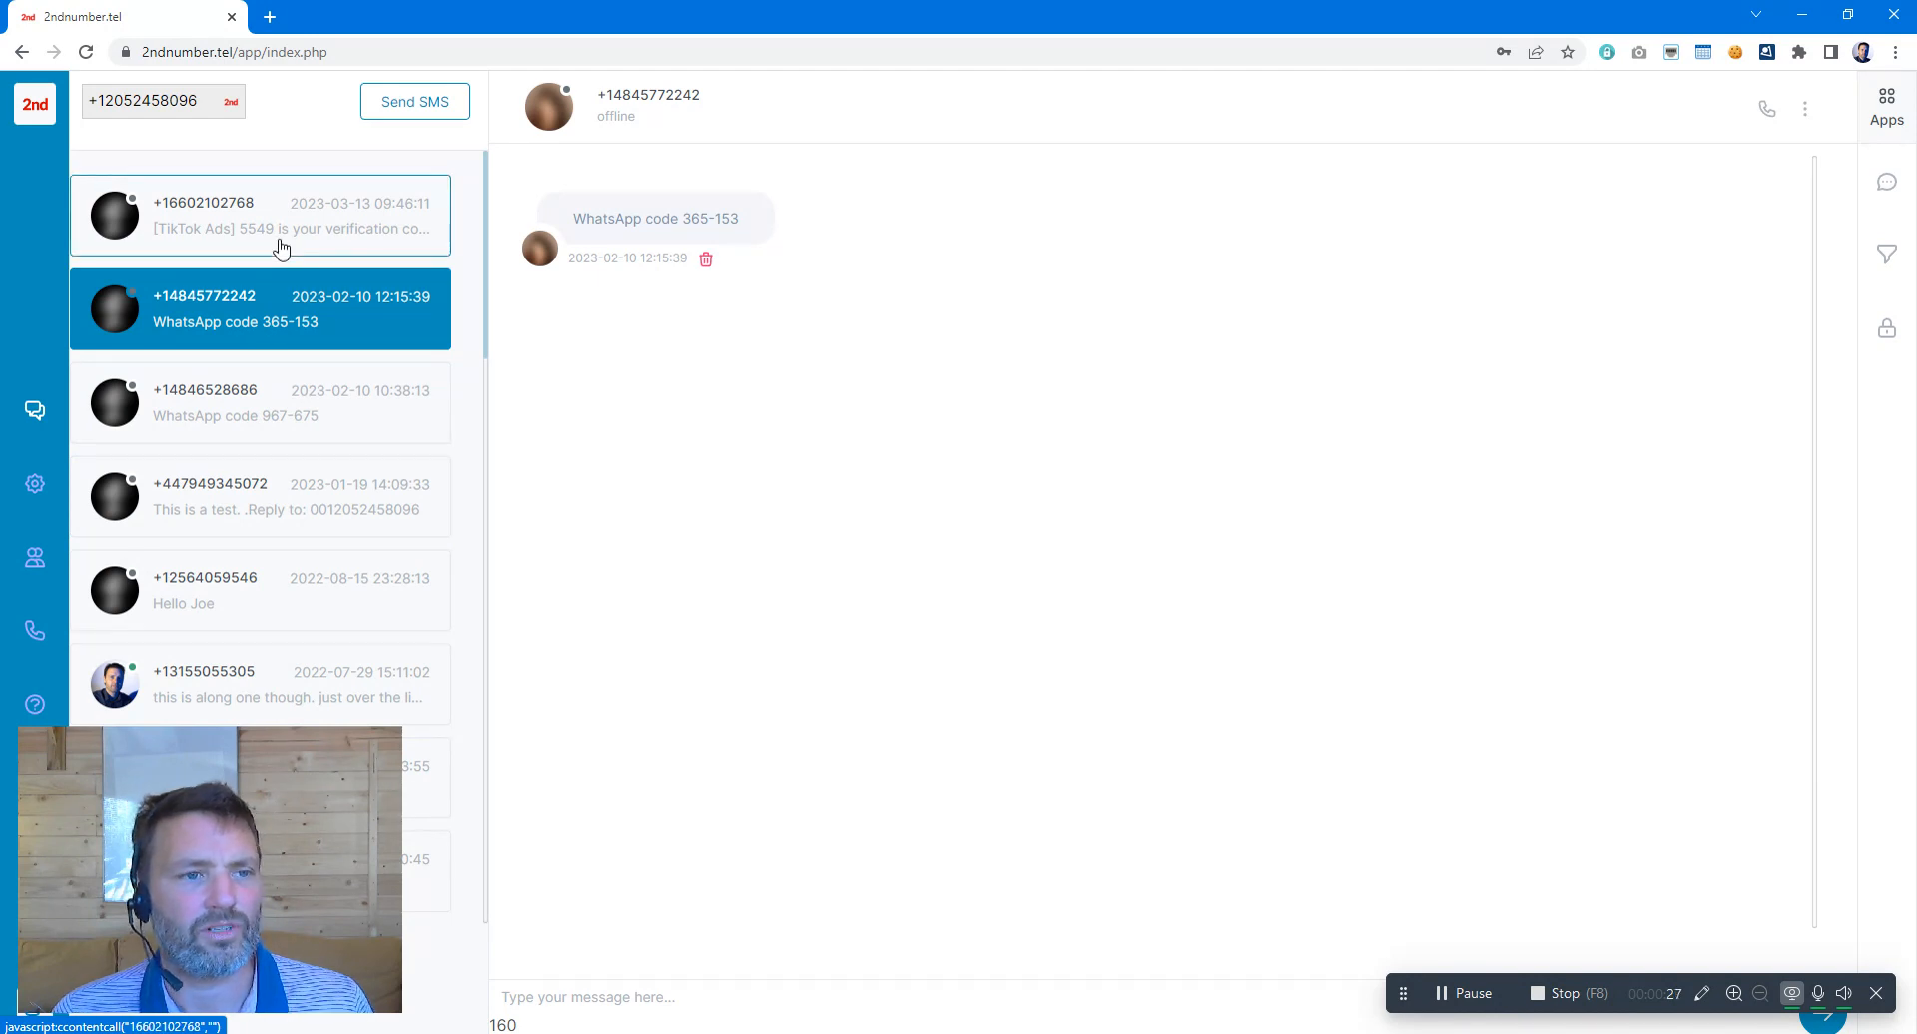
pyautogui.moveTo(257, 544)
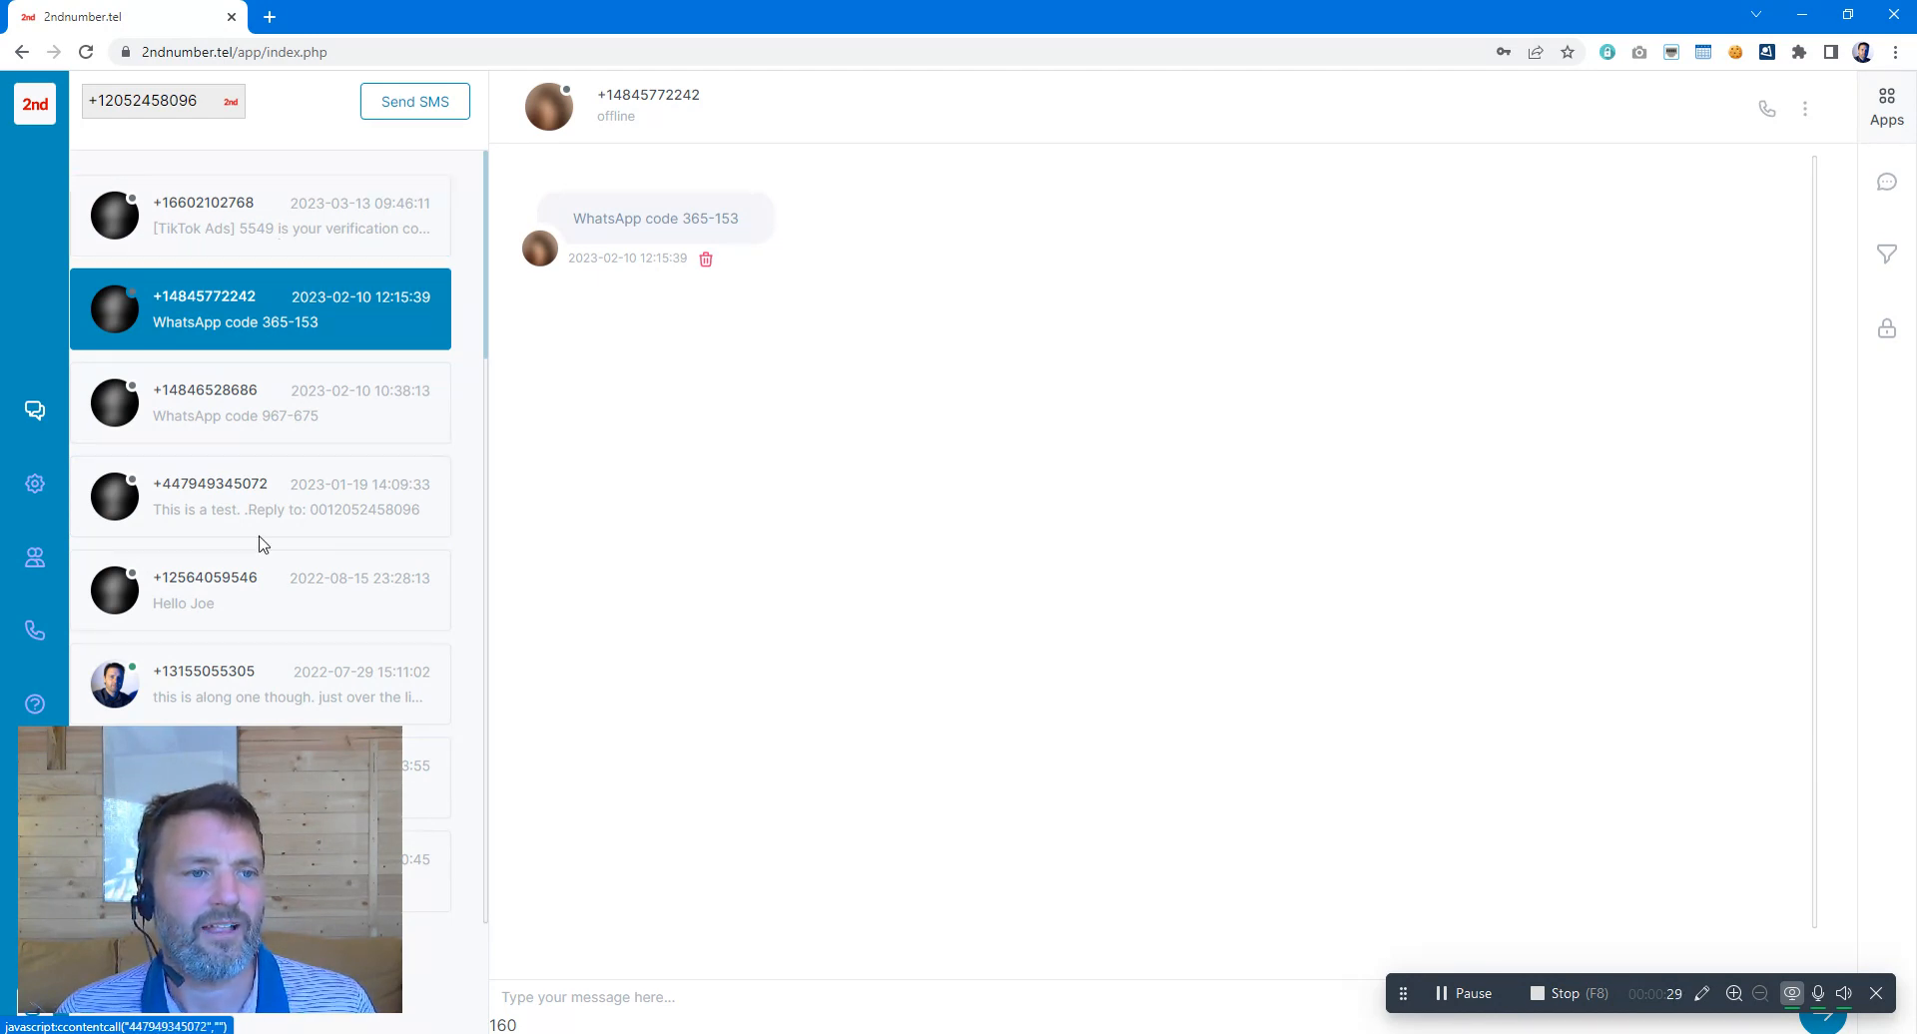
pyautogui.moveTo(260, 495)
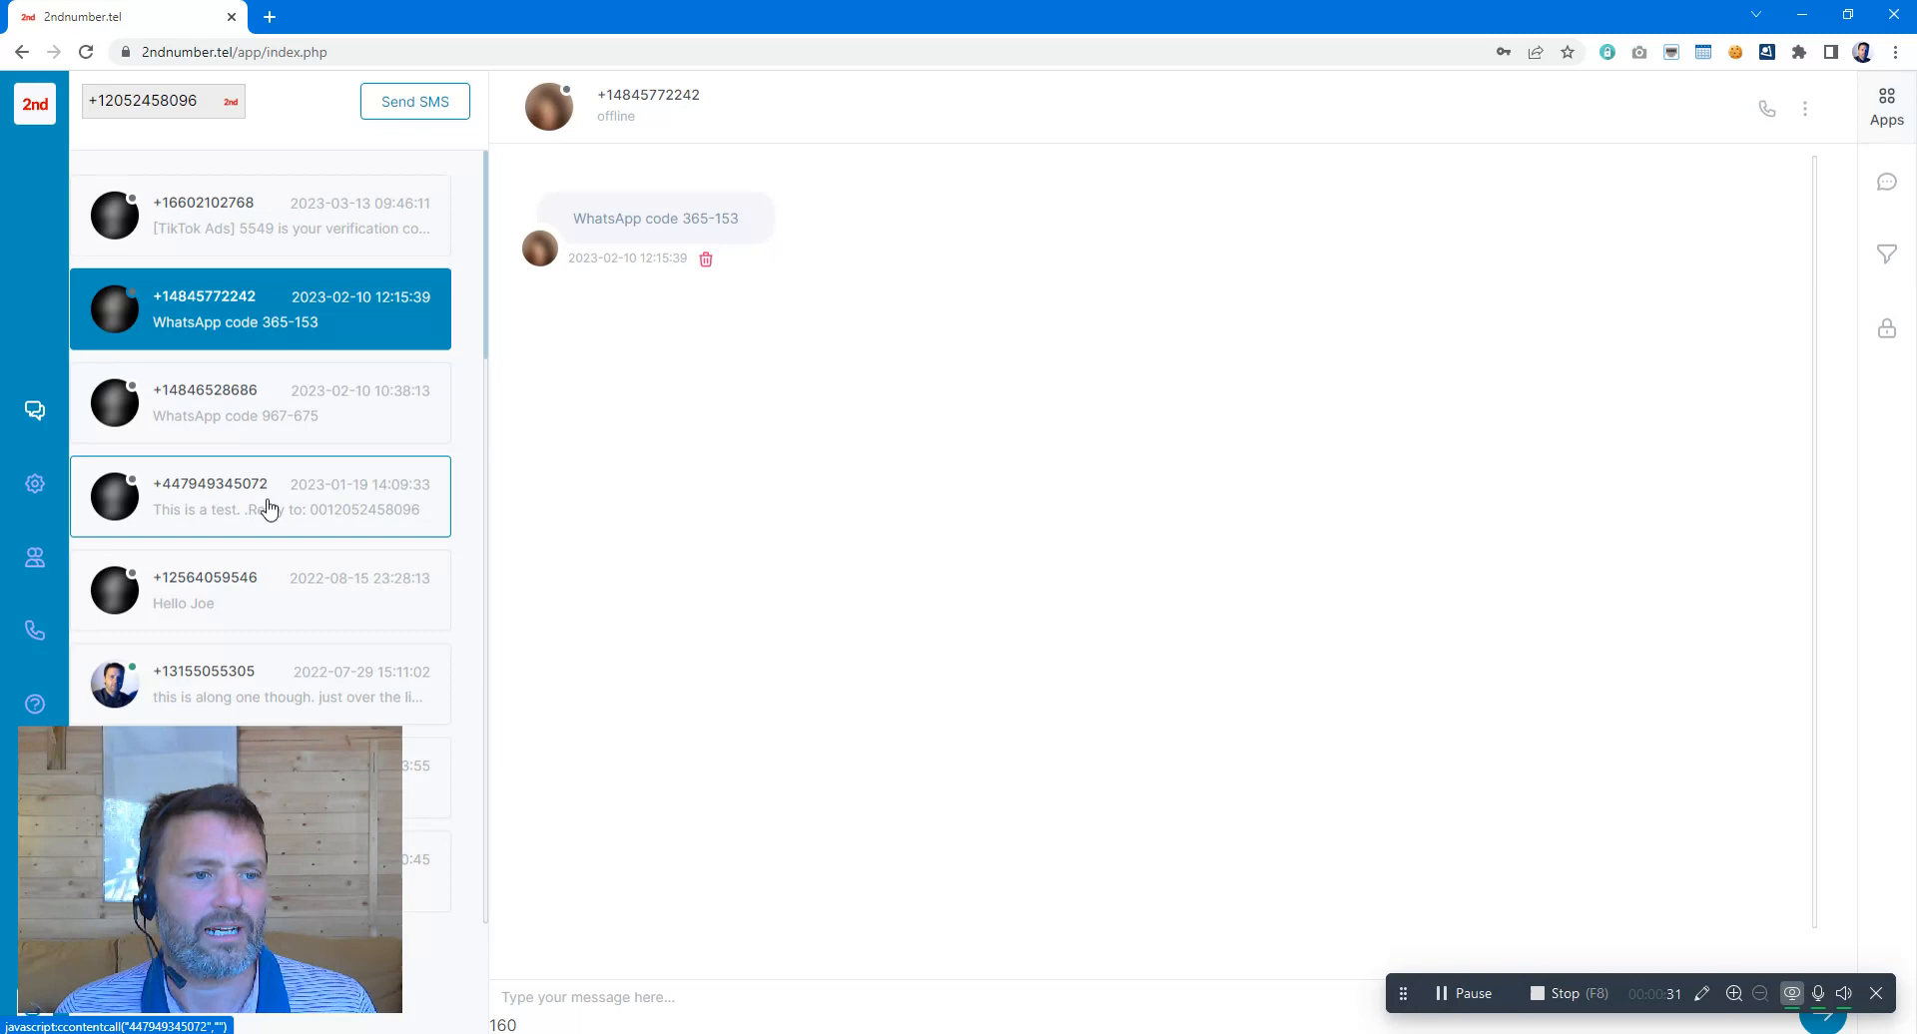
# Draft a new SMS to 2434454 with placeholder text 'skfhsdjkf sdkfhsdjk'.
pyautogui.click(415, 102)
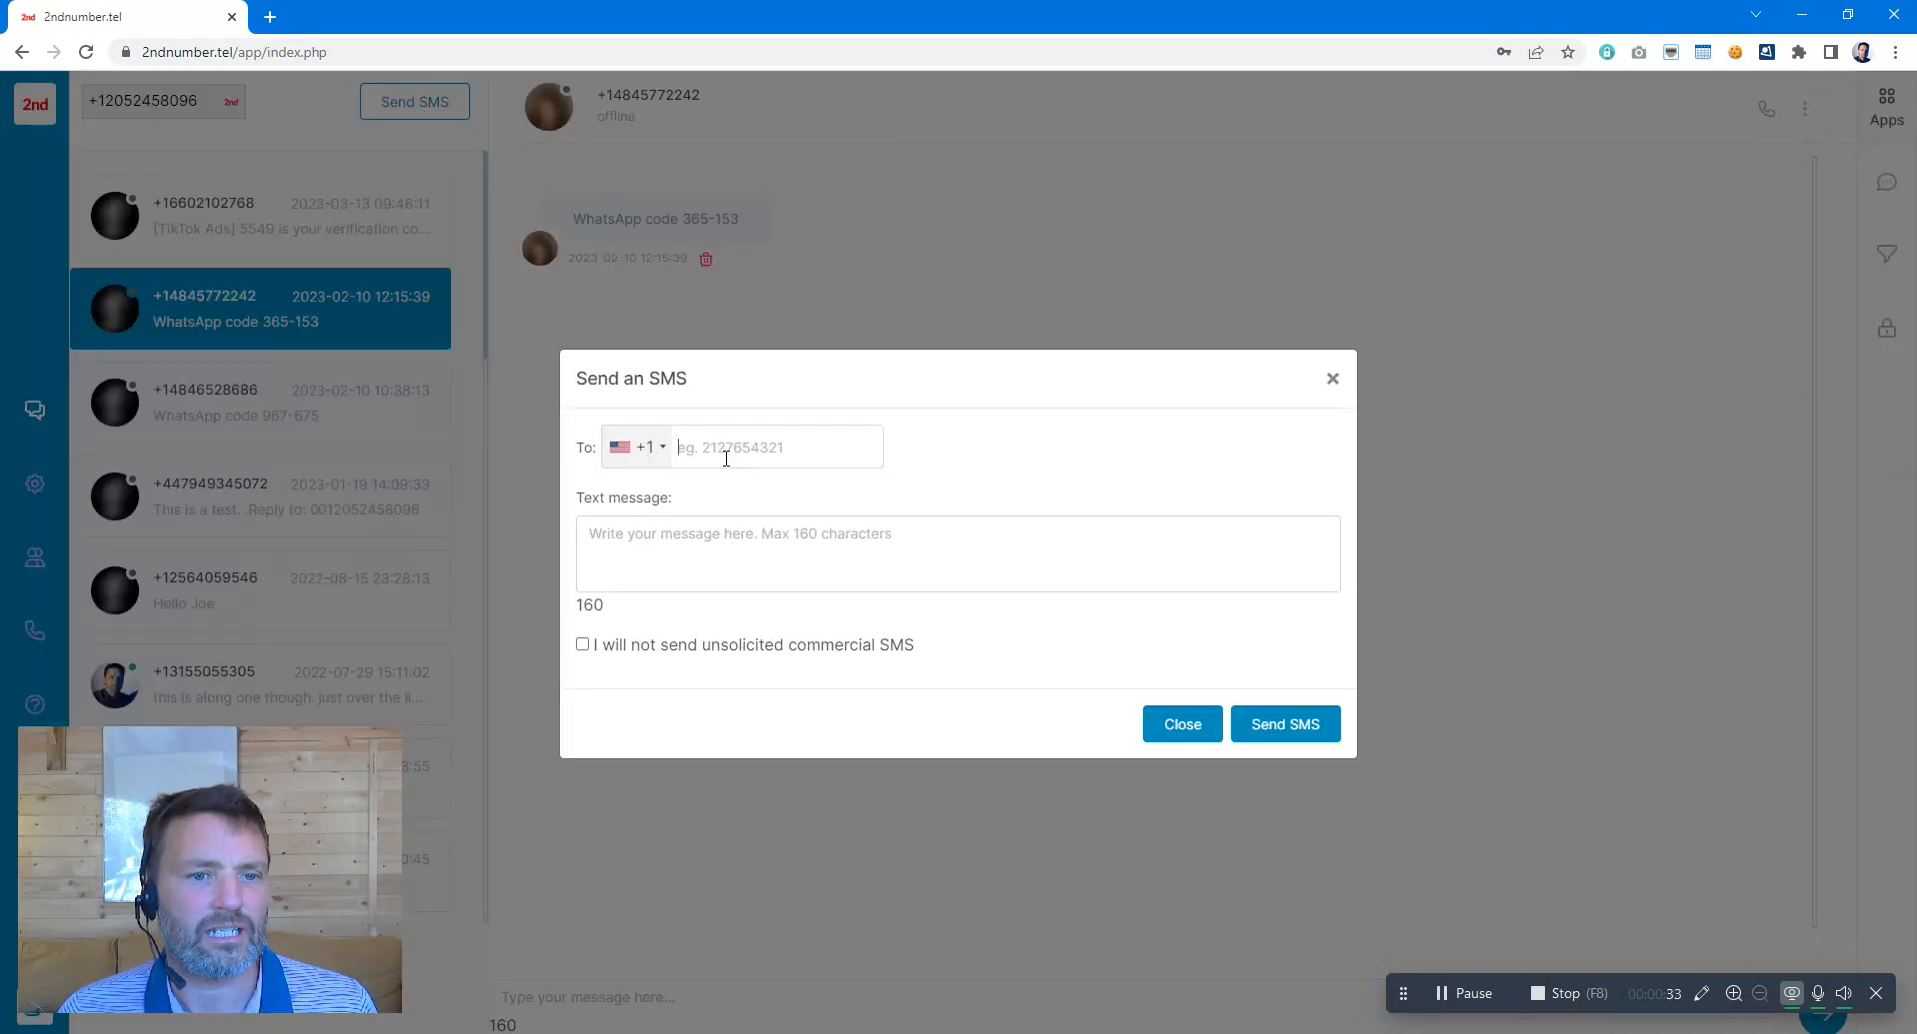
pyautogui.write('2434454')
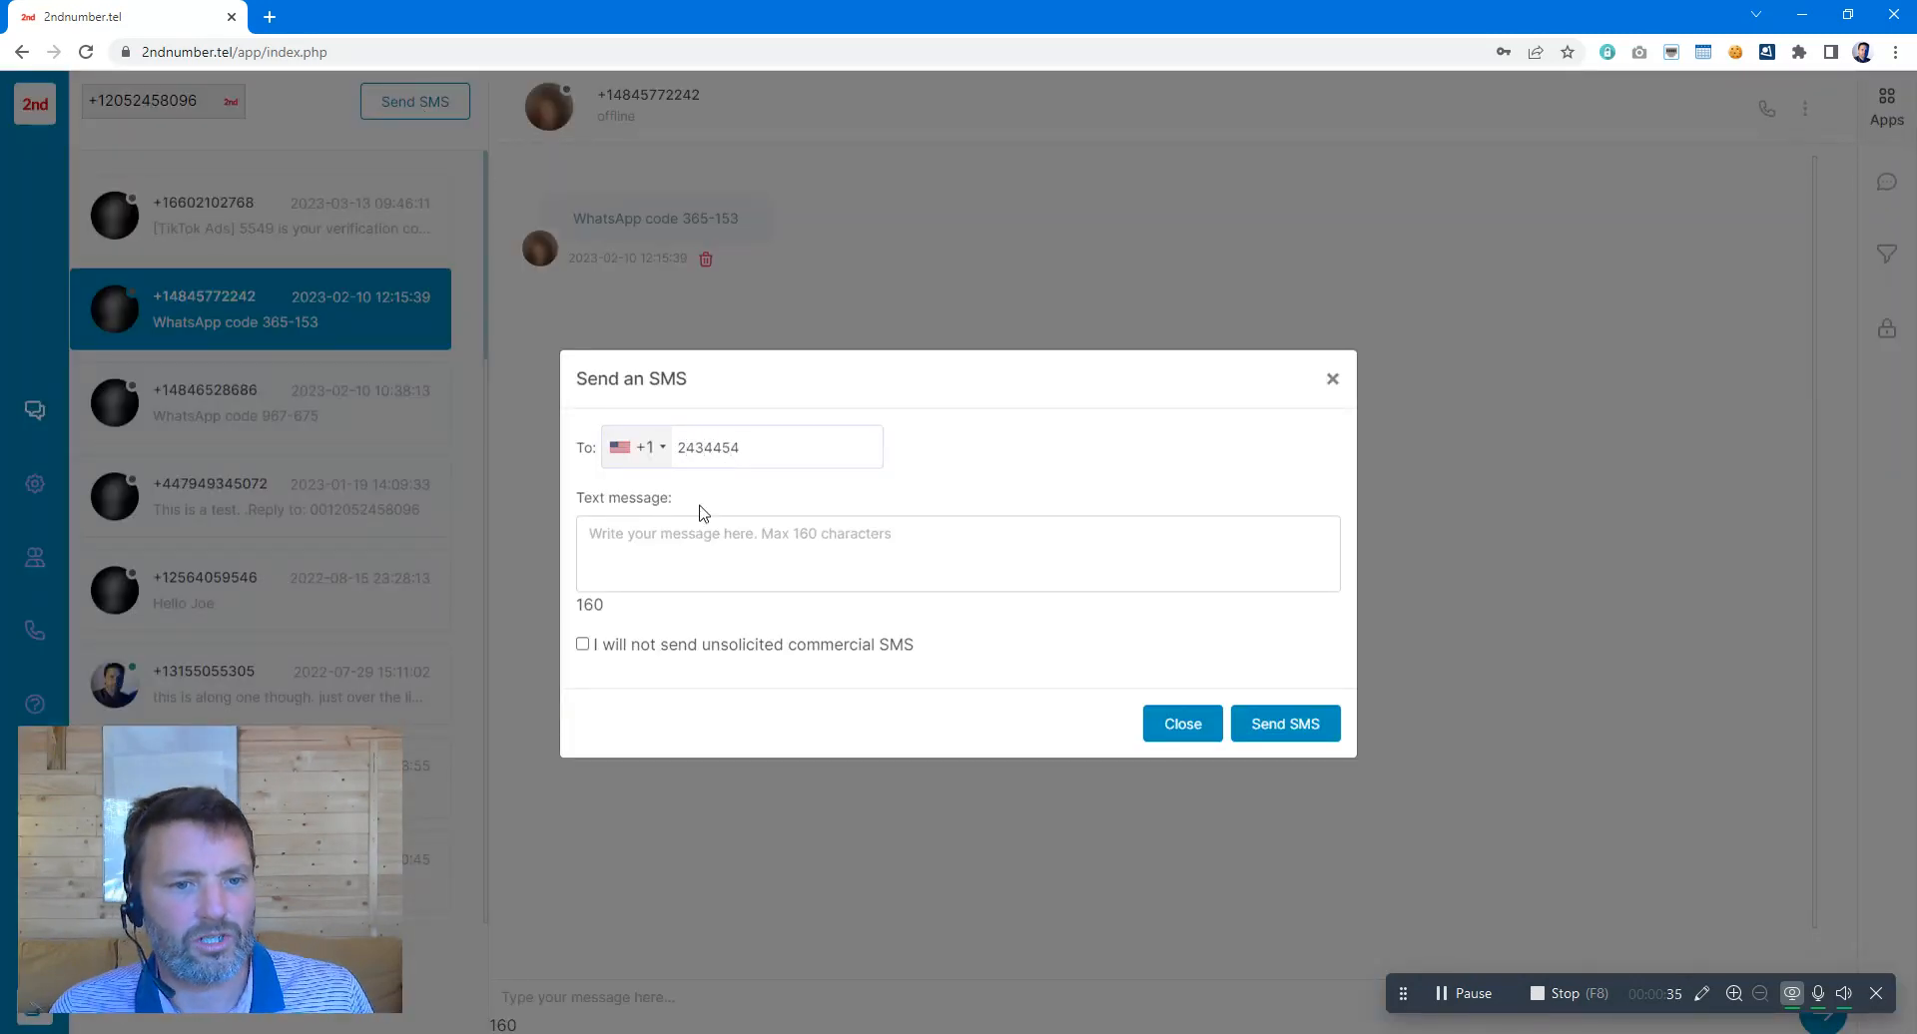
pyautogui.write('skfhsdjkf sdkfhsdjk')
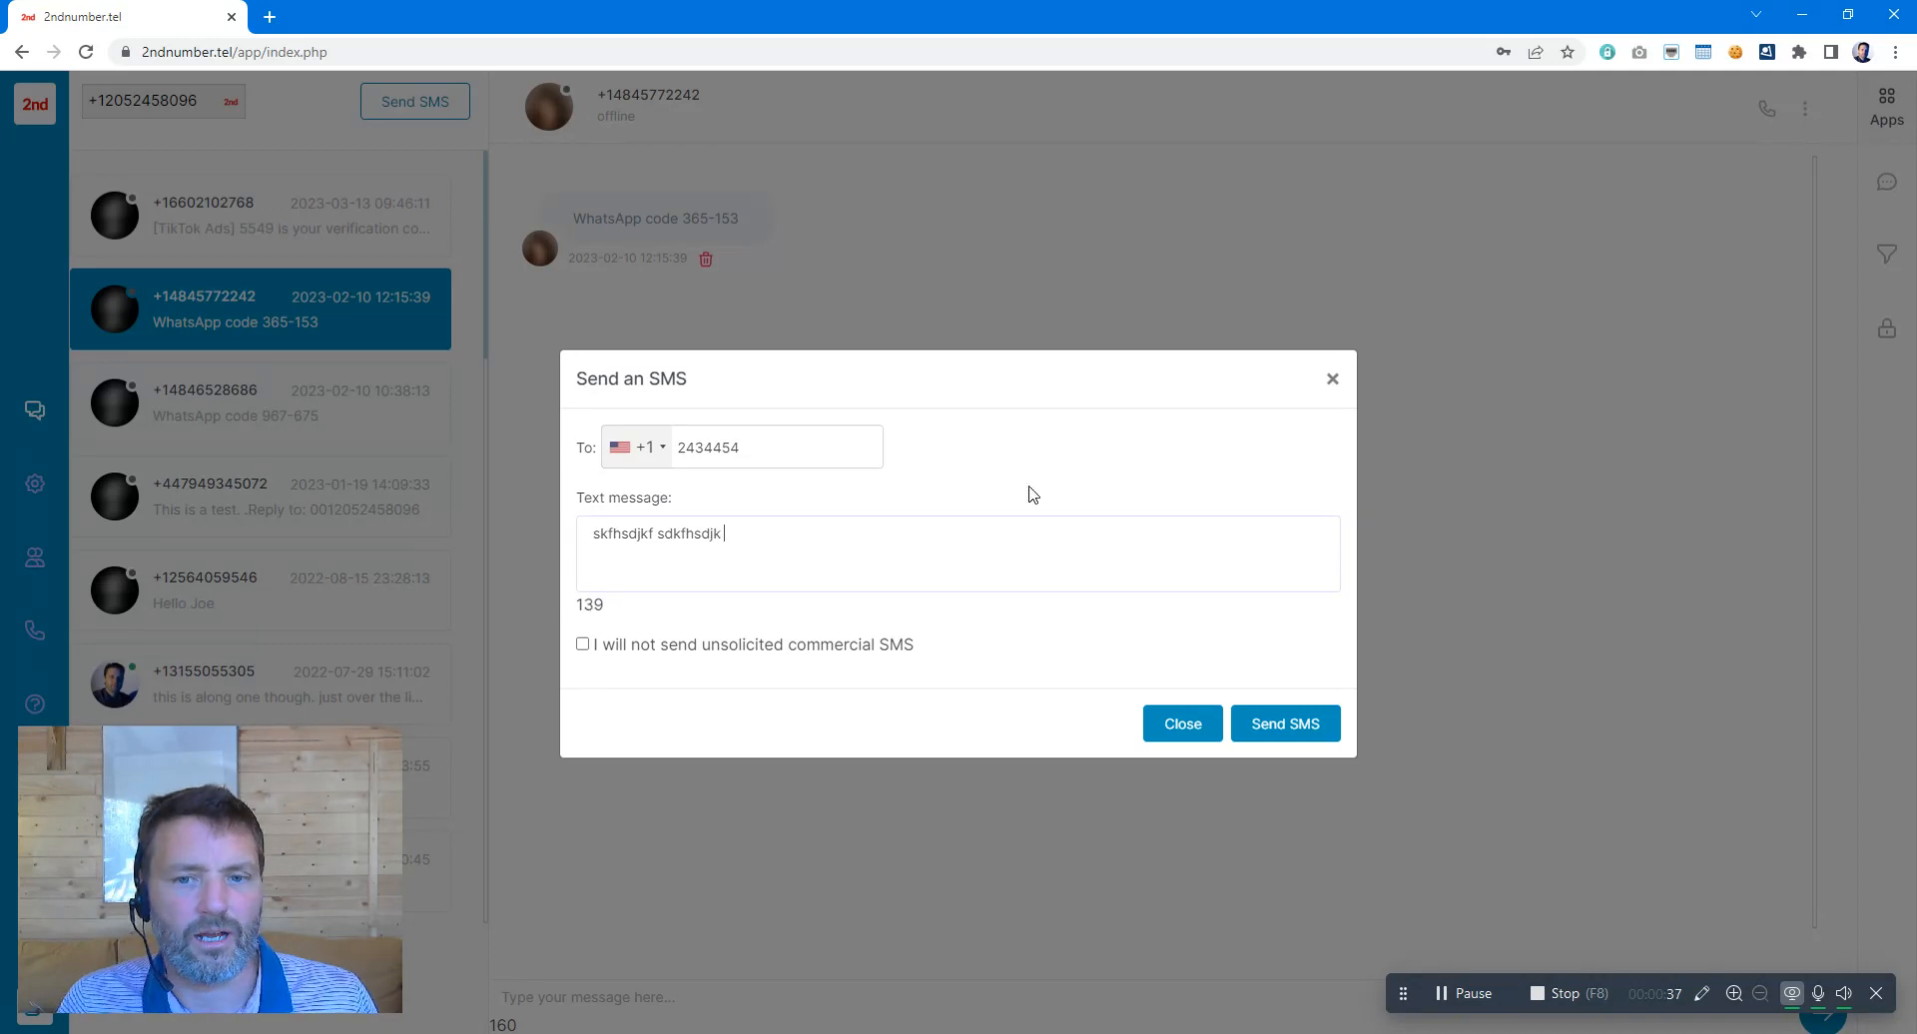
pyautogui.click(1181, 723)
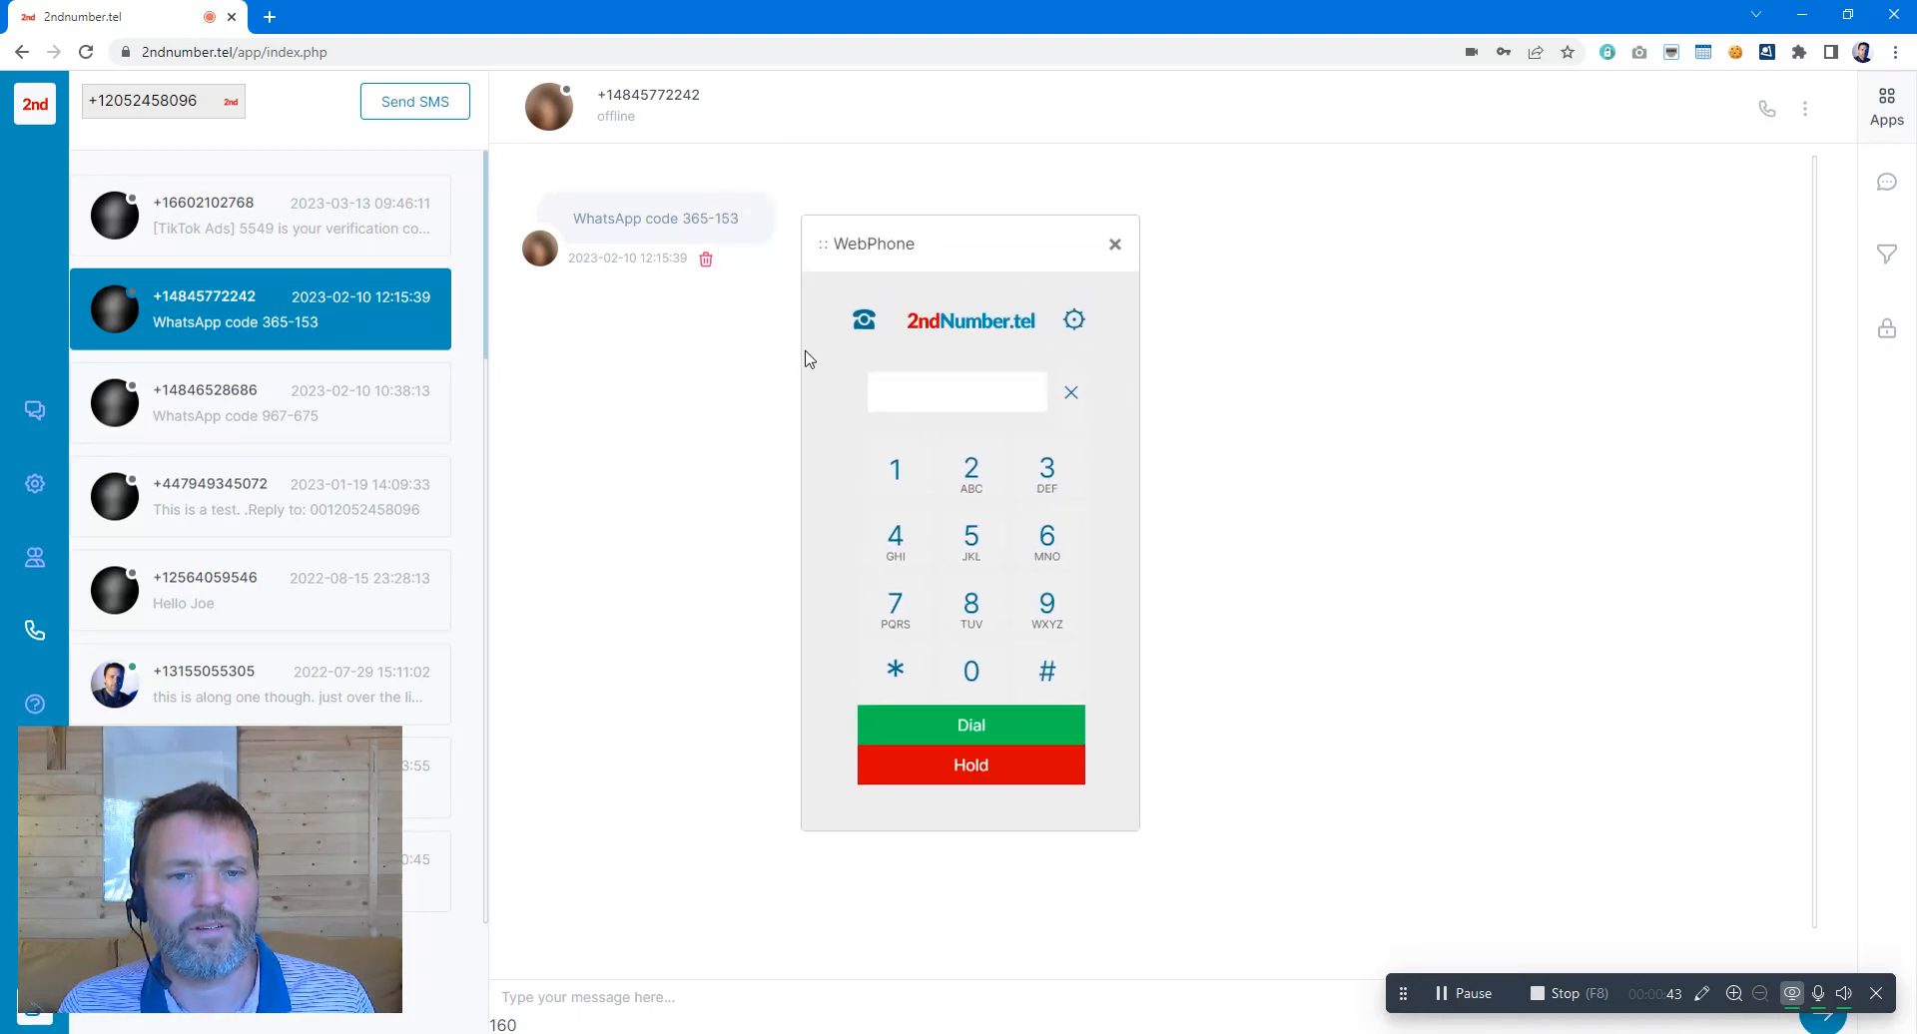
pyautogui.write('067957567')
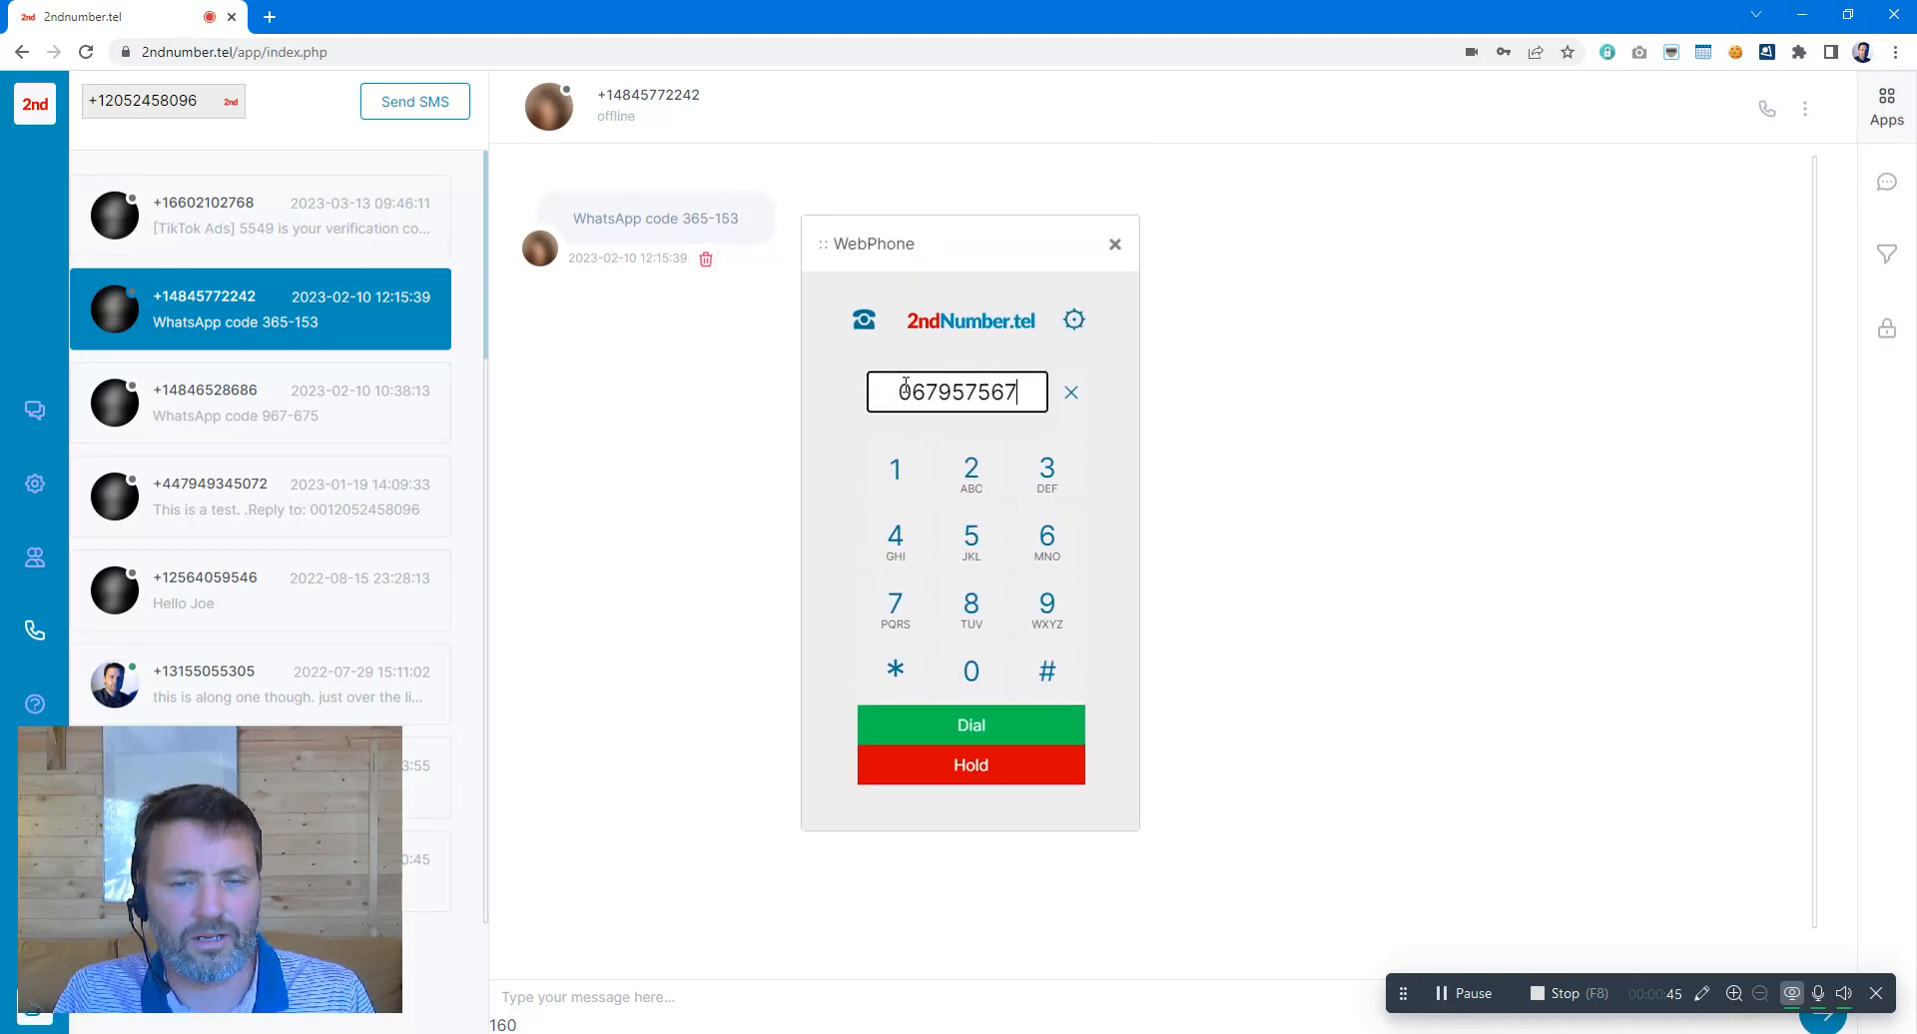
pyautogui.click(969, 725)
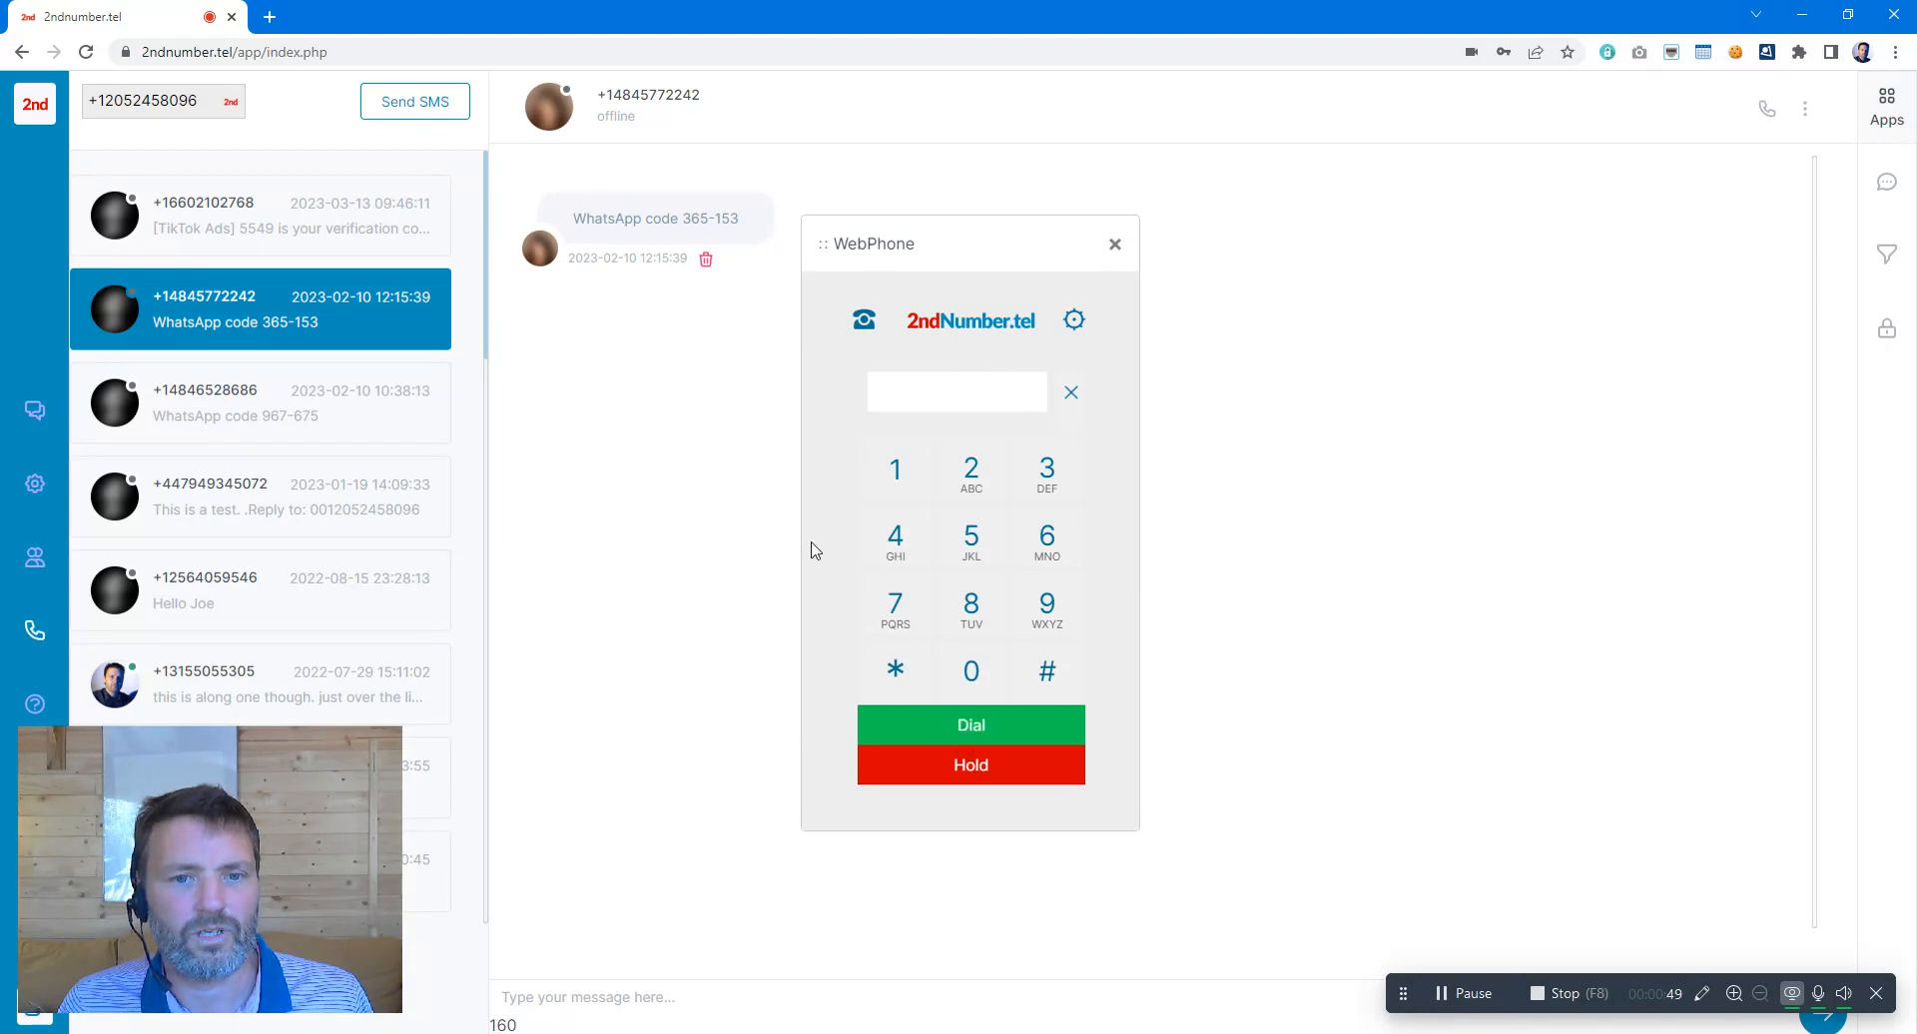
pyautogui.moveTo(802, 491)
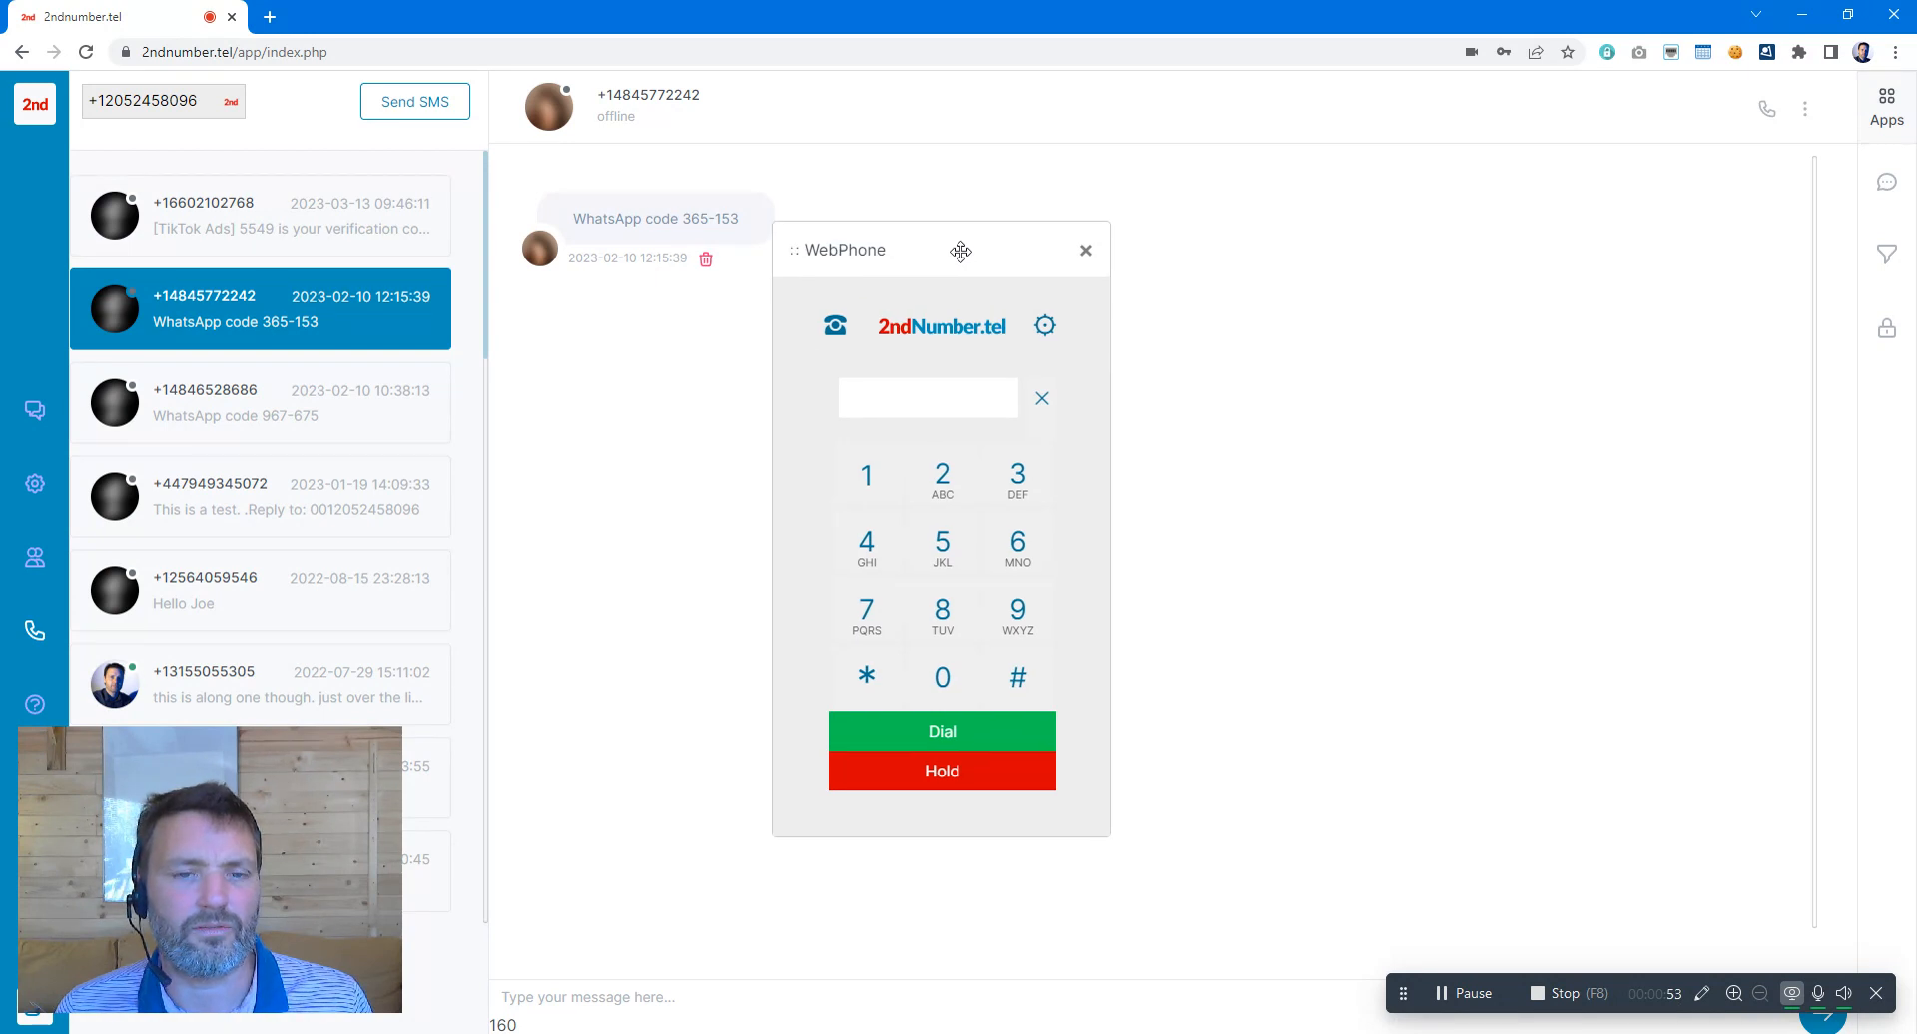
pyautogui.moveTo(960, 250); pyautogui.dragTo(981, 239)
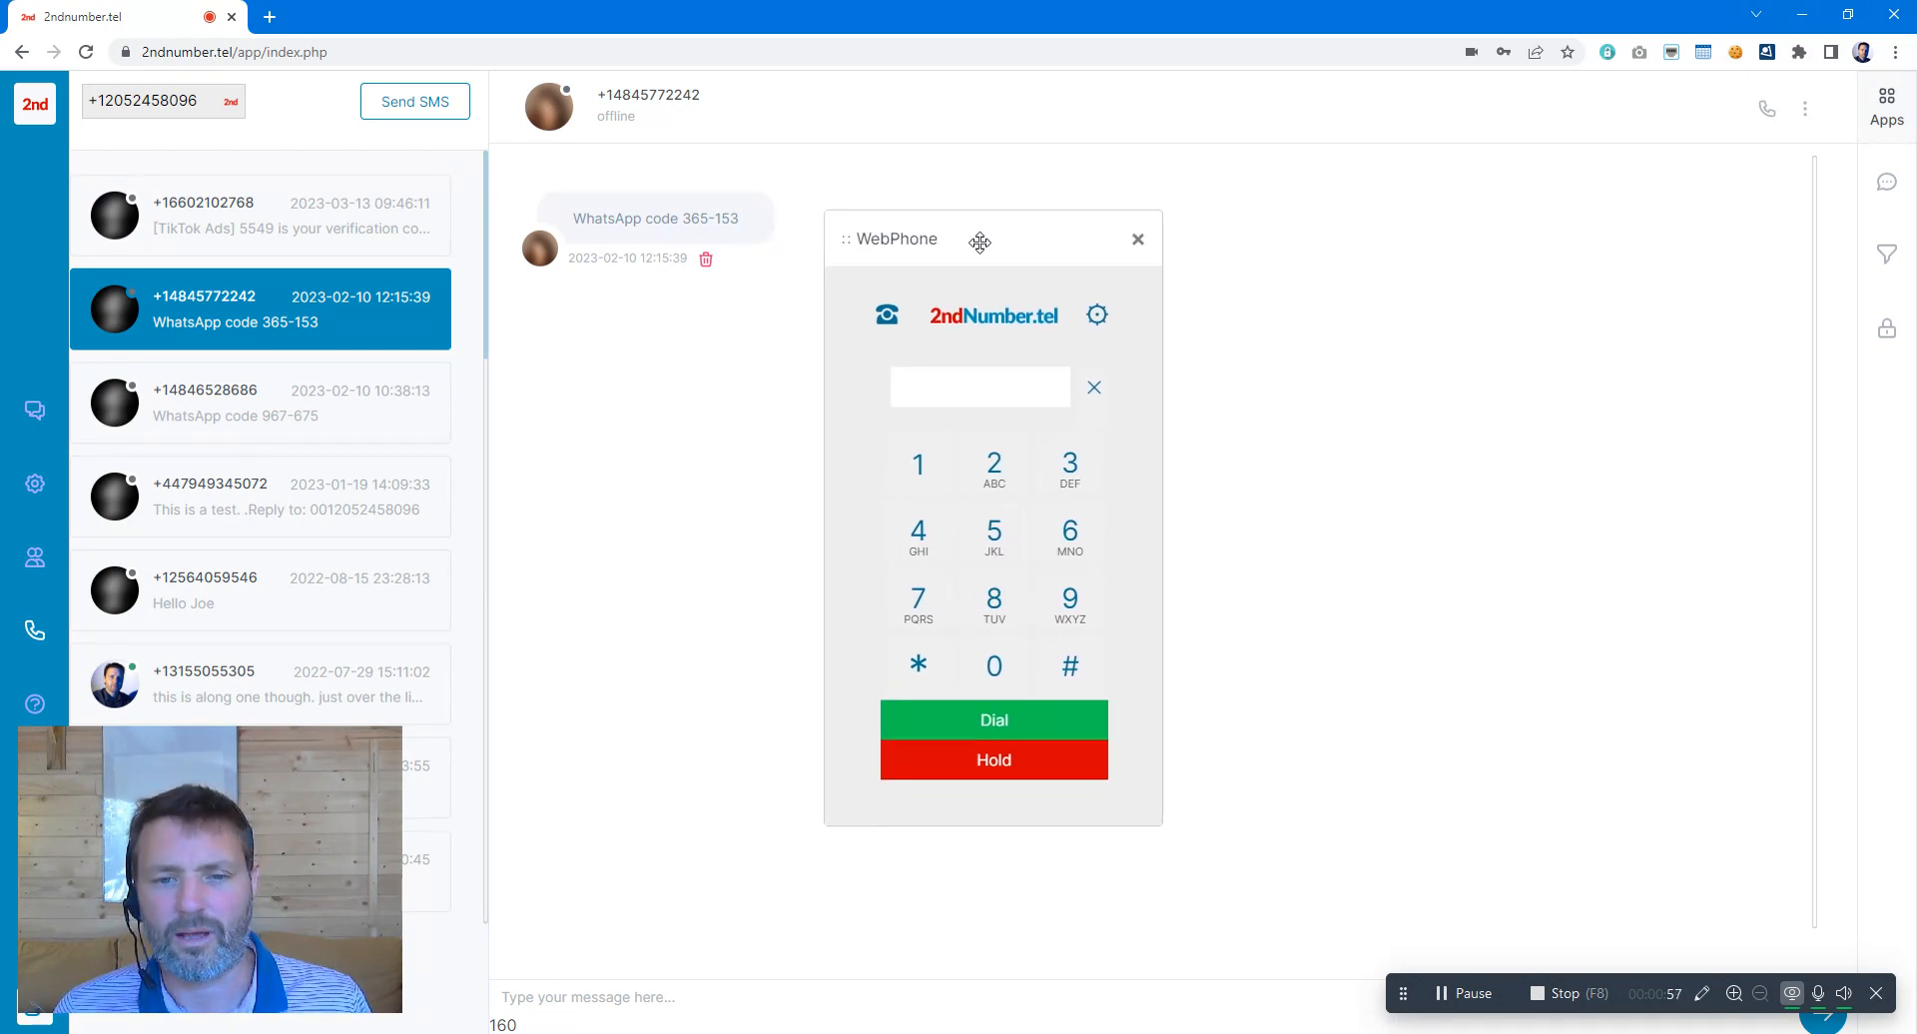
pyautogui.moveTo(1137, 241)
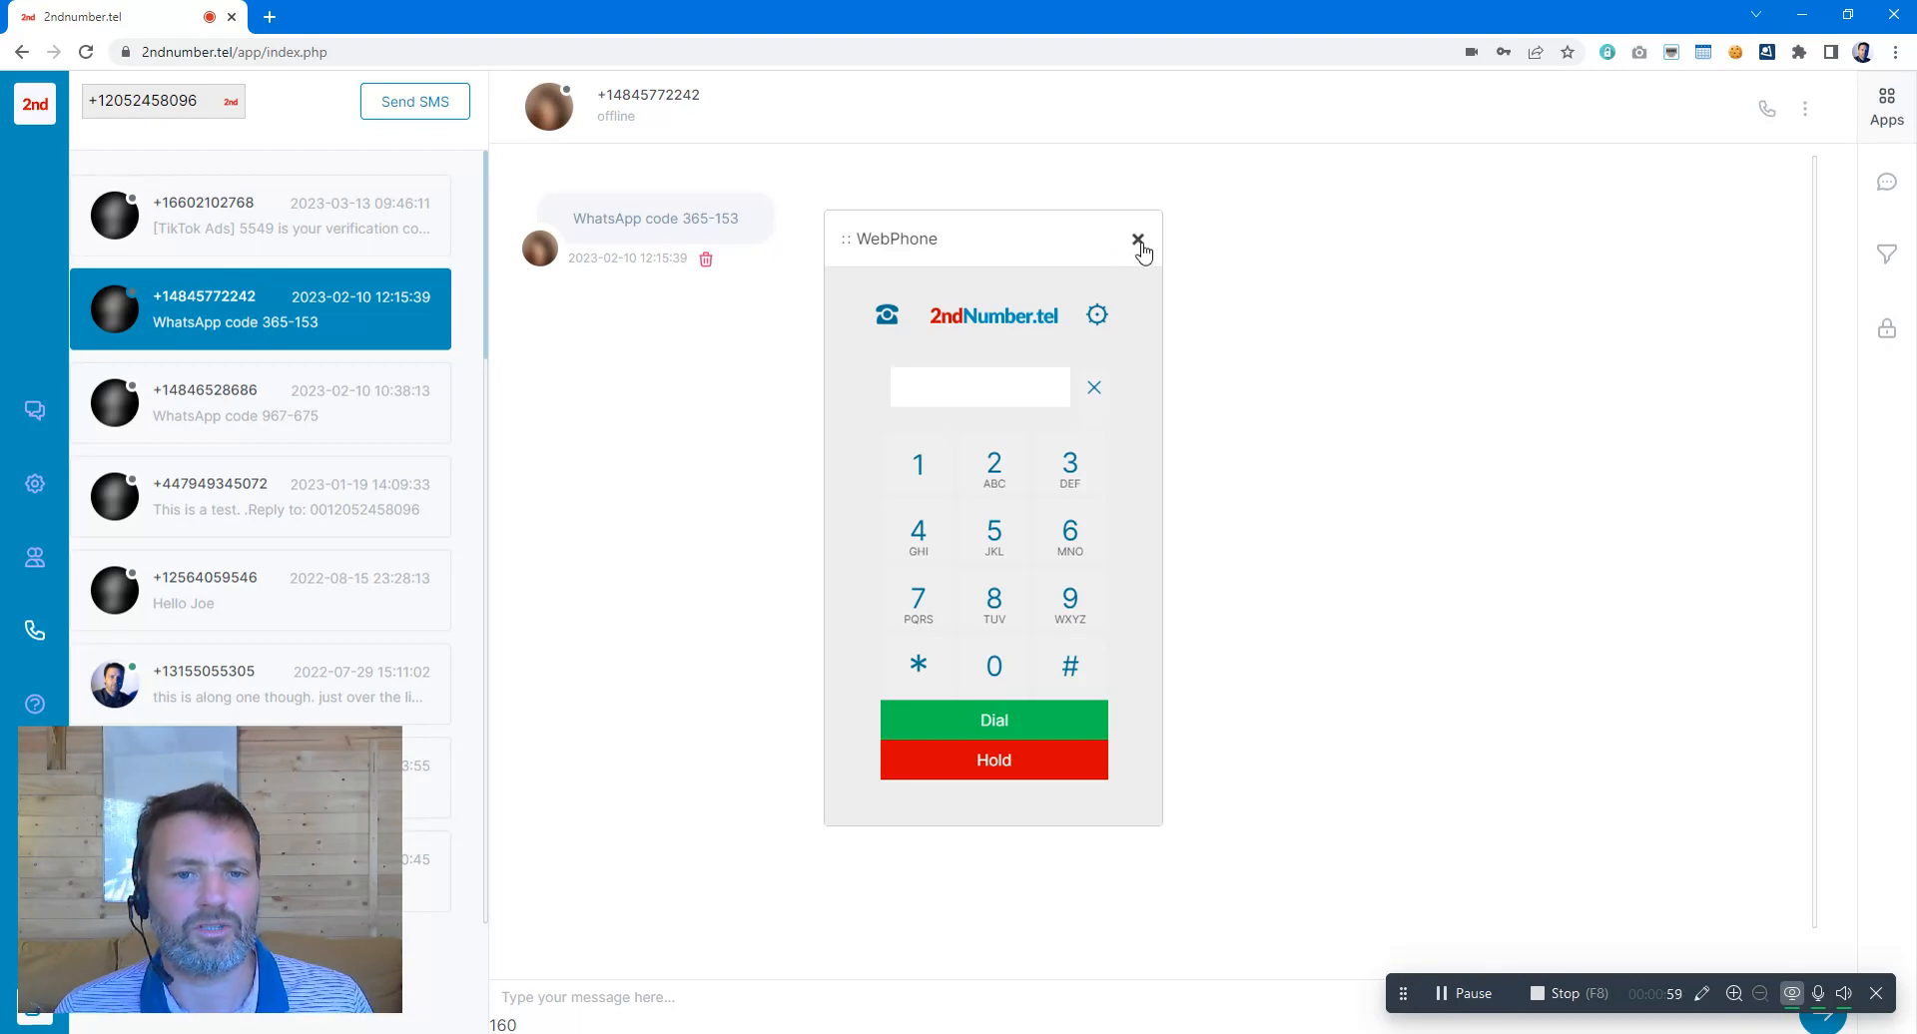
# Close the dialer, launch the WhatsApp Chatbot builder, and add a Text In Out bubble.
pyautogui.click(1136, 239)
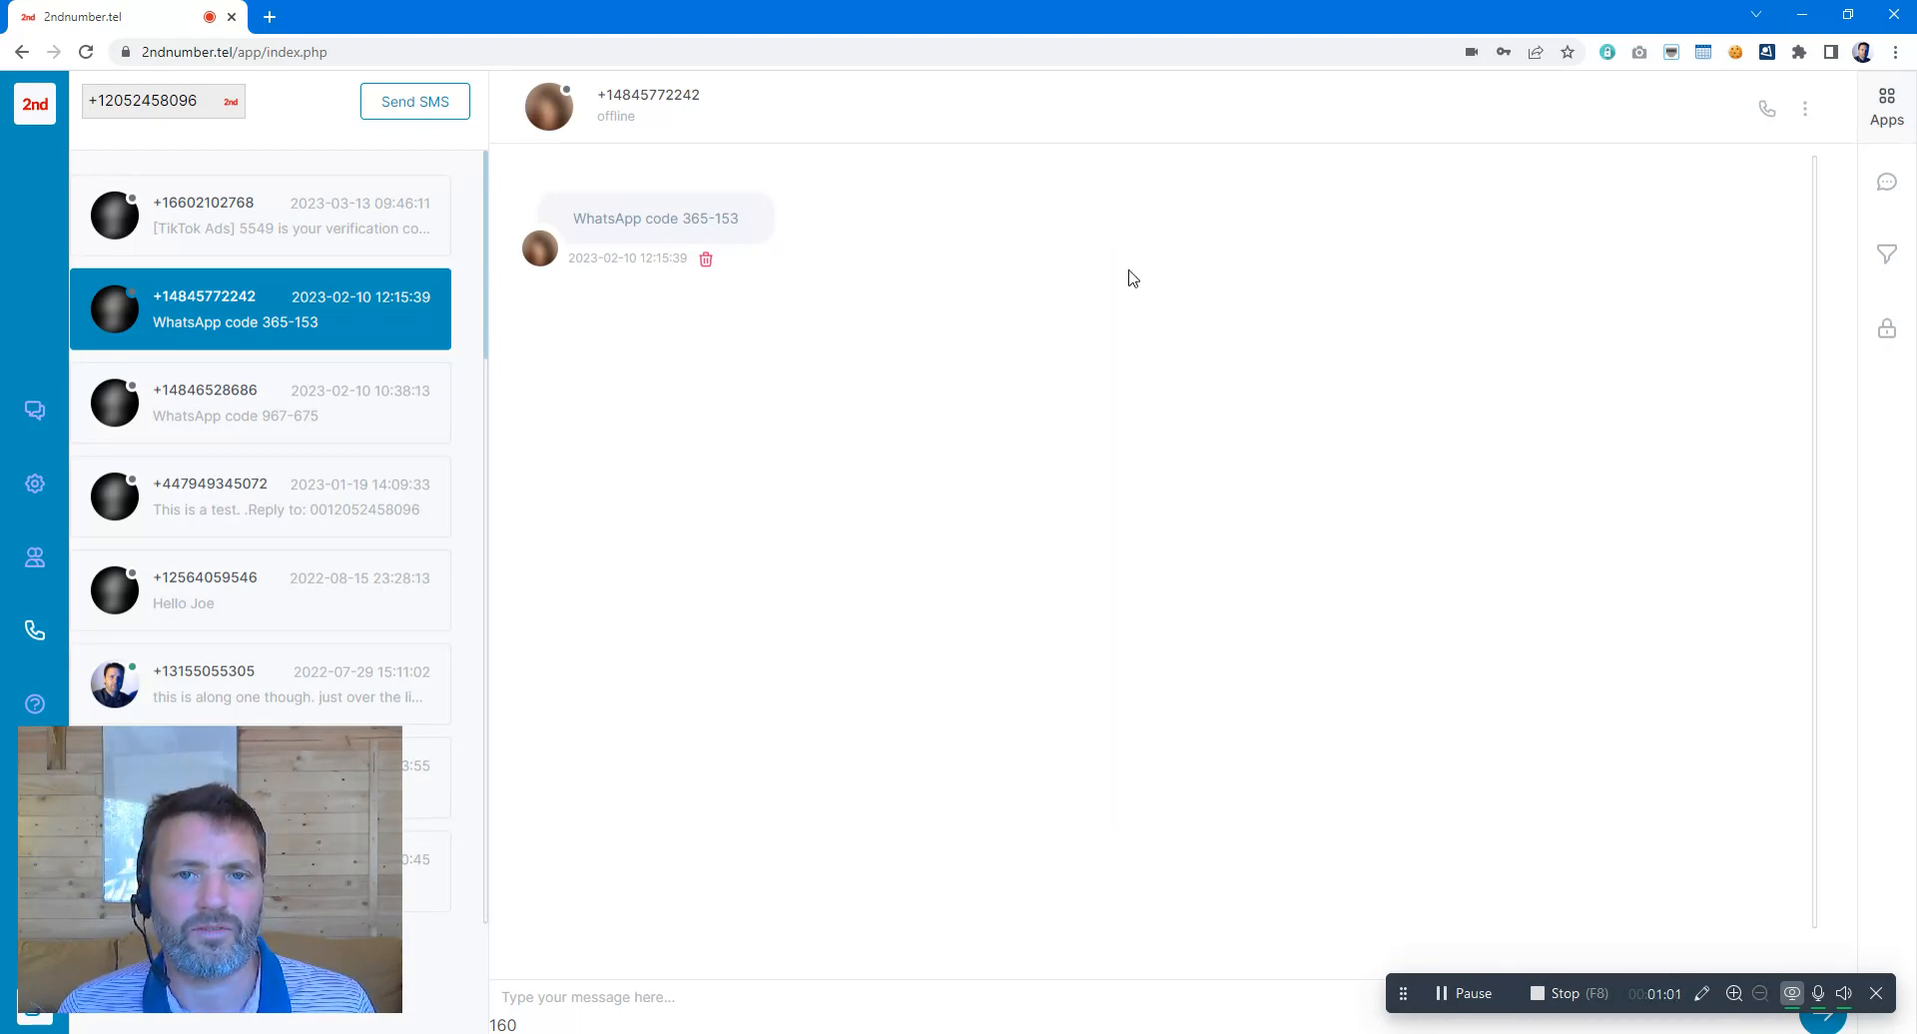
pyautogui.moveTo(991, 368)
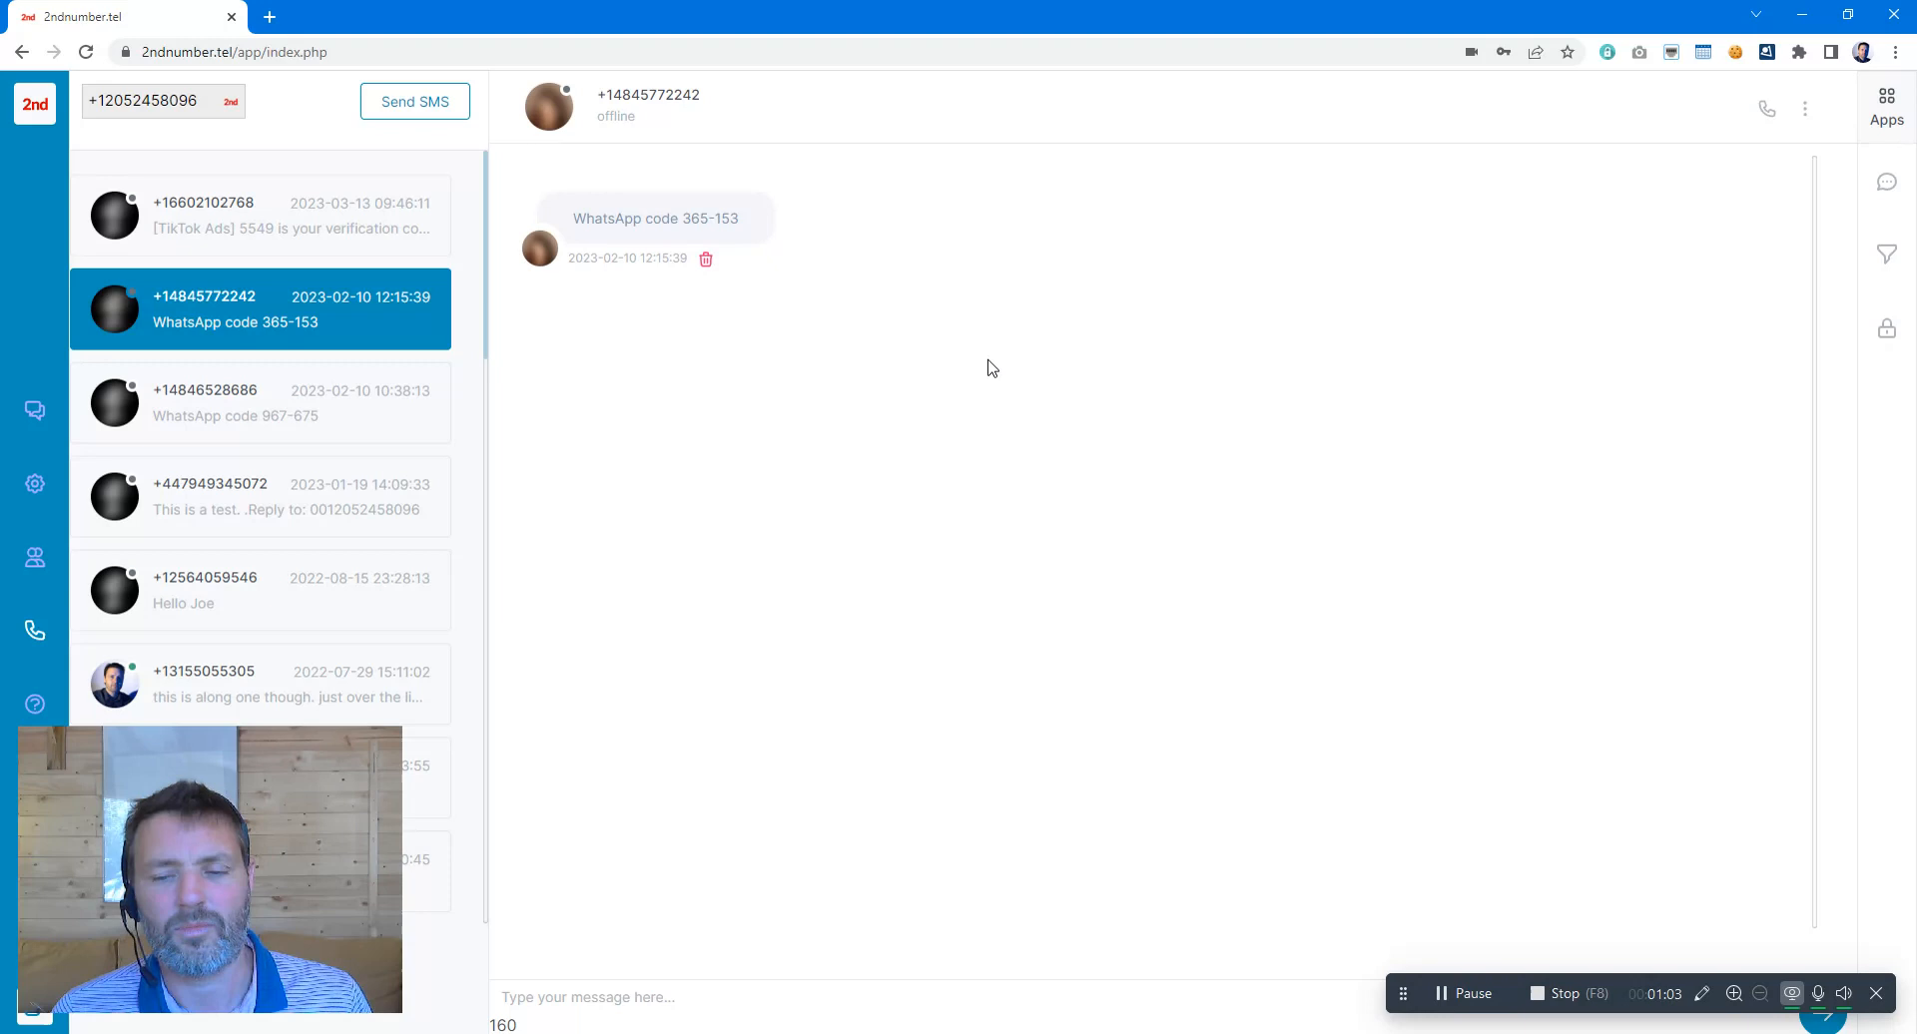
pyautogui.moveTo(1886, 186)
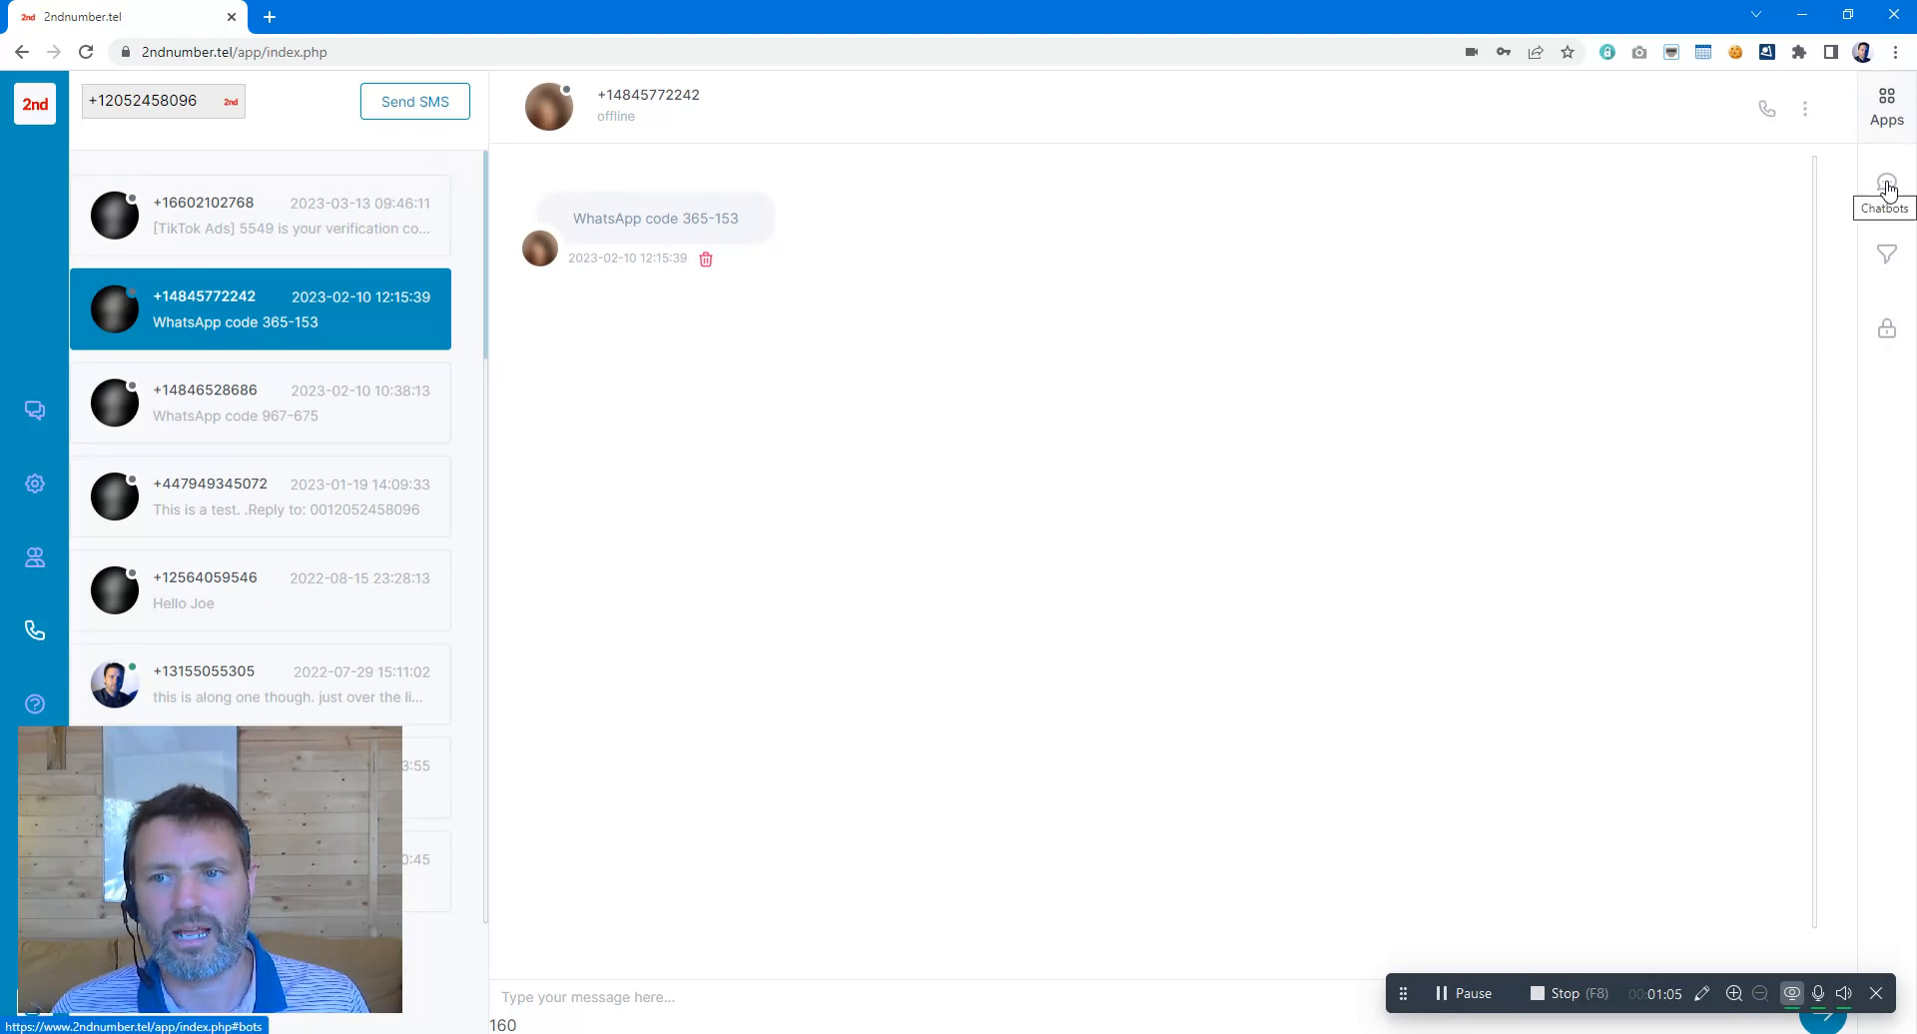
pyautogui.click(1886, 186)
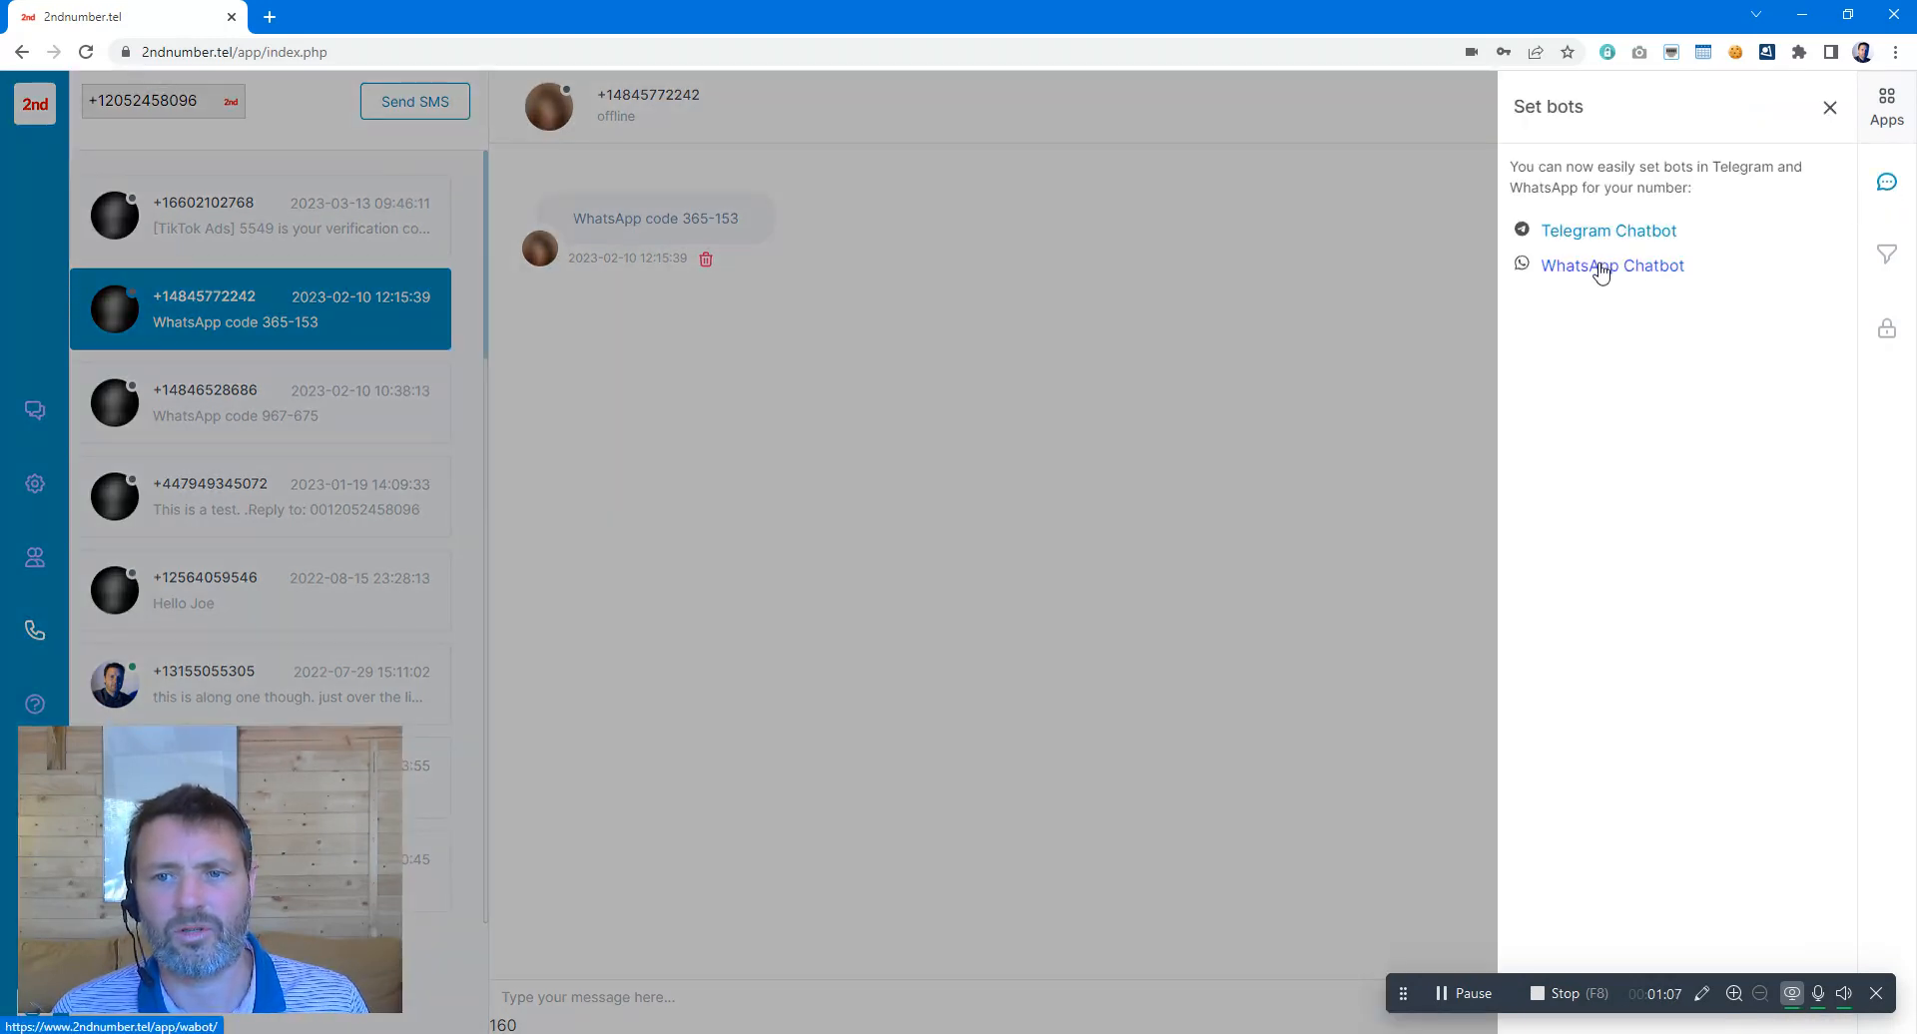
pyautogui.click(1611, 266)
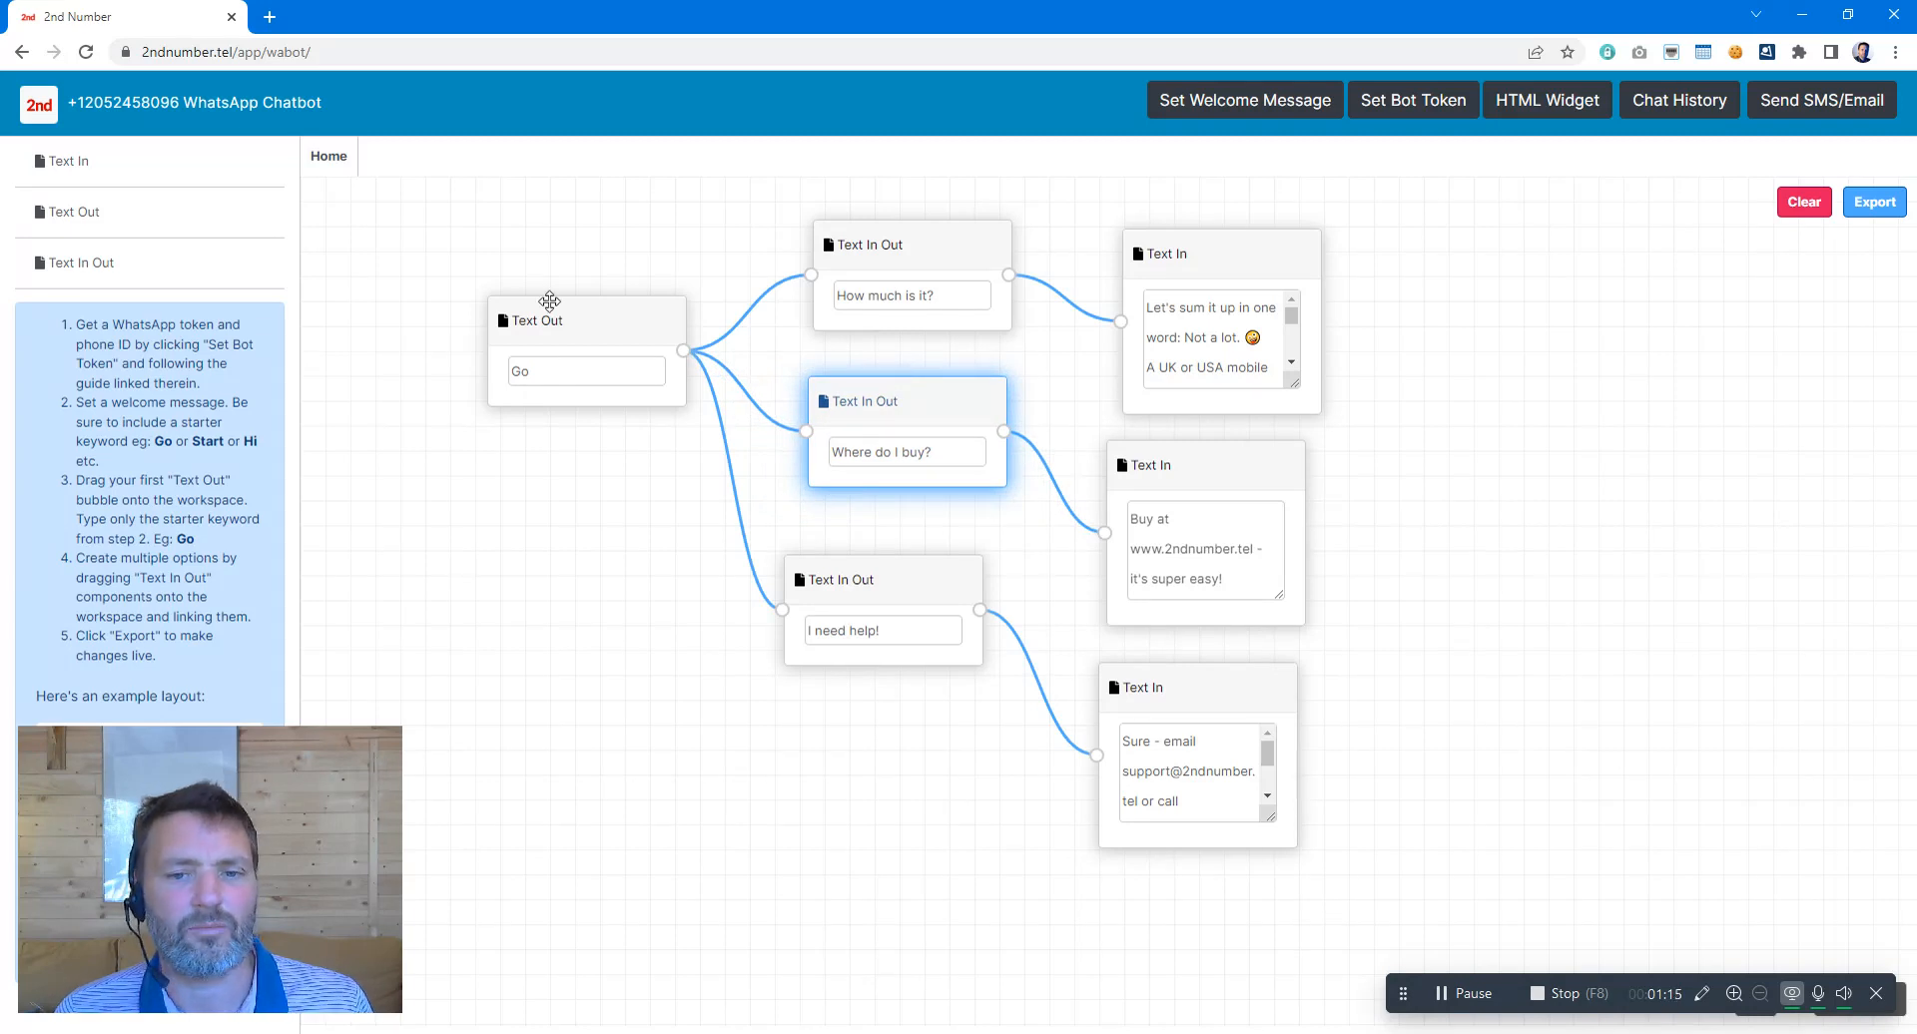
pyautogui.moveTo(93, 249)
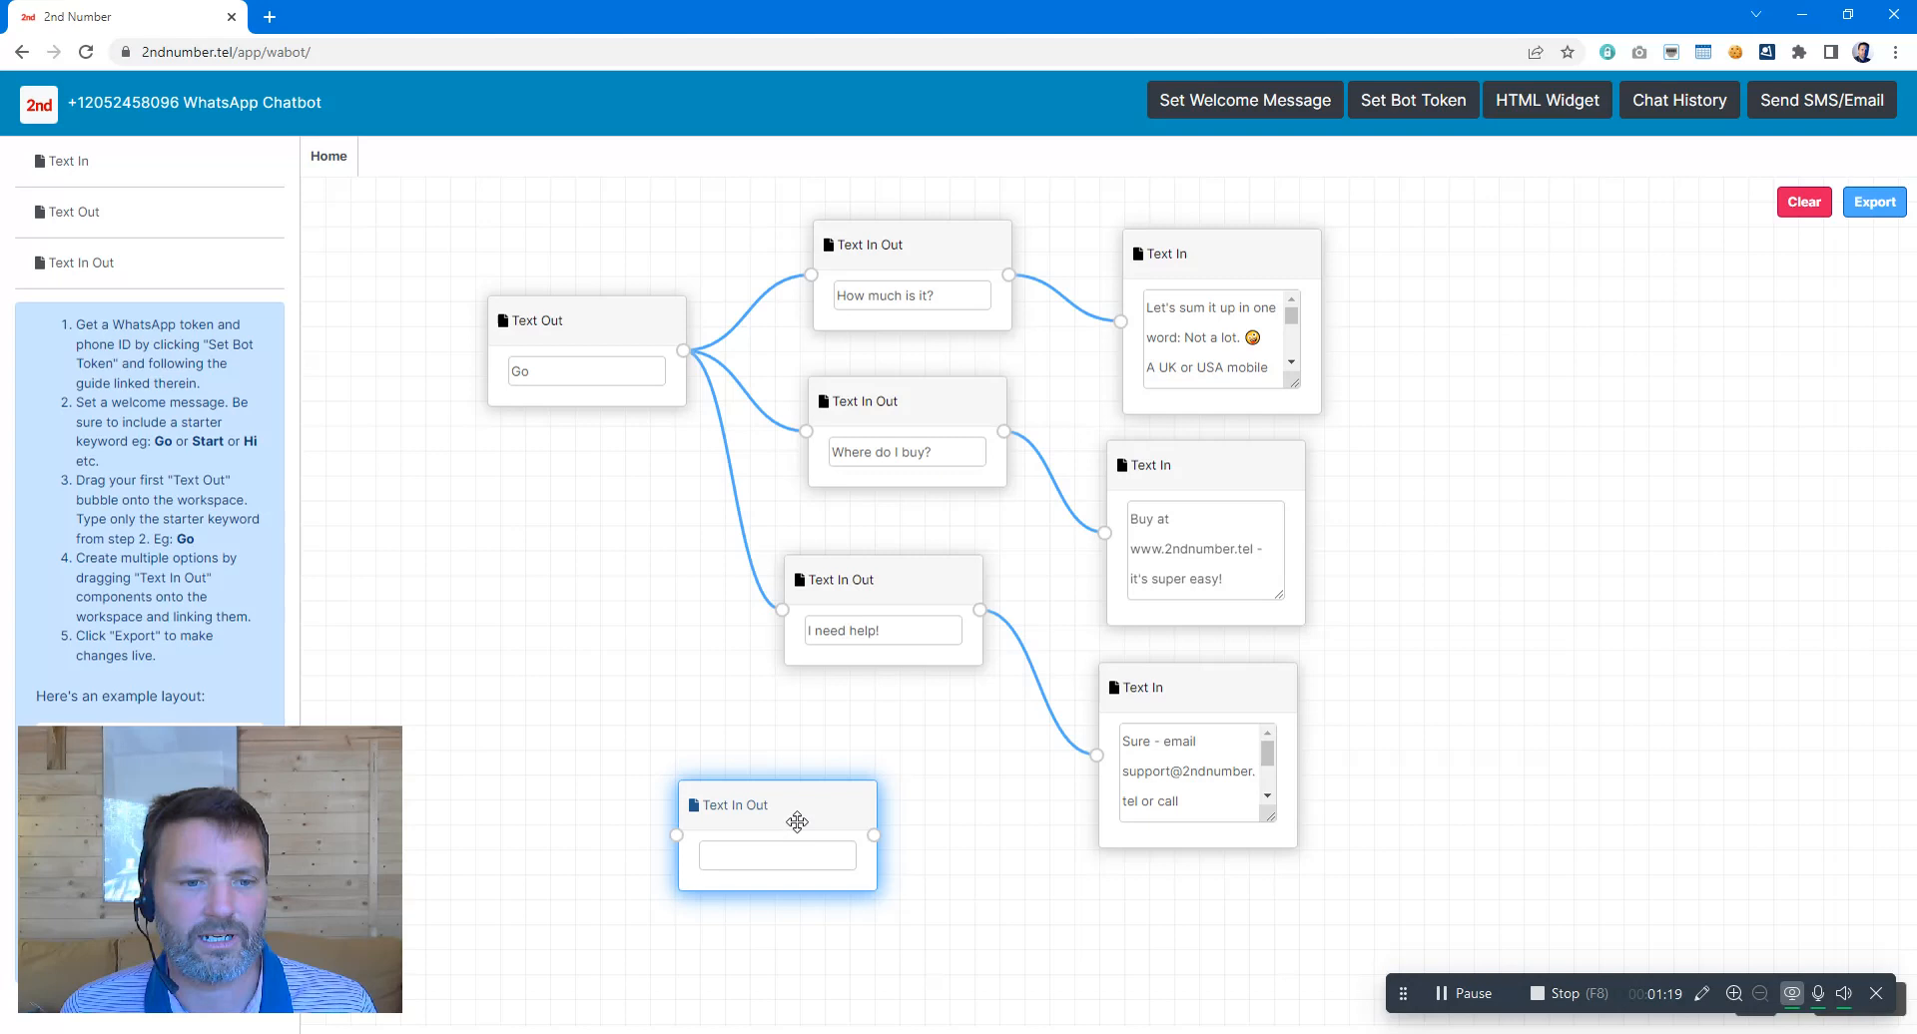
pyautogui.write('sdfjkhsdk')
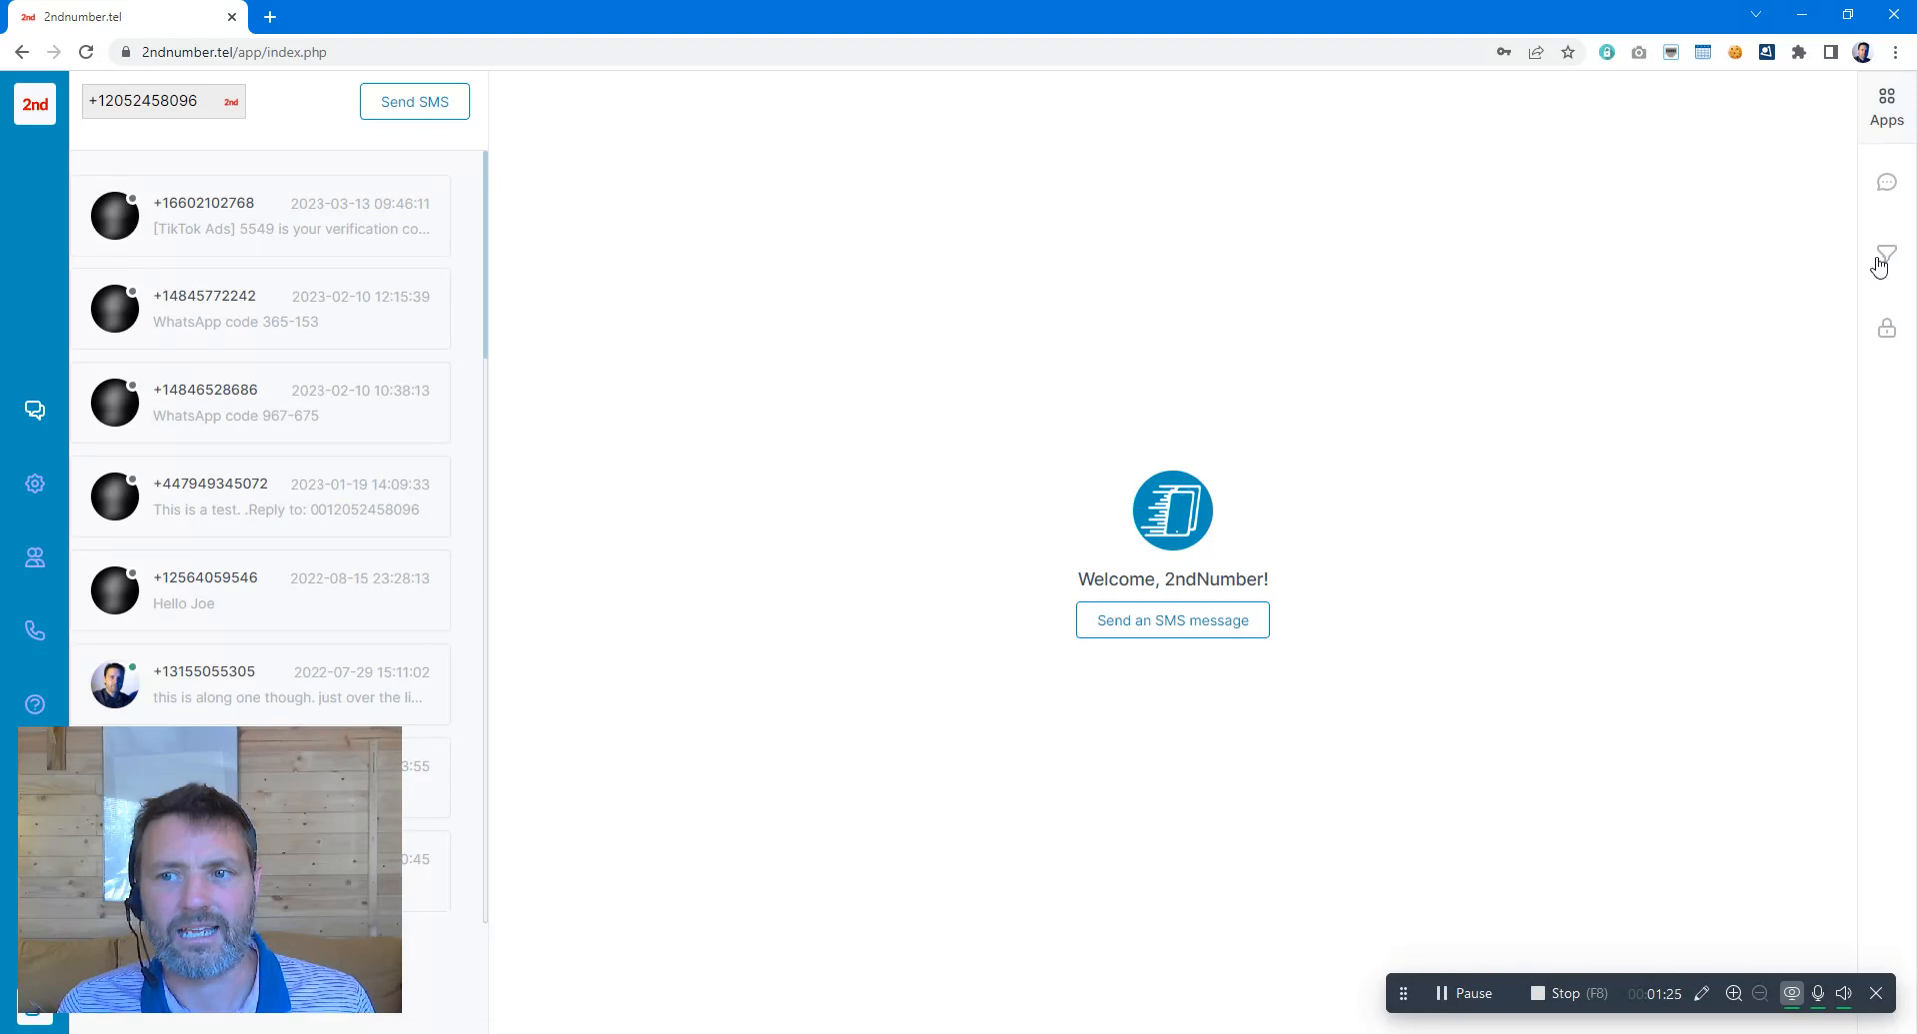
# Launch IVR Builder from the Apps funnel icon in the right sidebar.
pyautogui.click(1886, 257)
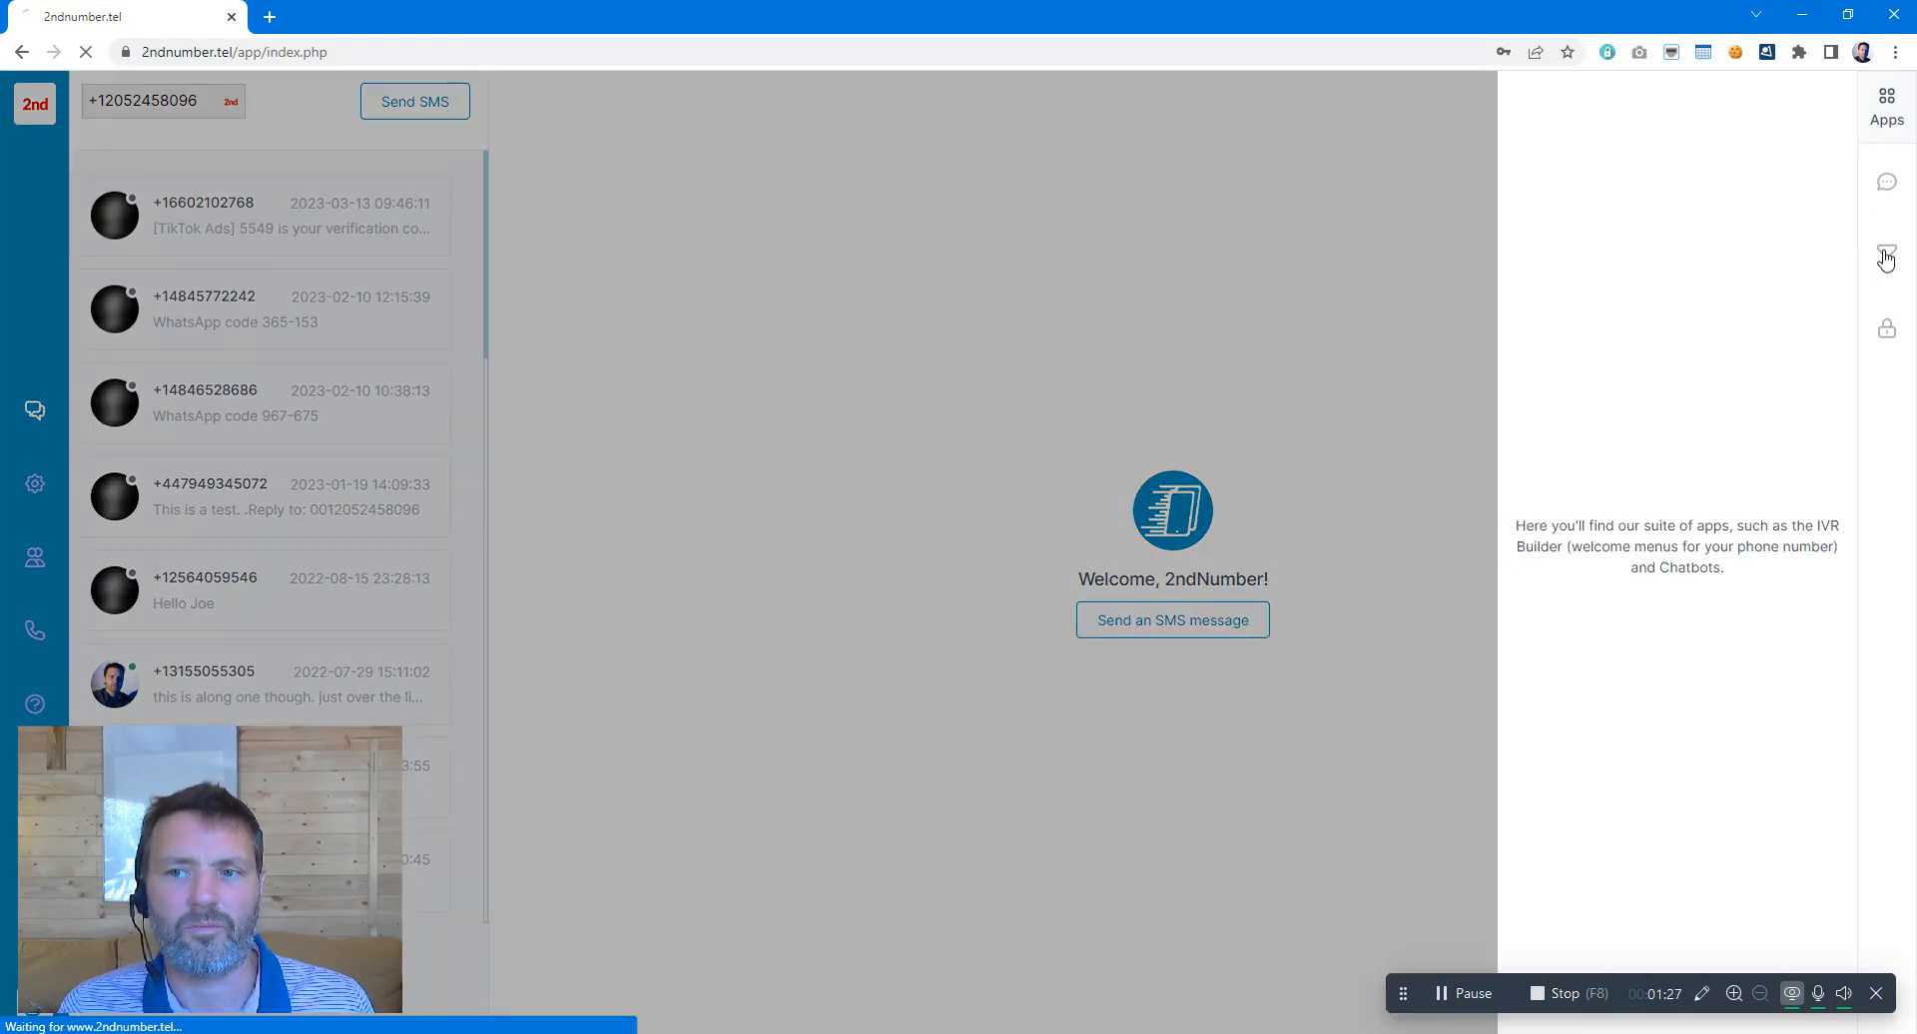
pyautogui.click(1885, 257)
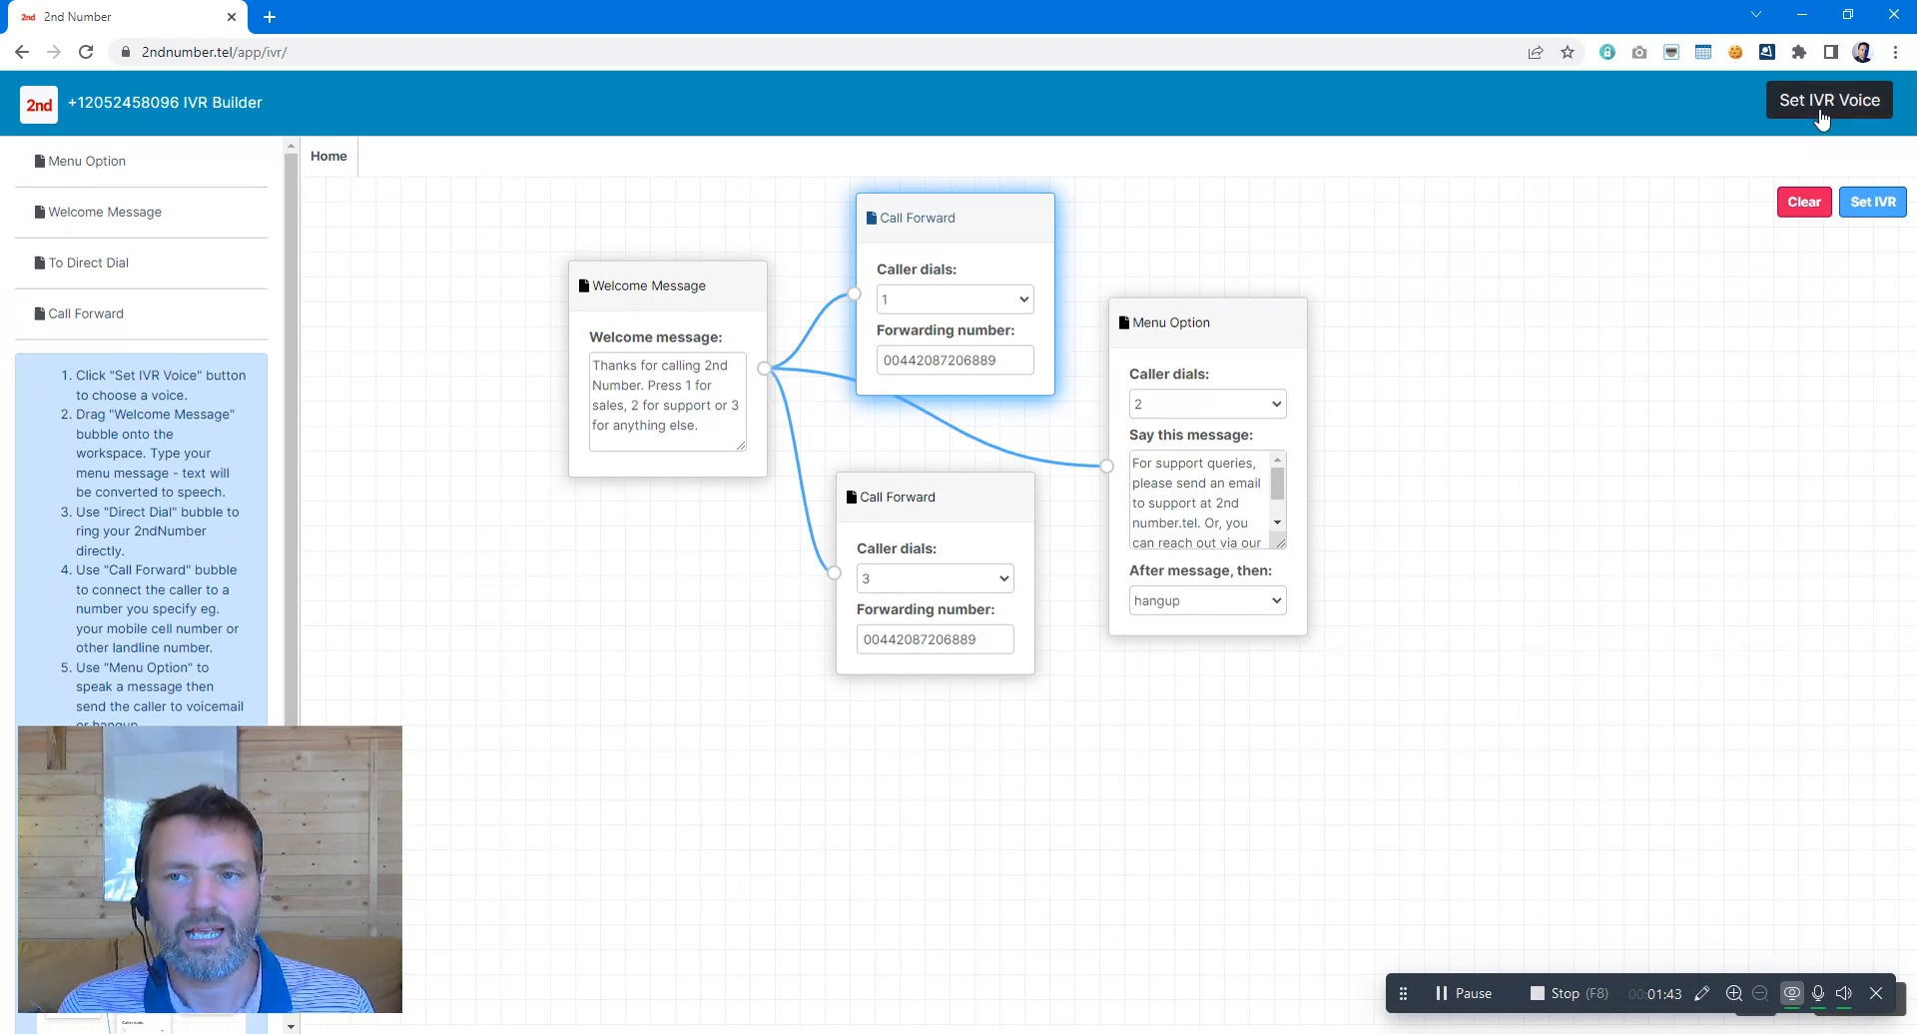
pyautogui.click(1829, 99)
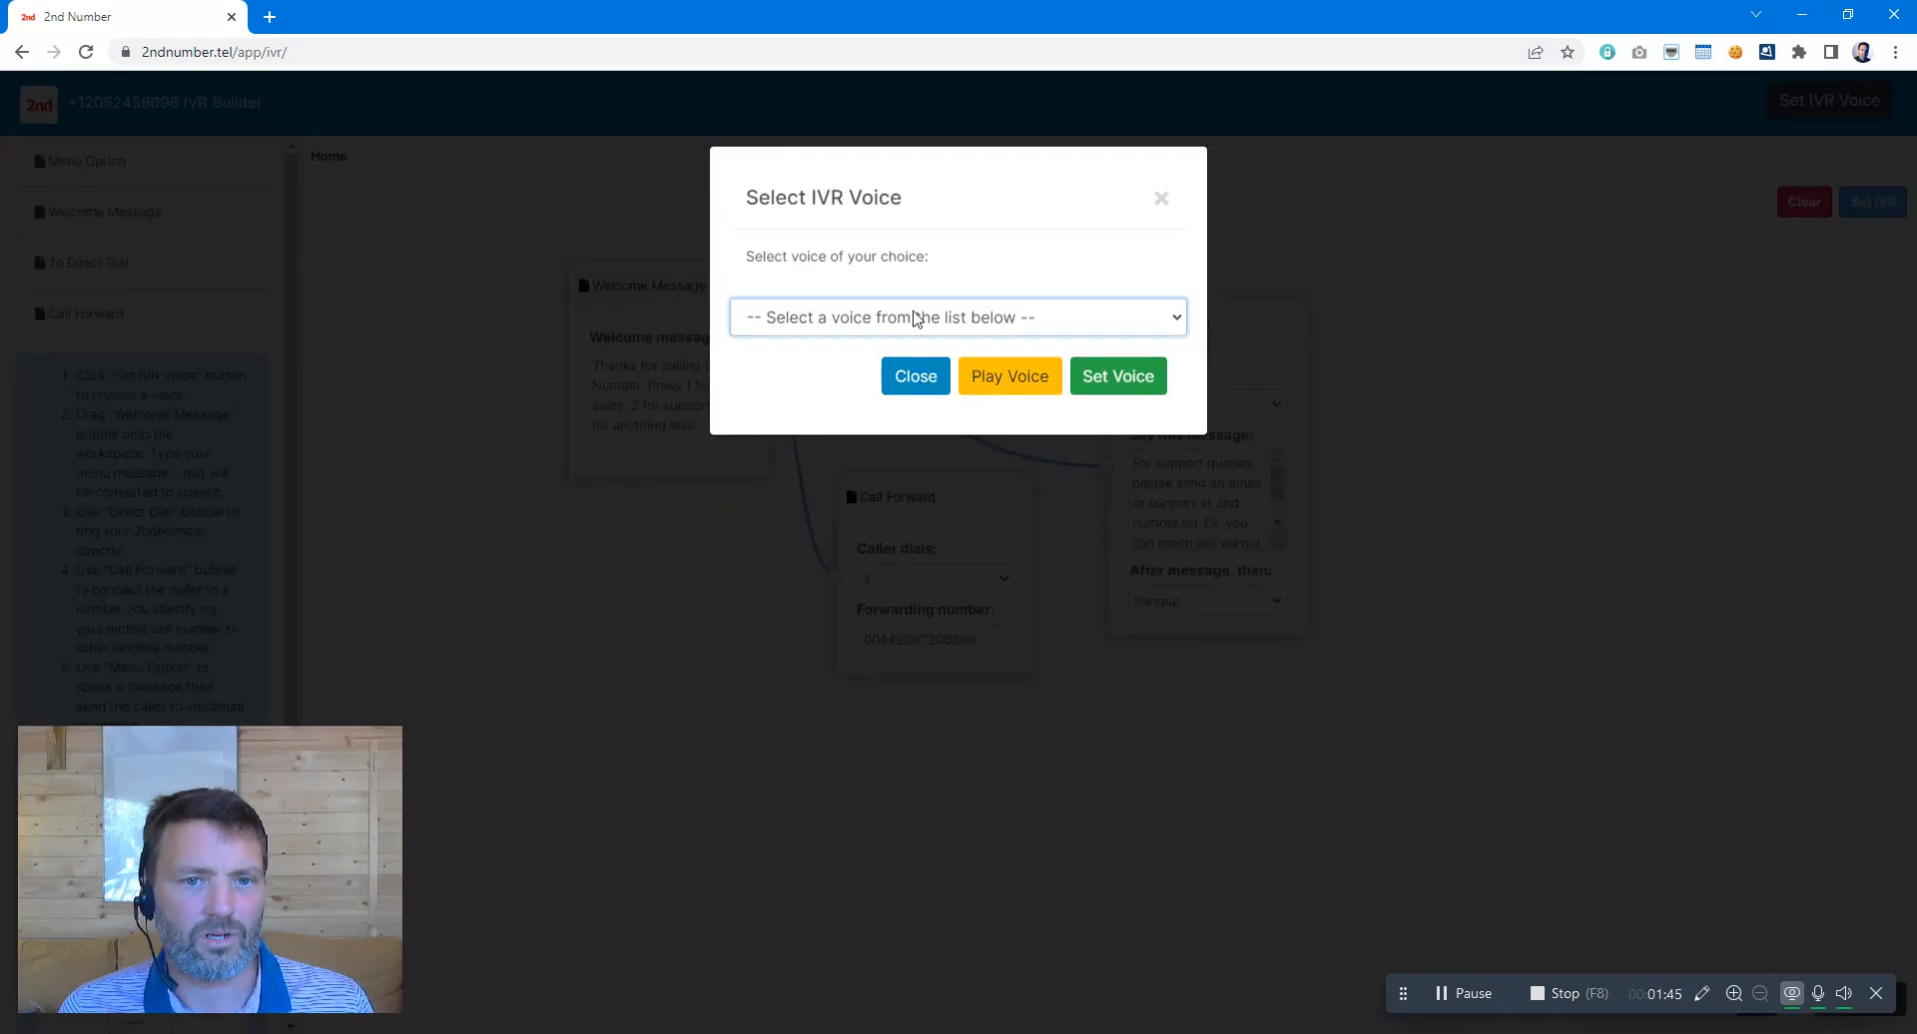
pyautogui.click(958, 317)
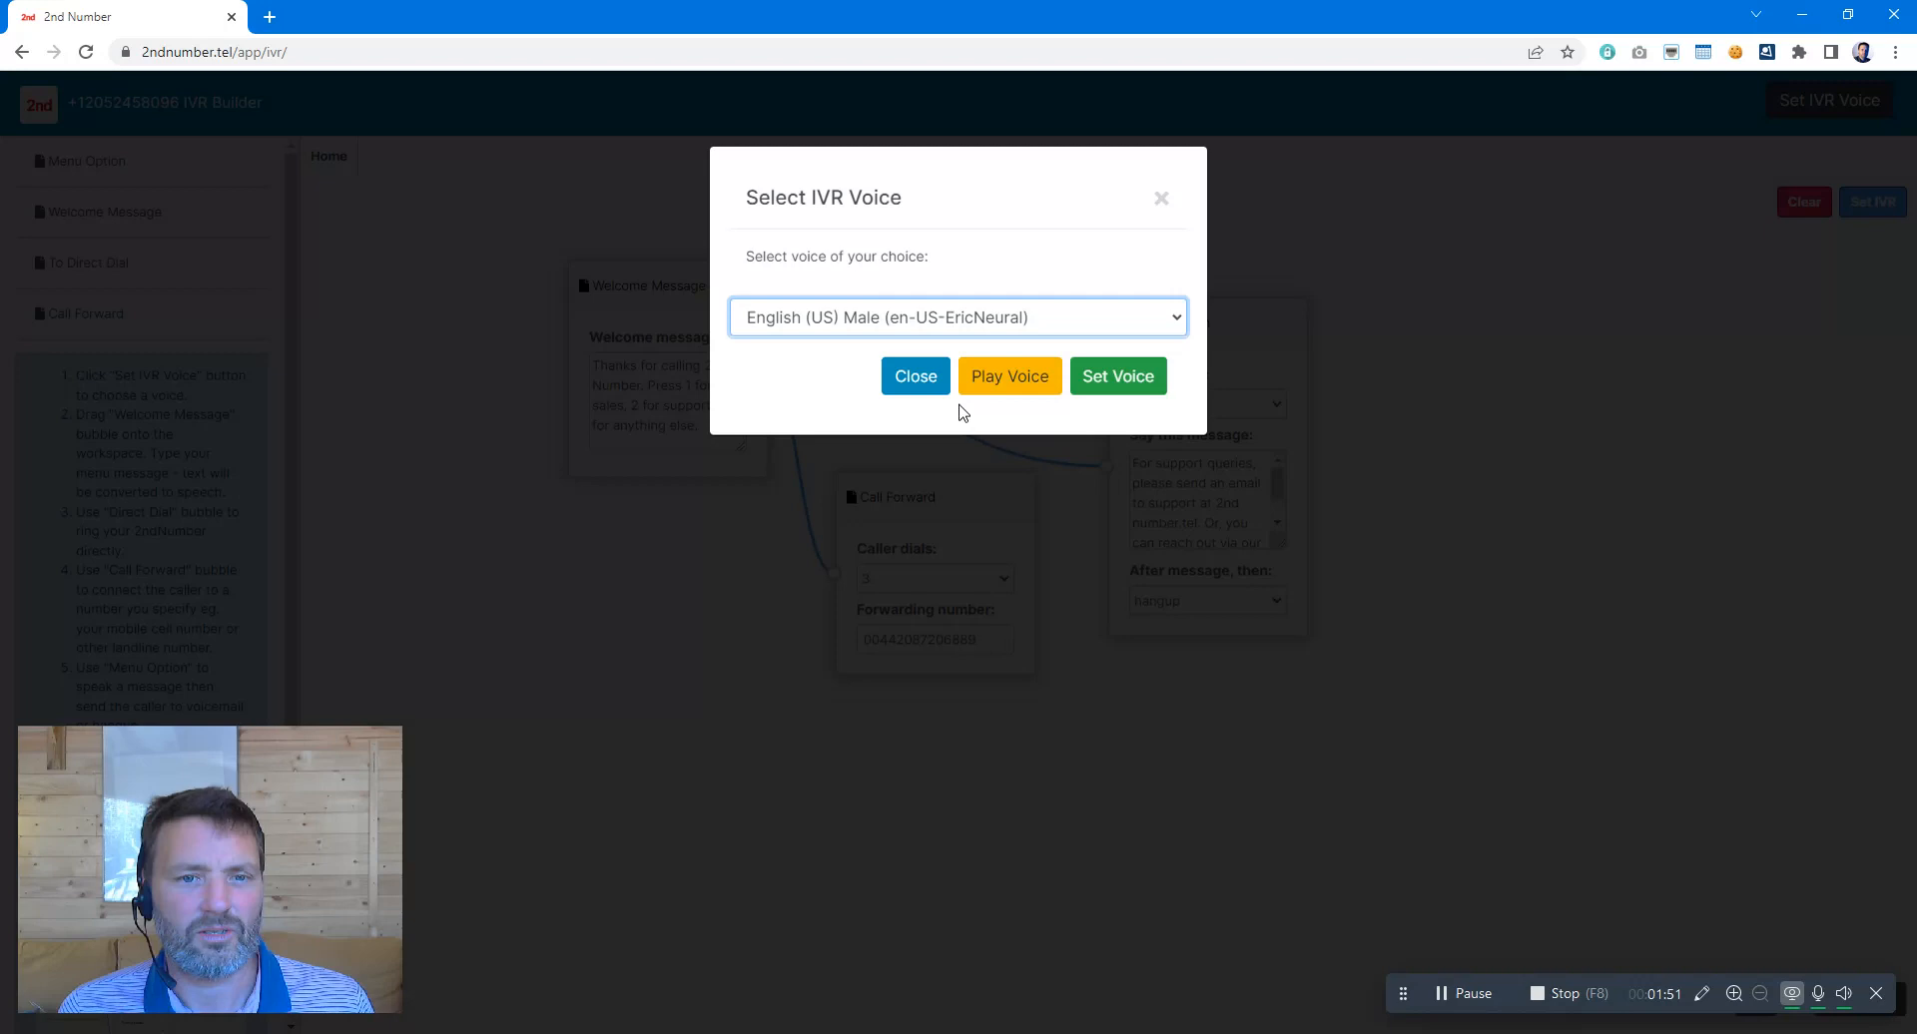
pyautogui.click(1008, 375)
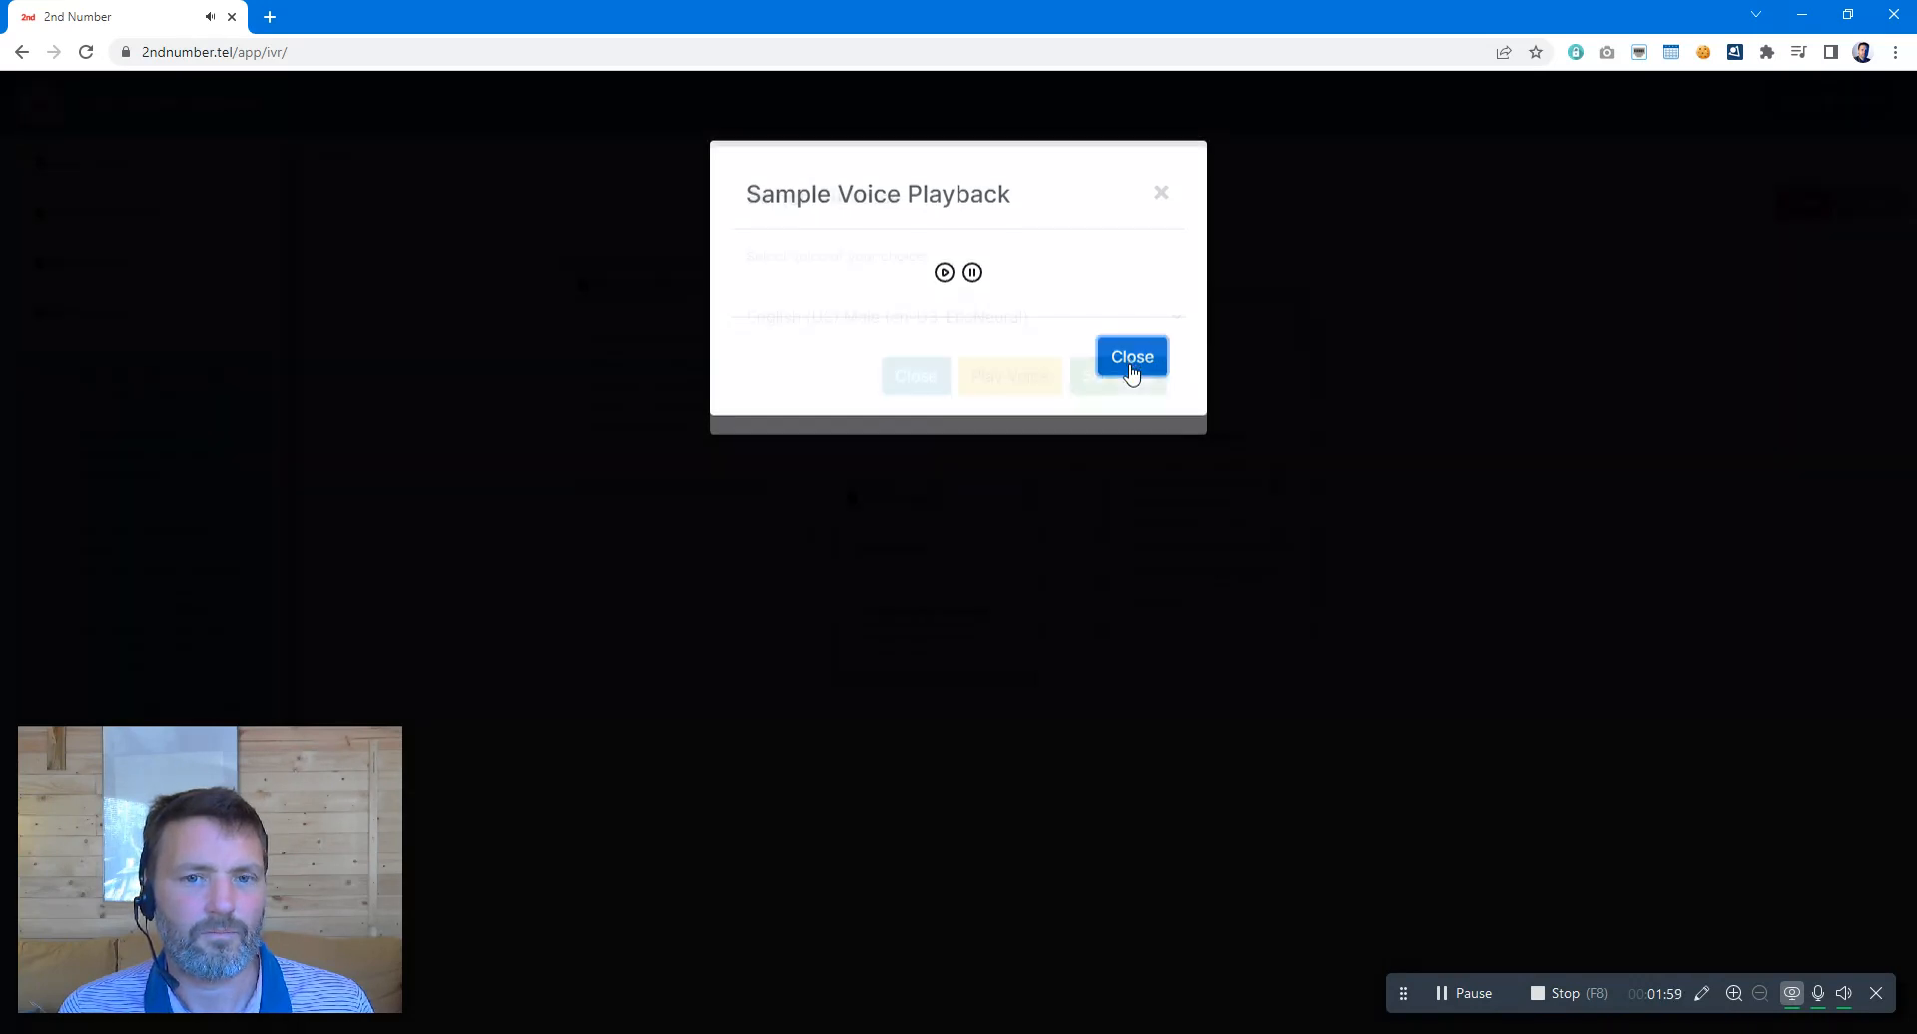
pyautogui.click(1131, 357)
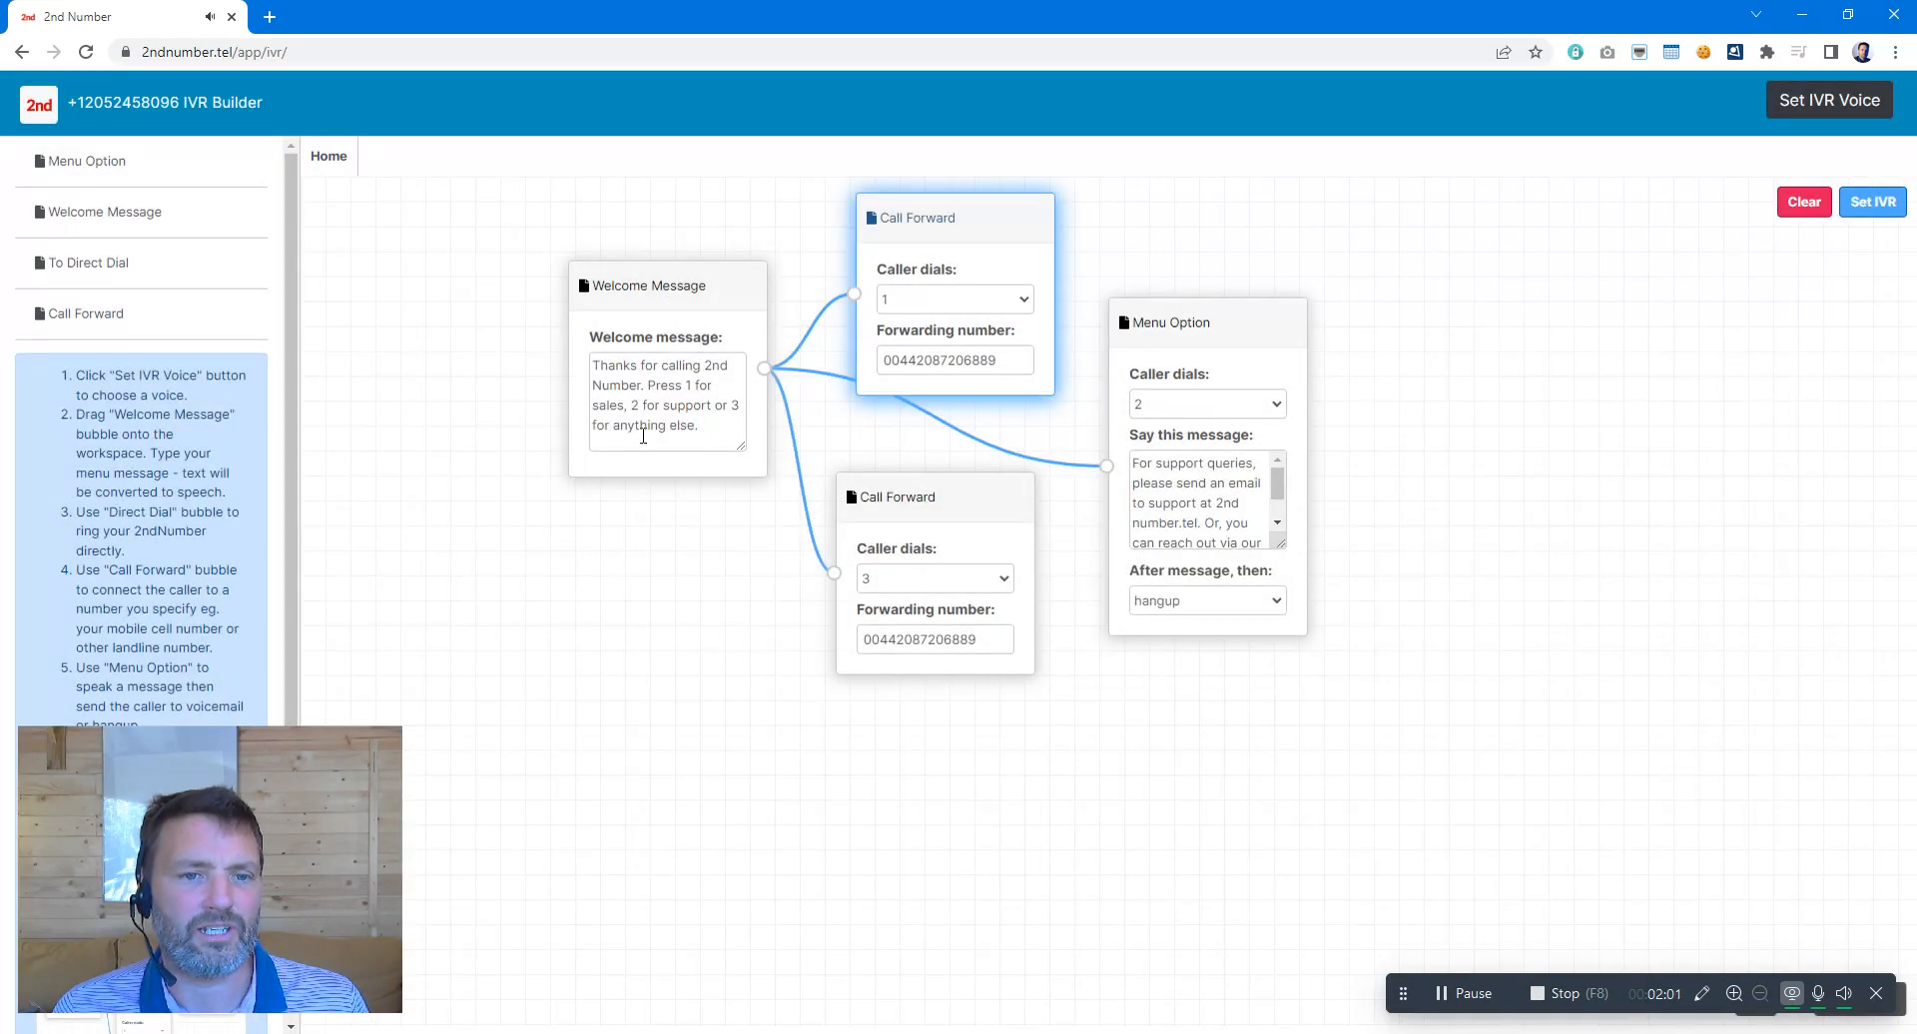
pyautogui.moveTo(786, 484)
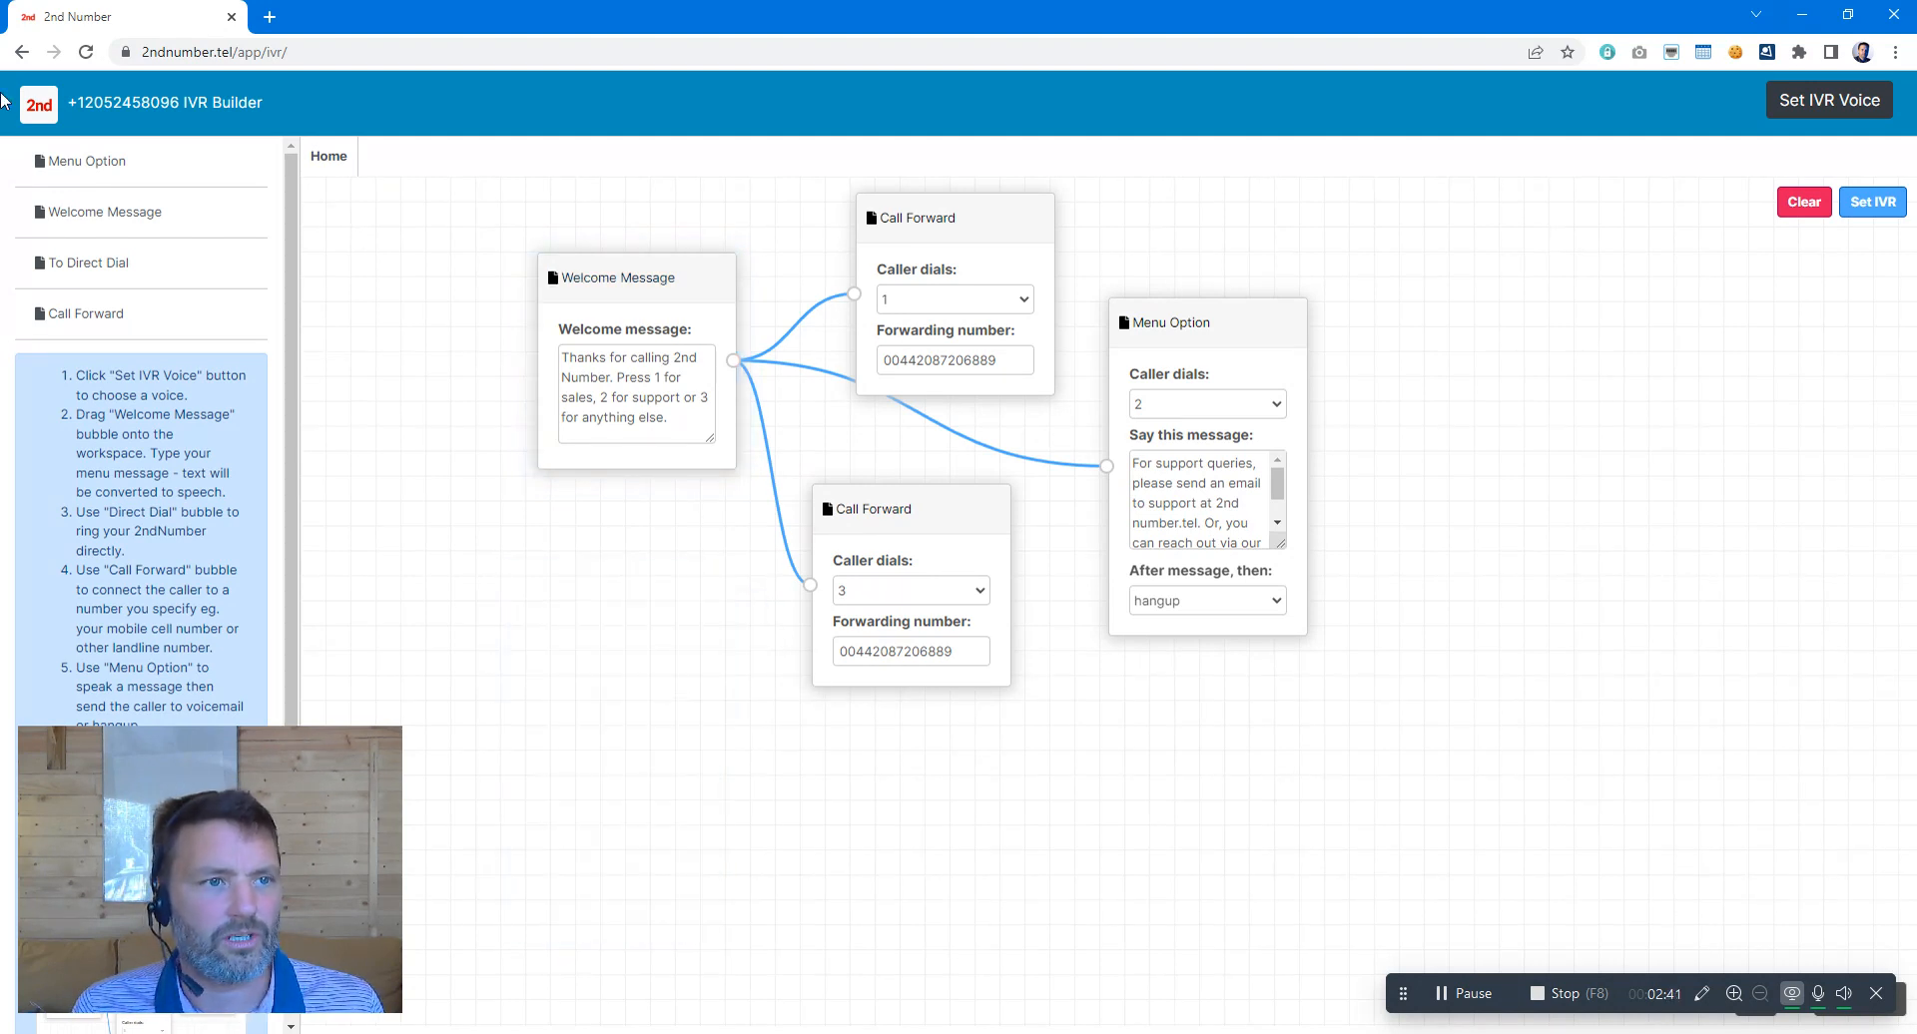
# Go back to the welcome inbox using the top-left 2nd logo.
pyautogui.click(34, 103)
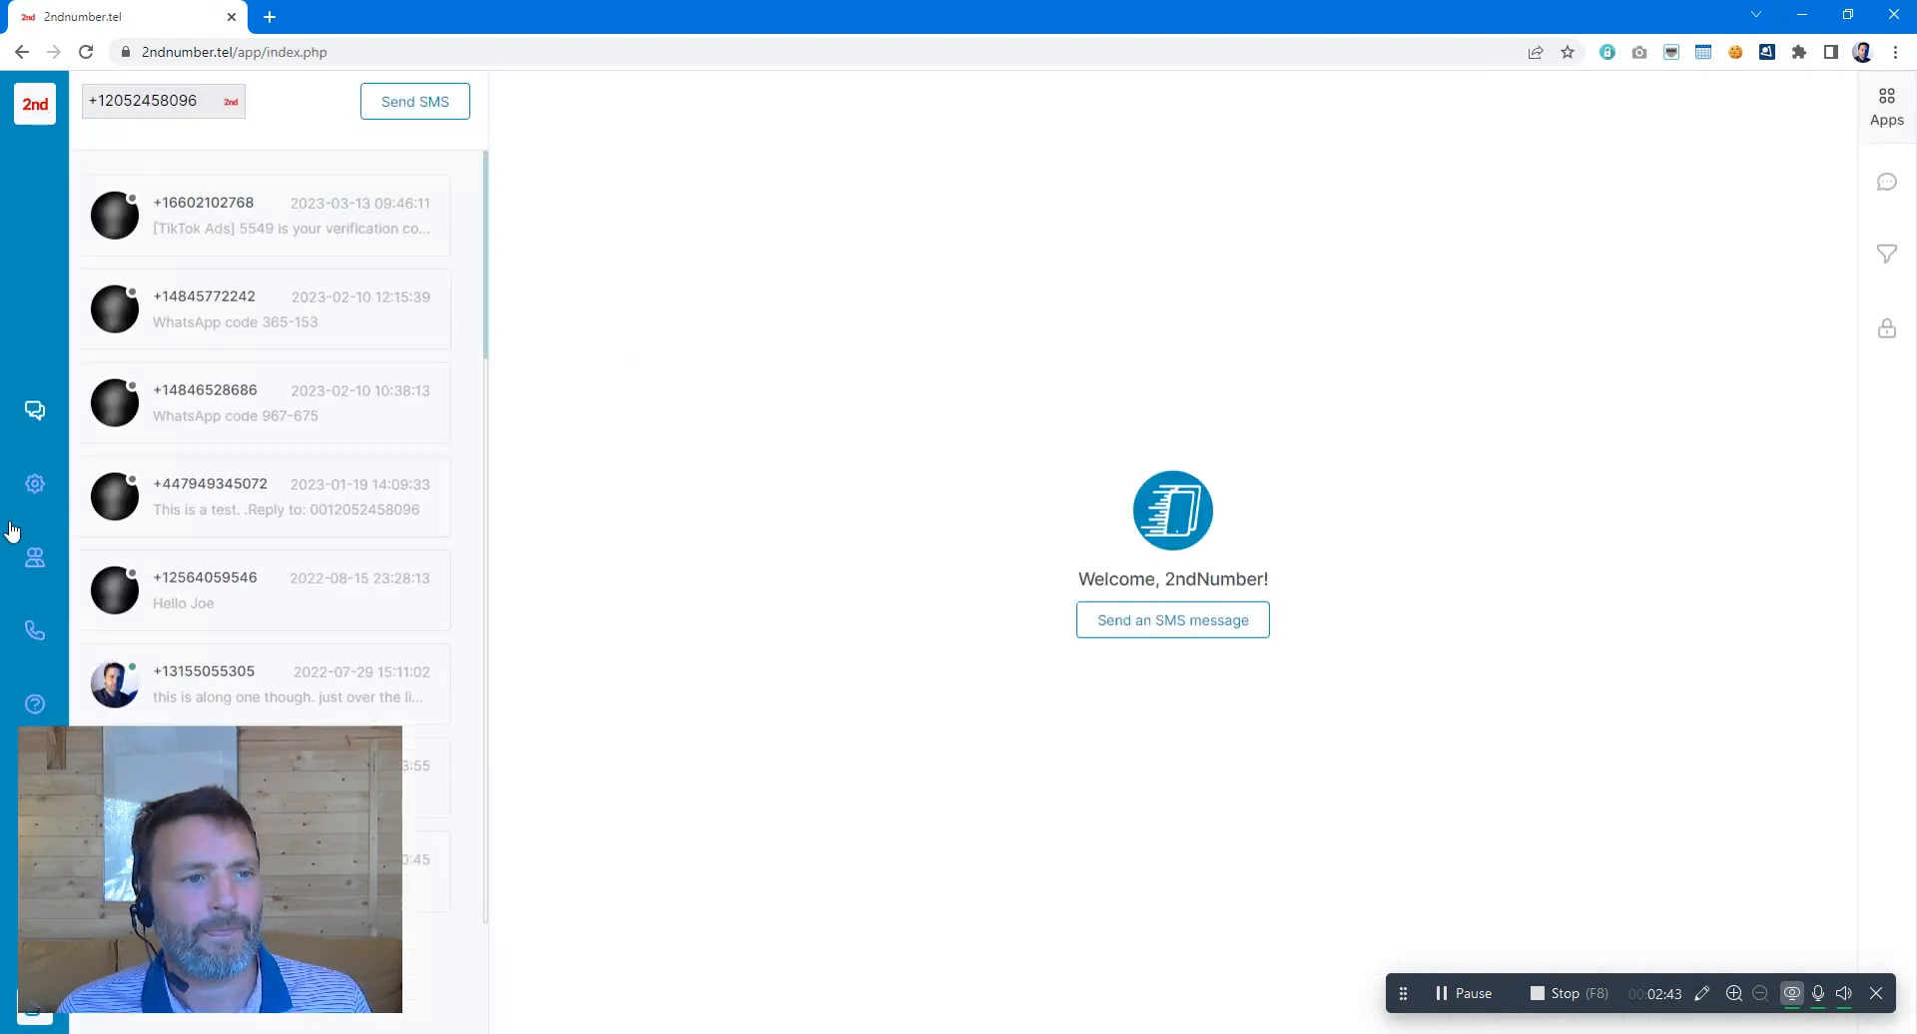
pyautogui.moveTo(1886, 328)
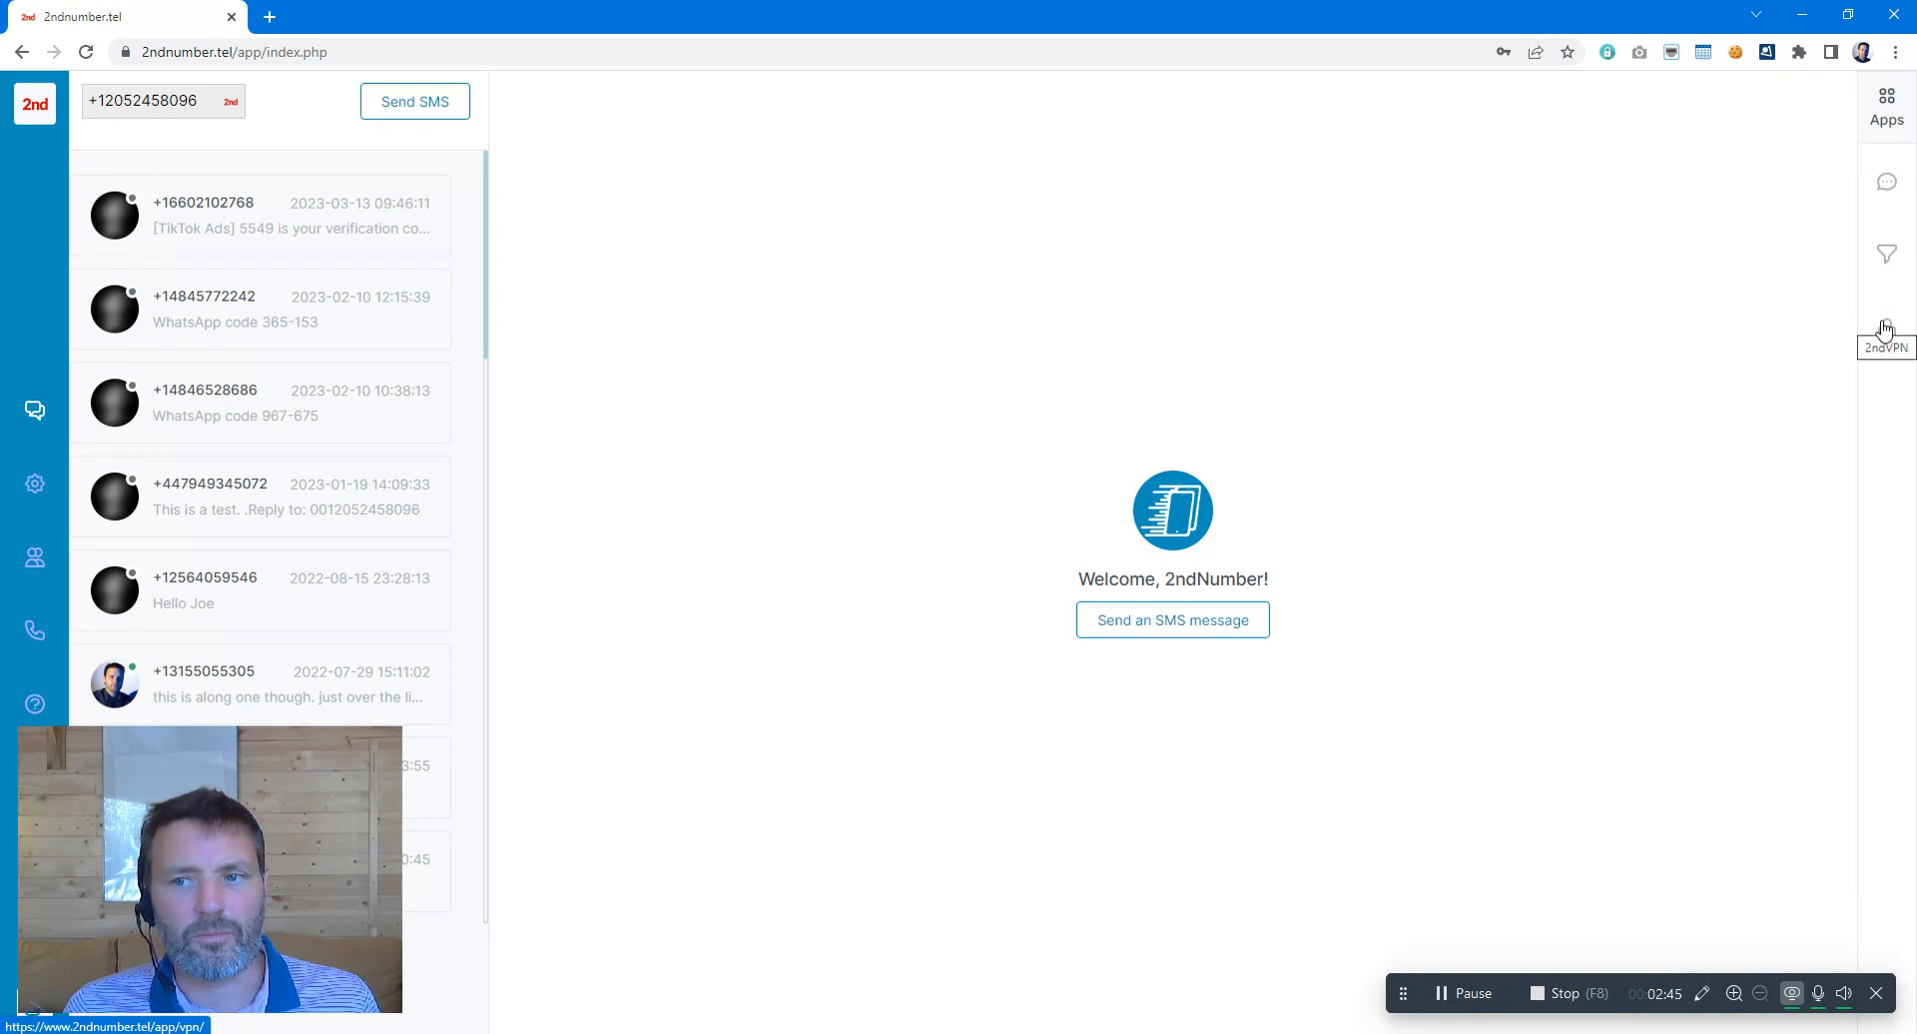
pyautogui.click(1886, 322)
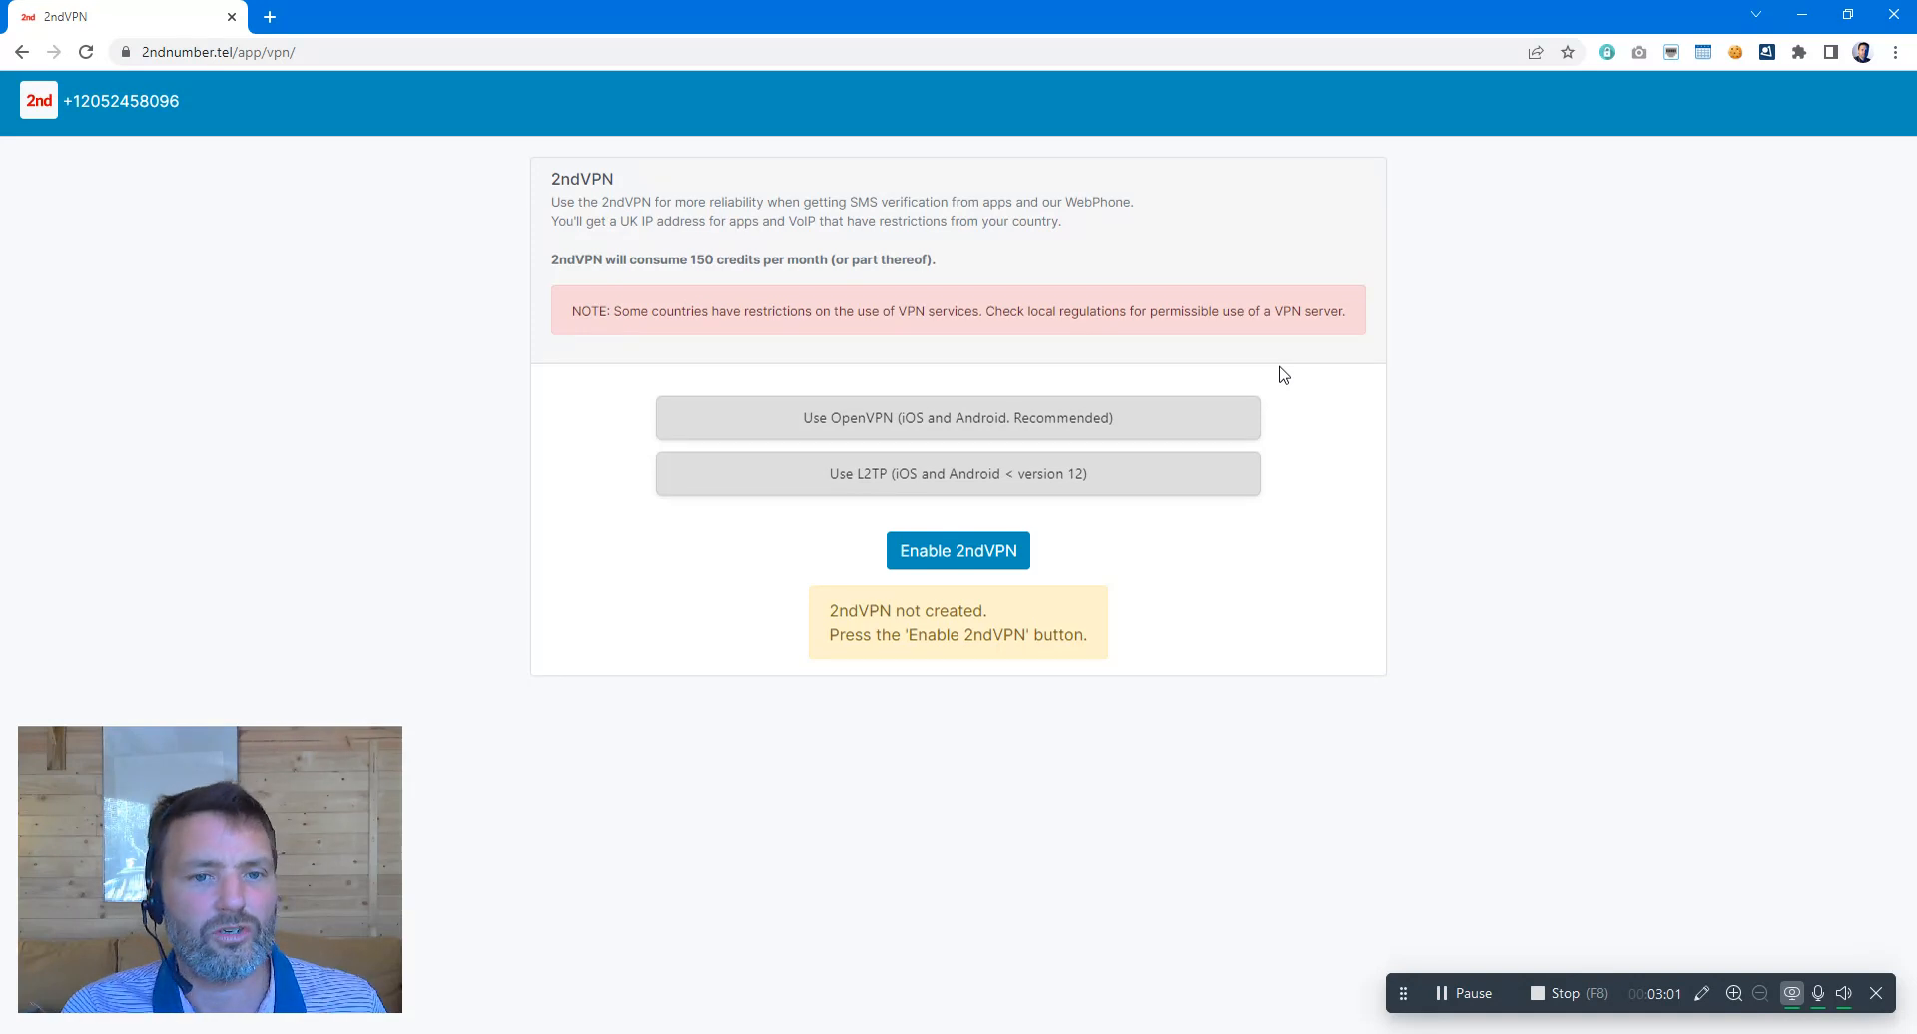
pyautogui.moveTo(910, 275)
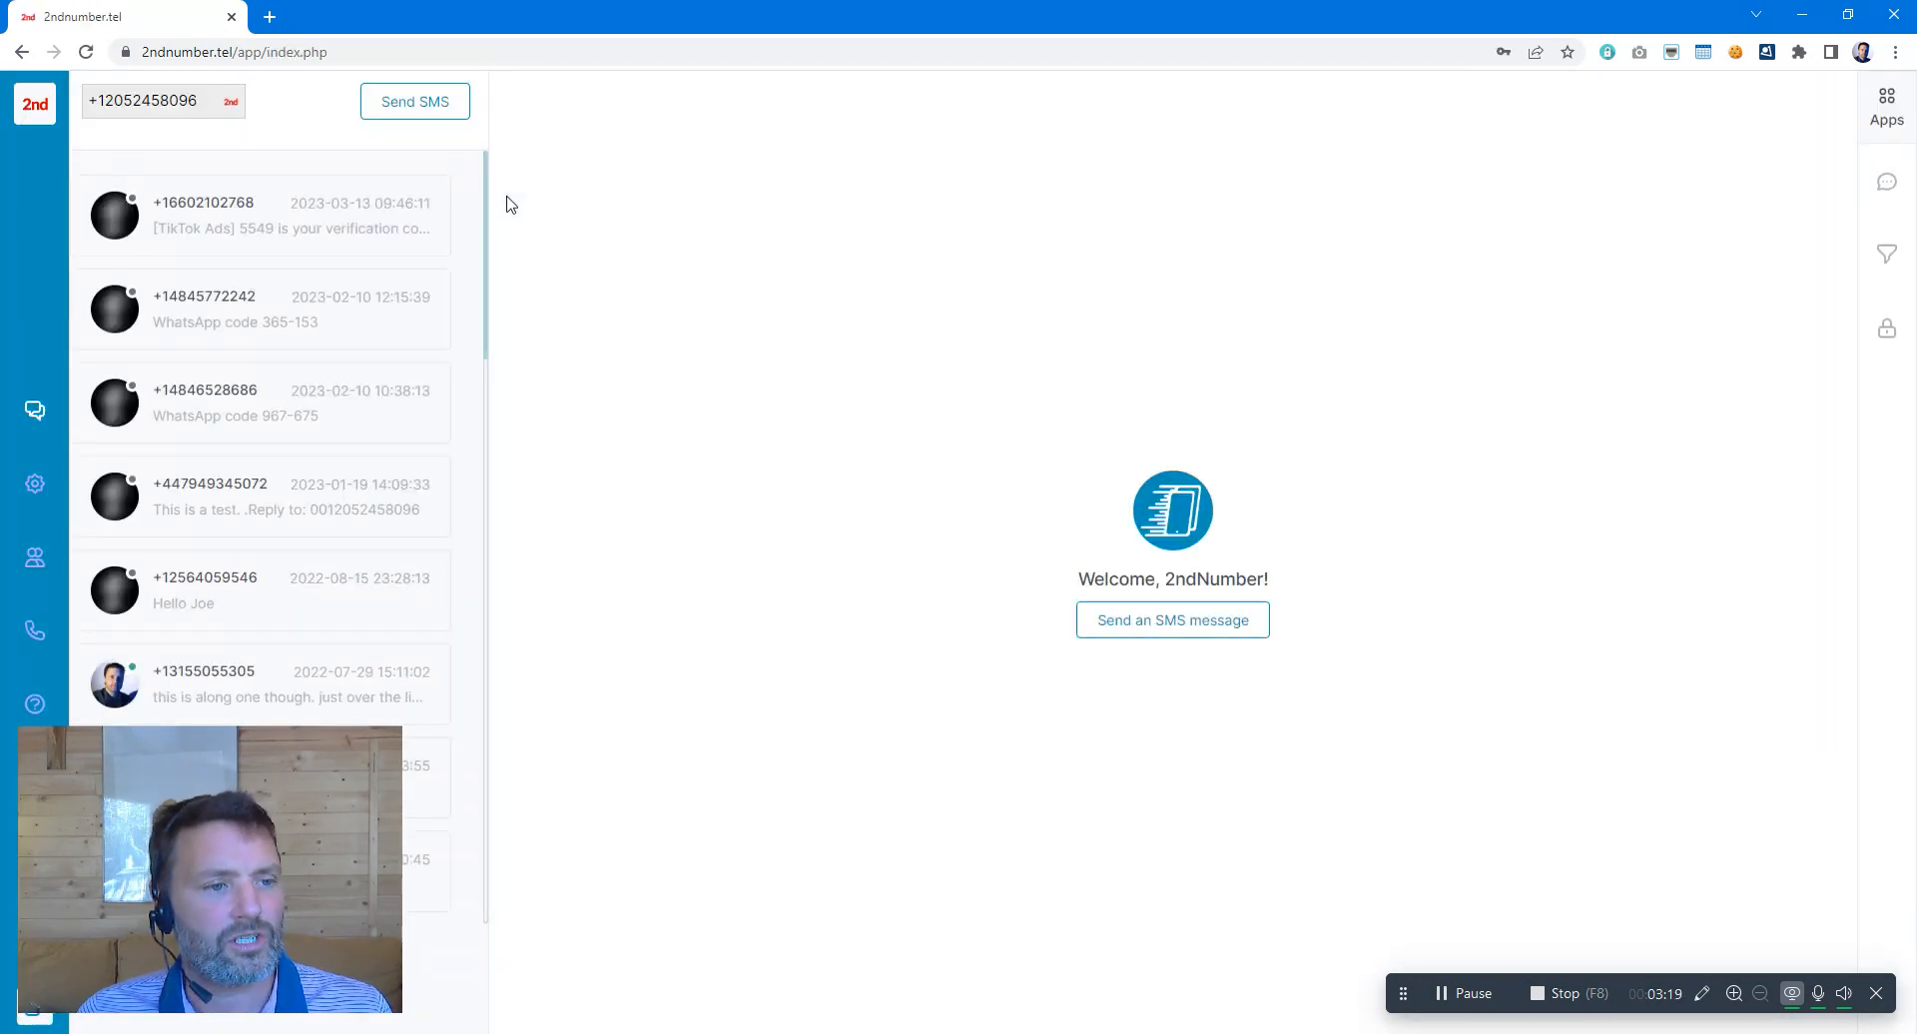
pyautogui.click(34, 559)
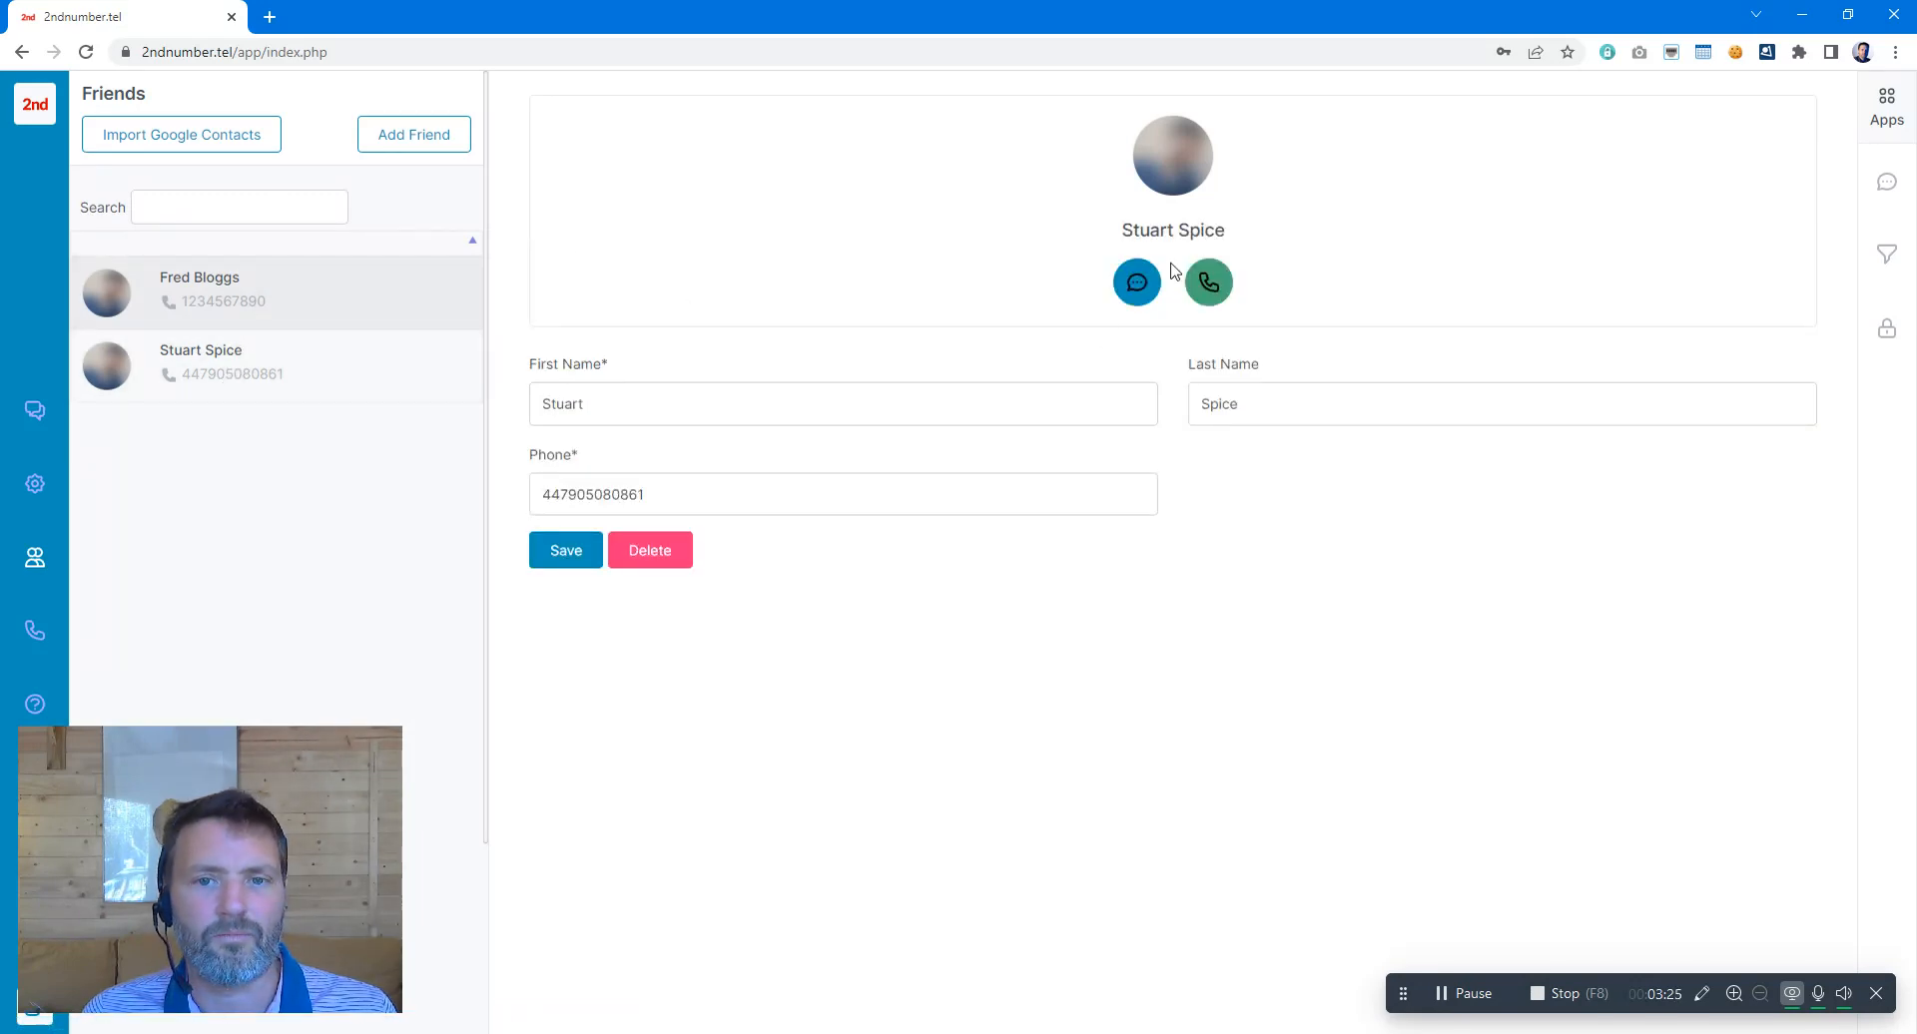
pyautogui.click(1207, 282)
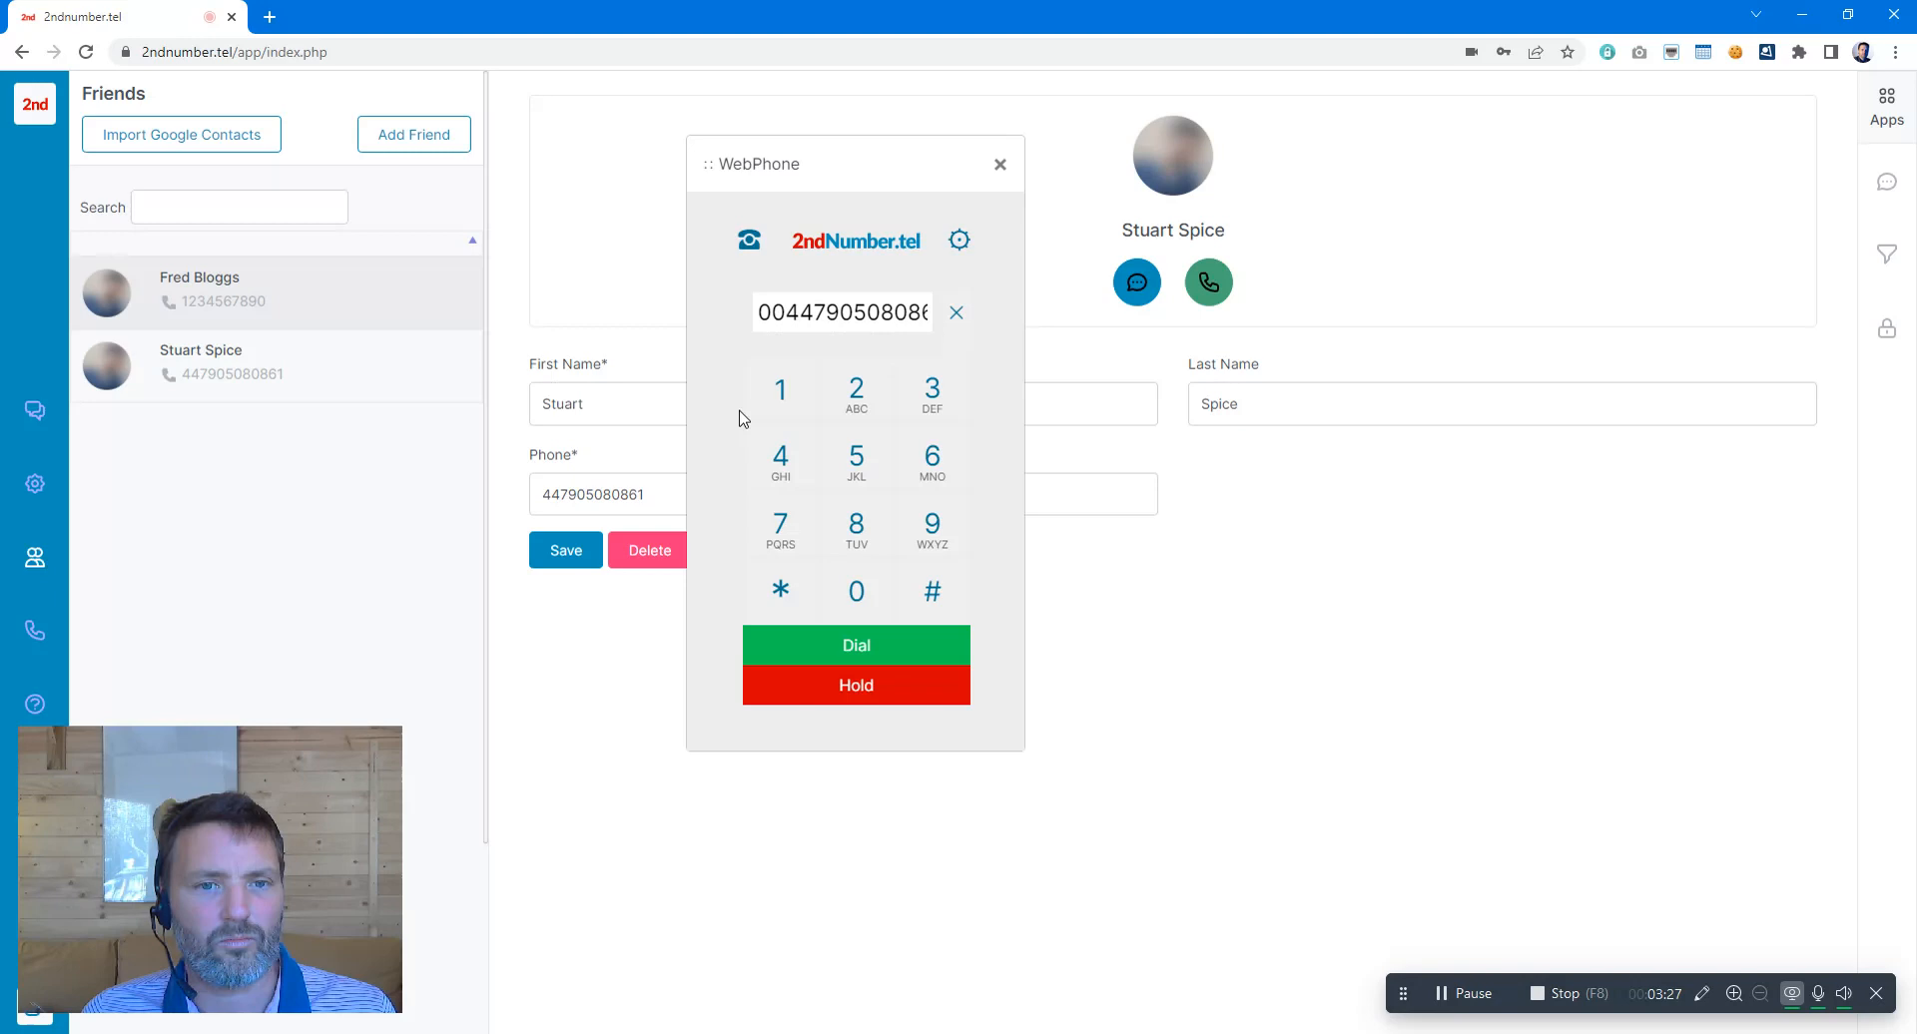
pyautogui.click(1001, 163)
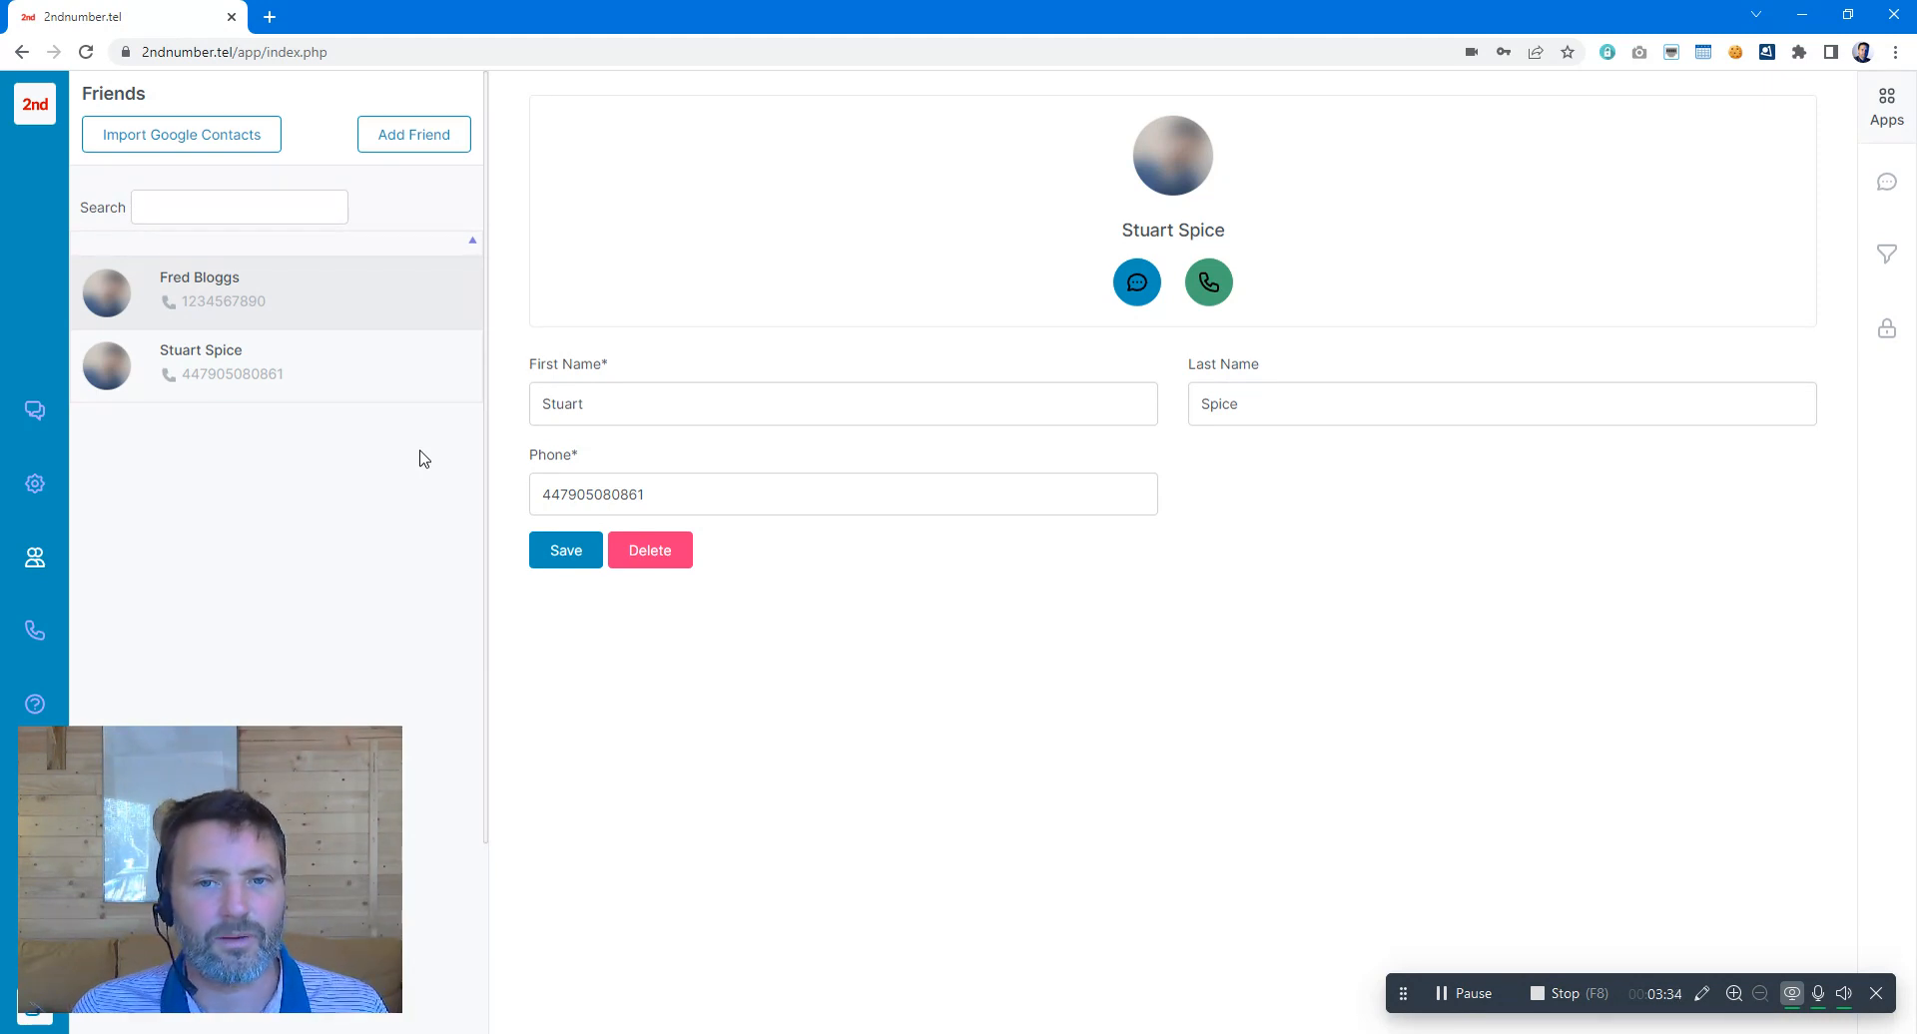
pyautogui.moveTo(34, 410)
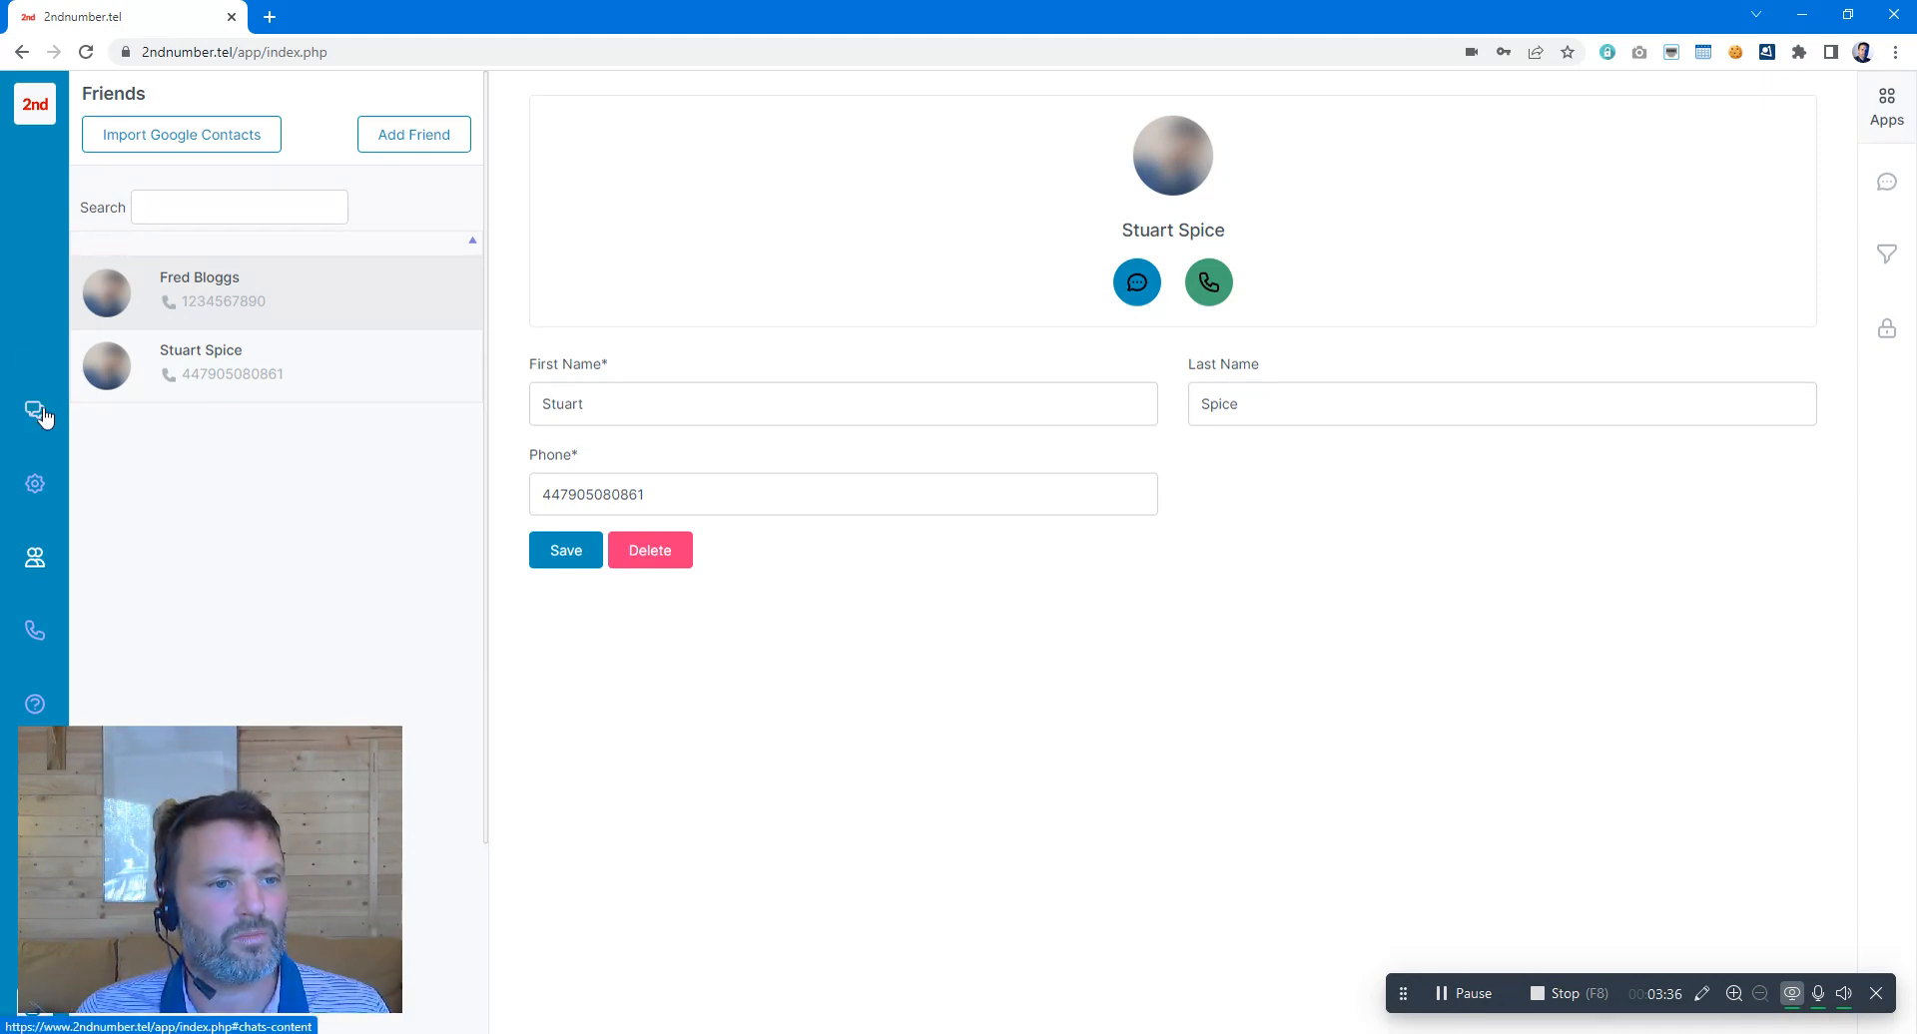
pyautogui.click(34, 410)
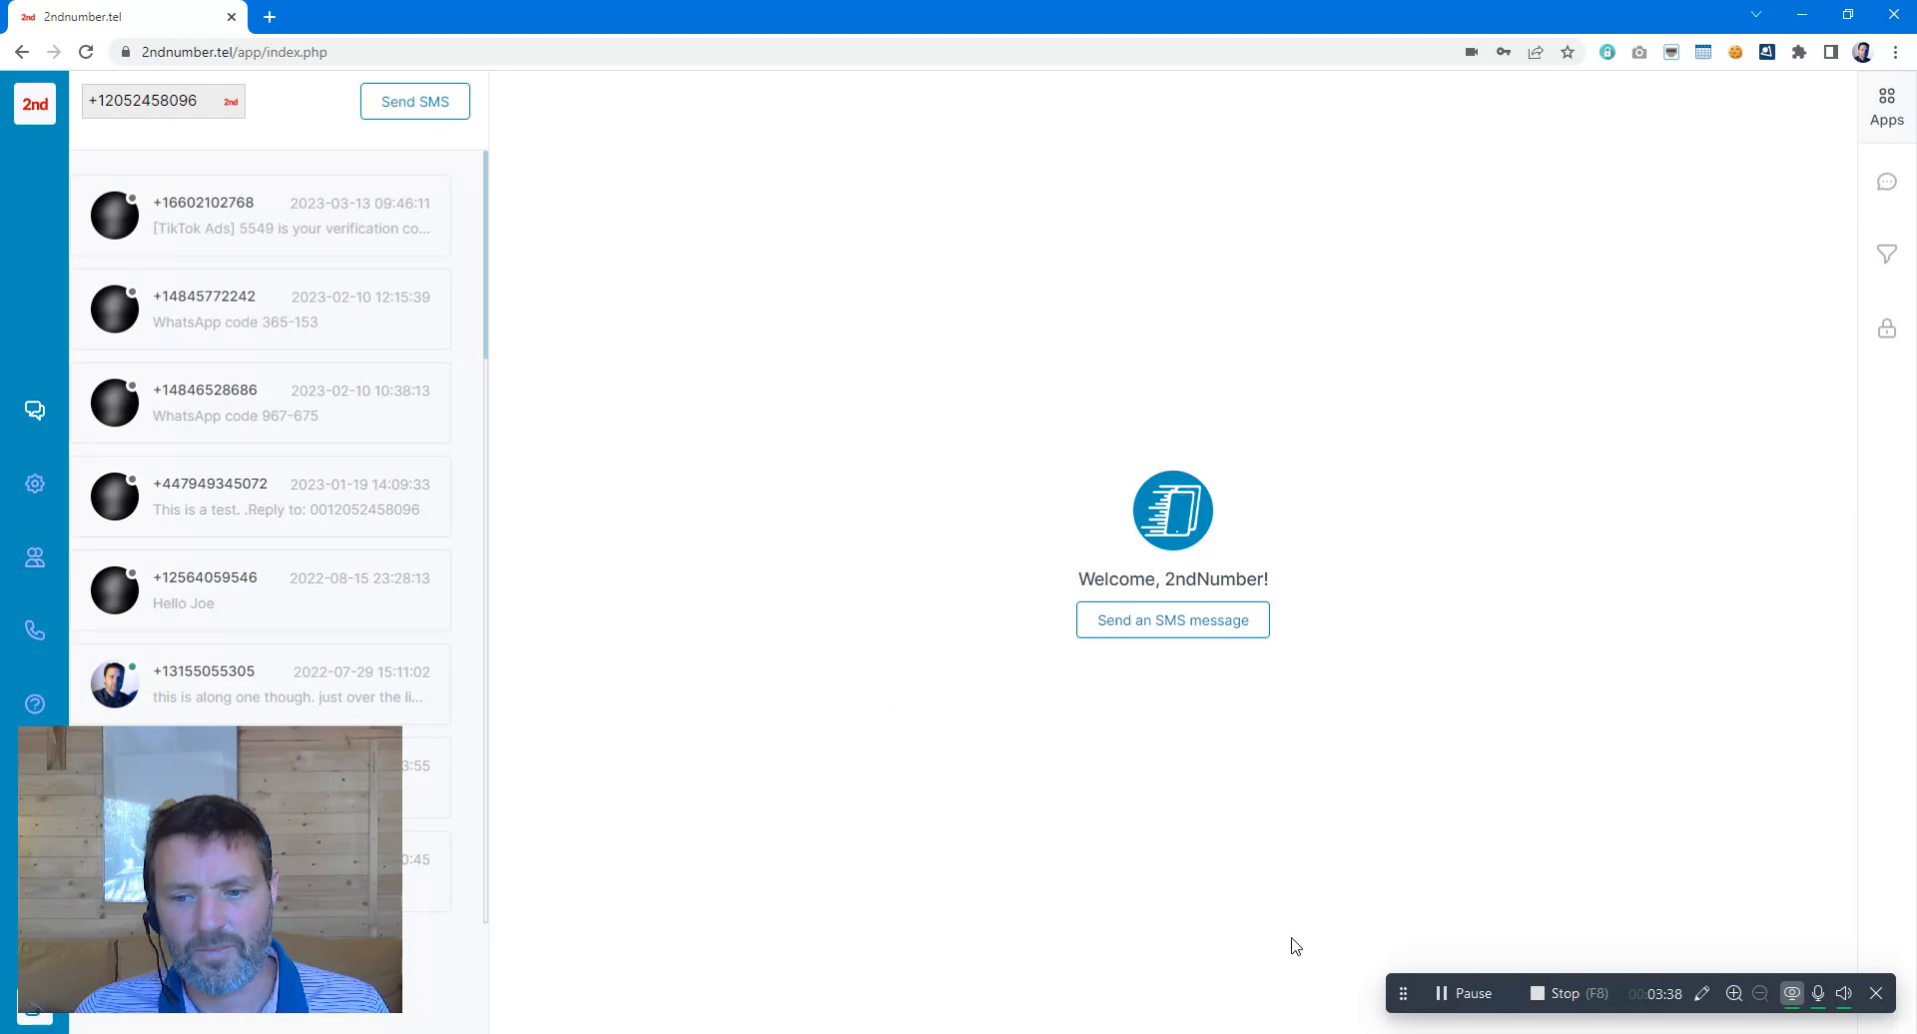